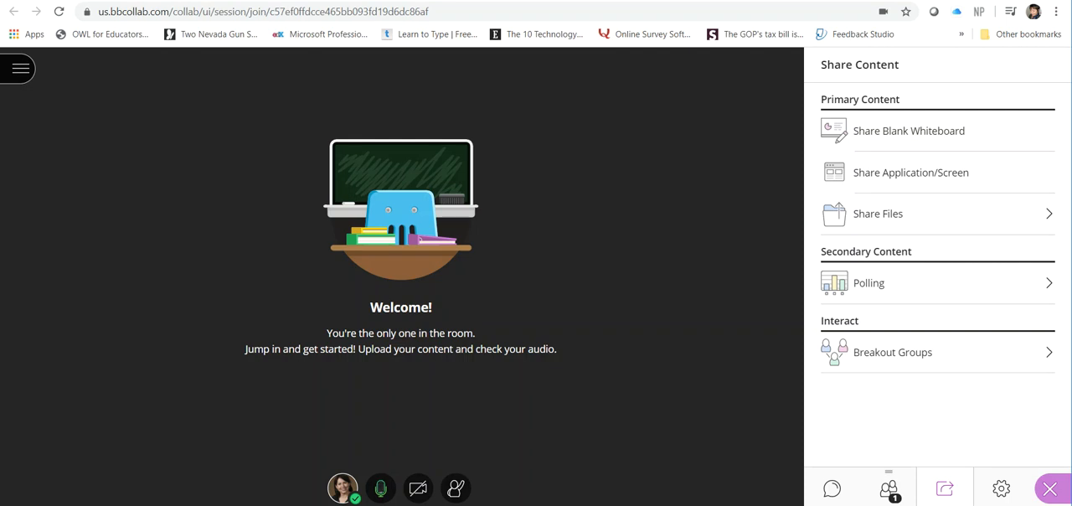
mouse_move(869, 191)
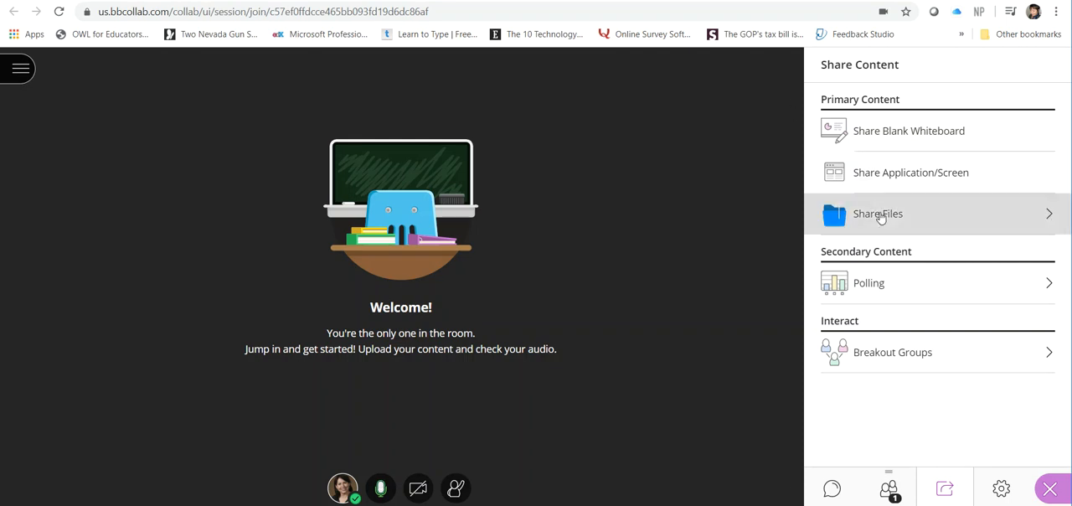
Step: Choose Share Files so images, PowerPoints or PDFs can be uploaded to the session
click(877, 214)
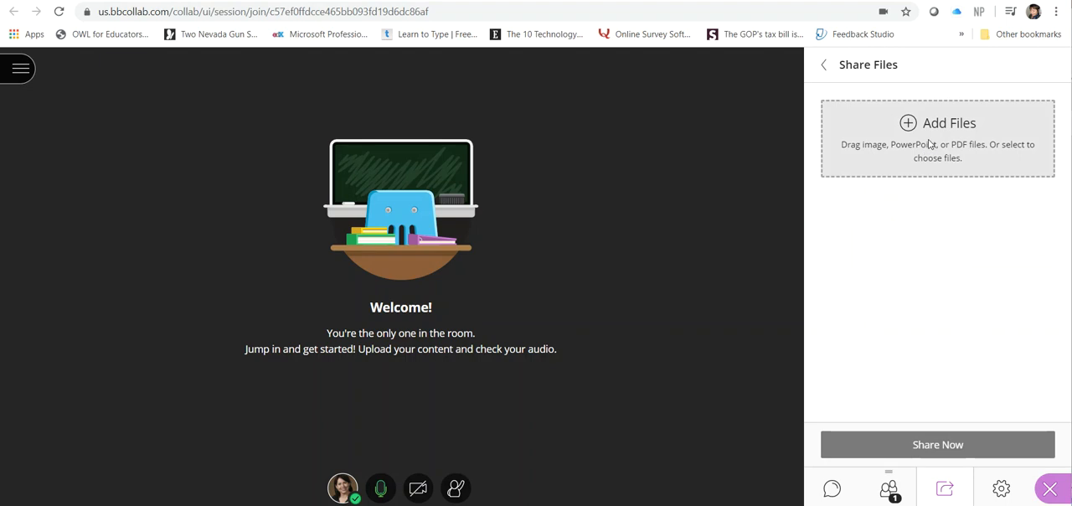
Step: Add Blackboard Collaborate Ultra.pptx from Documents, leaving it uploading and converting
click(938, 137)
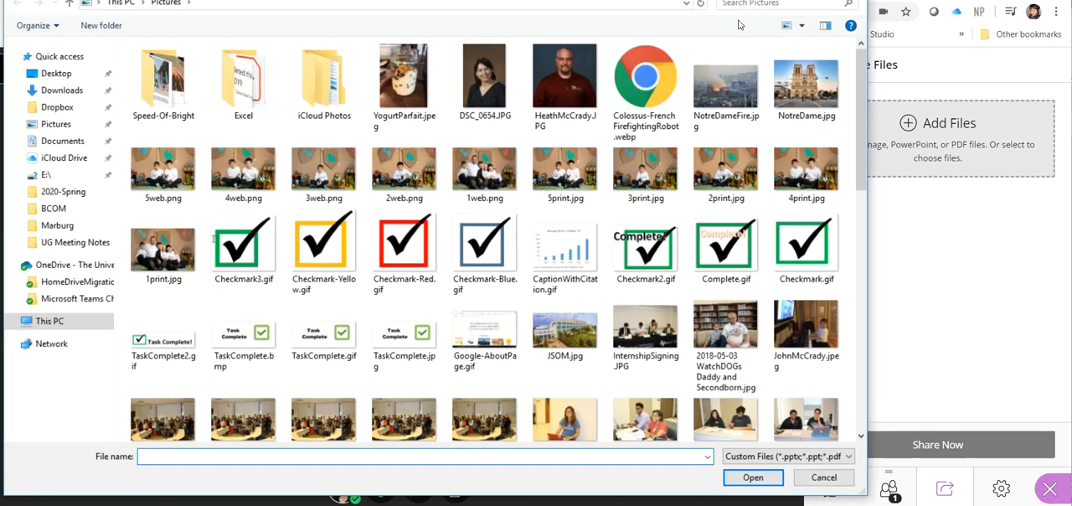
click(779, 4)
text(collaborate)
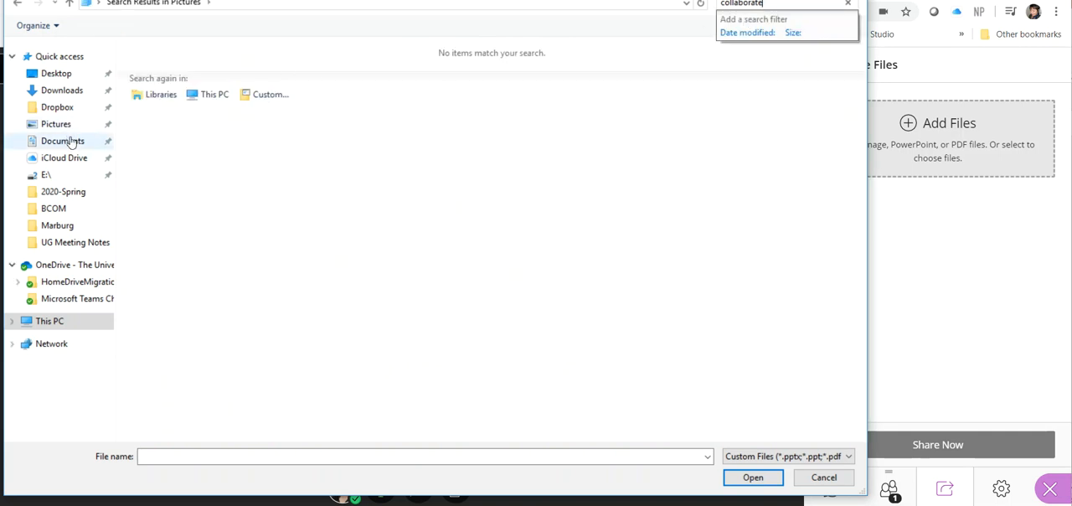
click(63, 141)
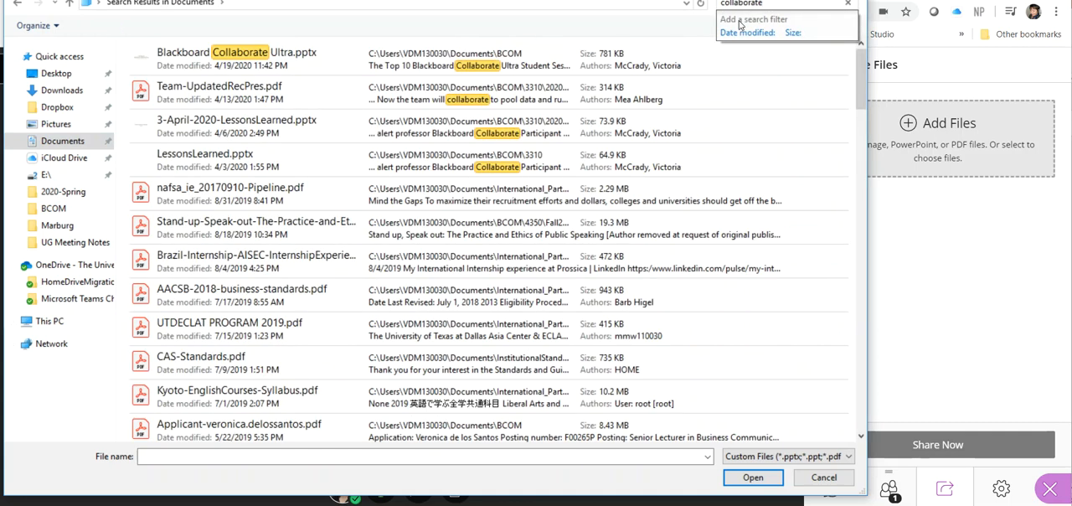
click(752, 475)
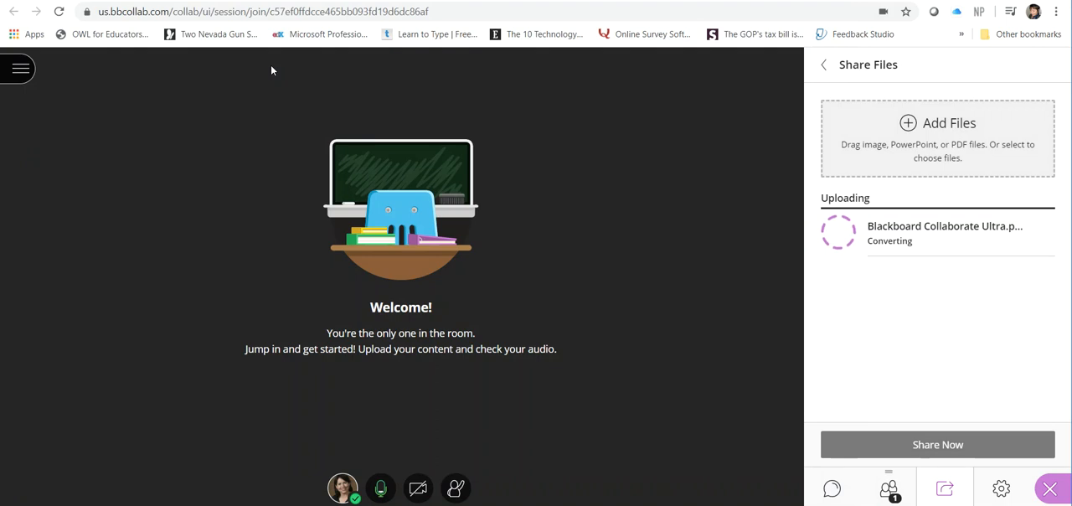
mouse_move(879, 160)
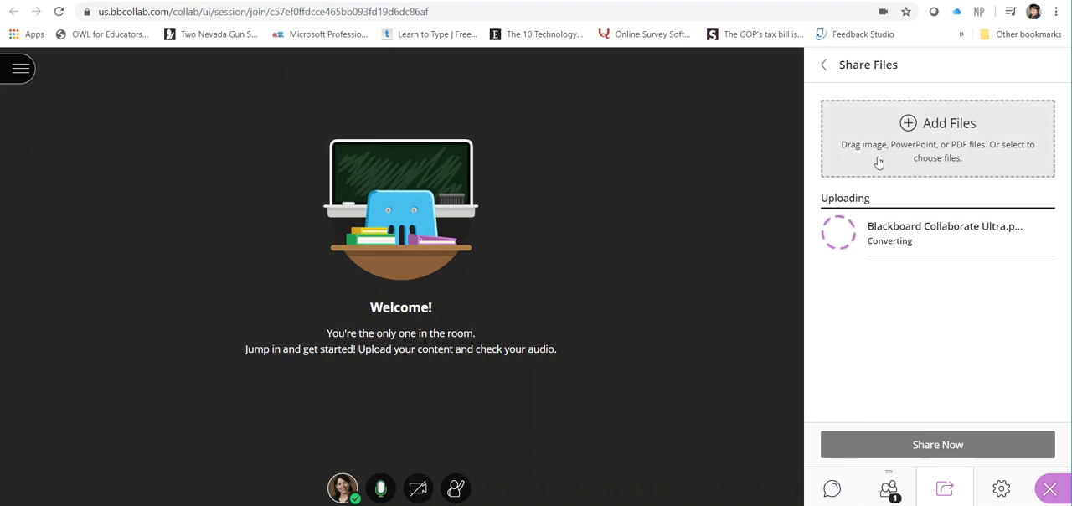
mouse_move(944, 160)
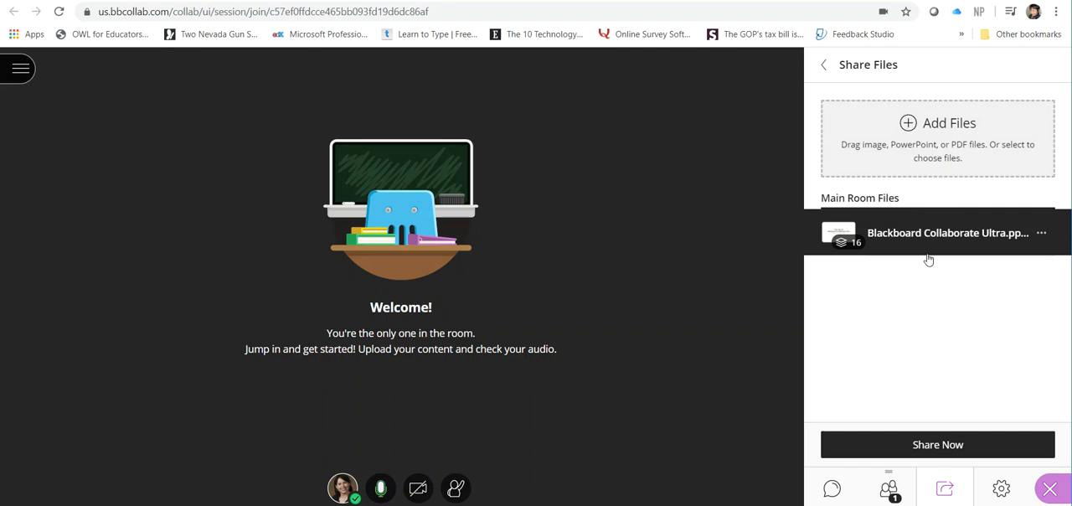
mouse_move(941, 243)
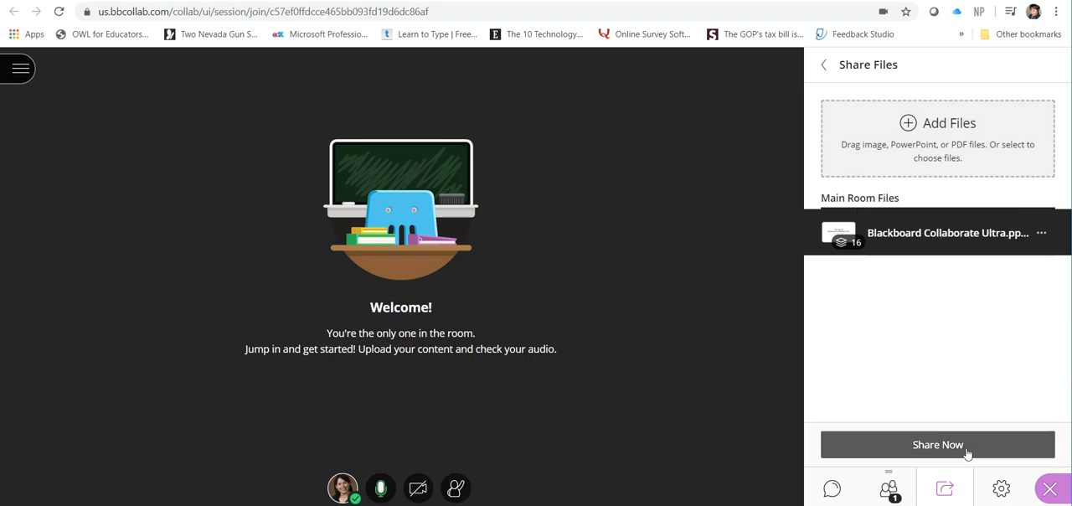
Step: Share the uploaded deck now and present slide 01, the title slide, of 16
click(938, 444)
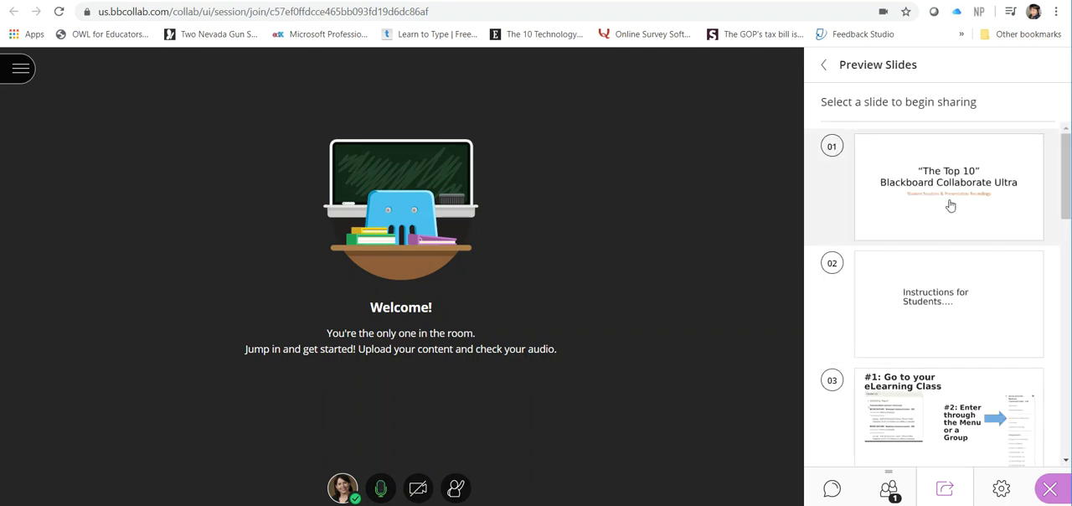
click(948, 184)
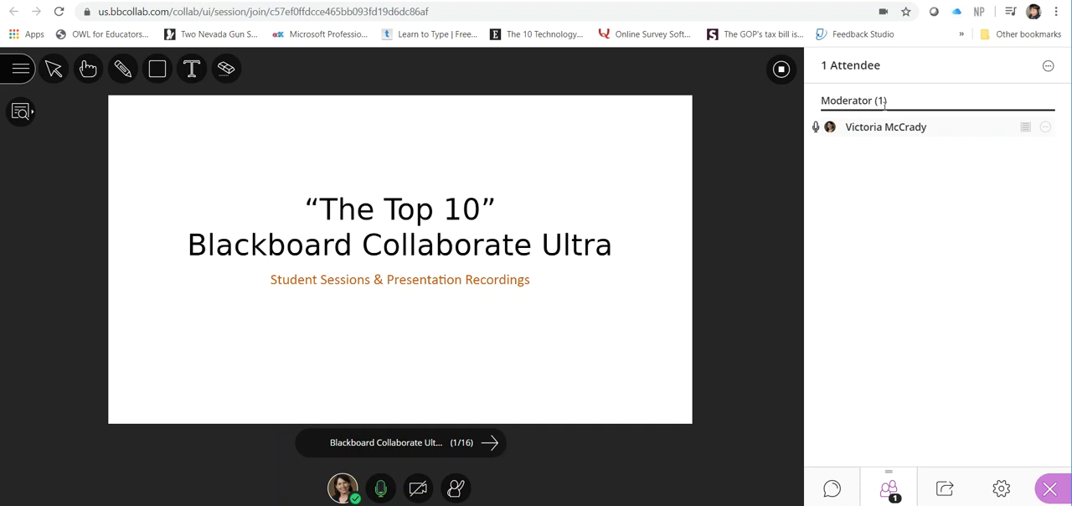
mouse_move(887, 325)
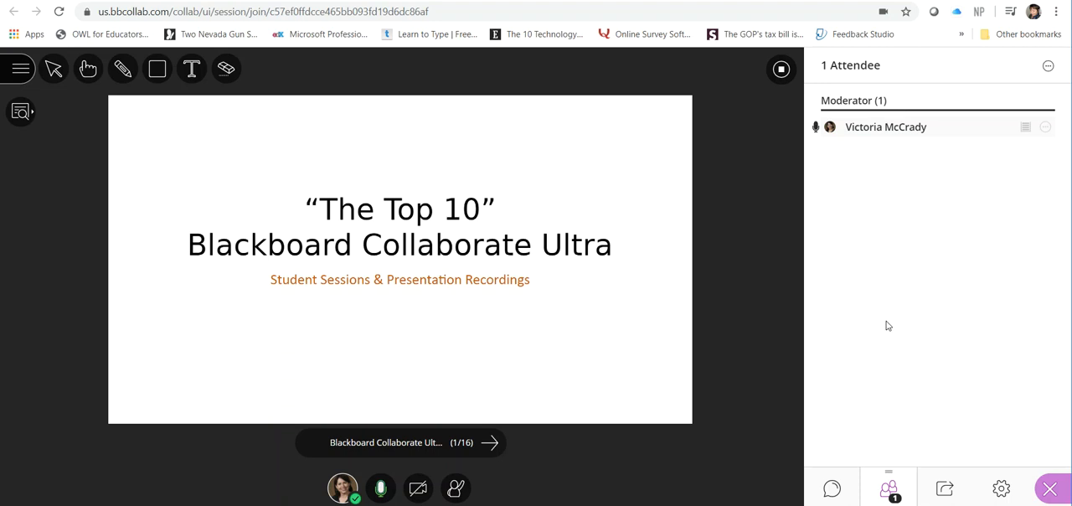
mouse_move(945, 487)
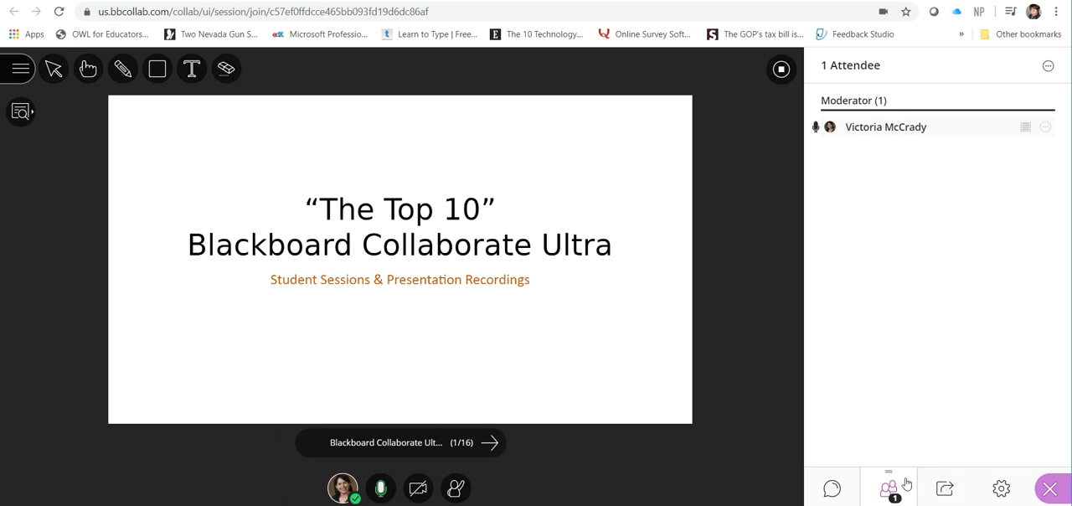
mouse_move(130, 152)
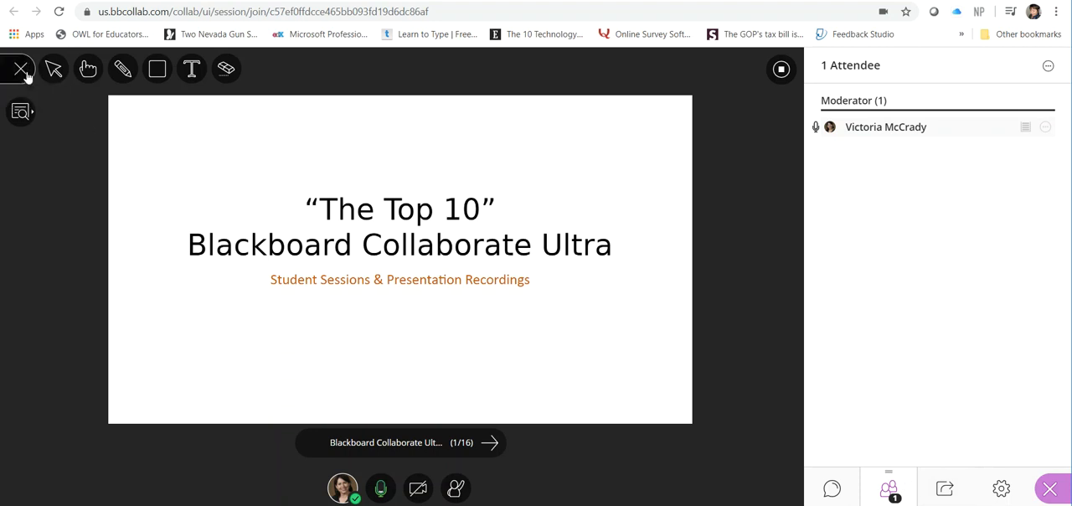
Step: Start recording from the session menu and dismiss the 'Session is being recorded' notice
click(18, 69)
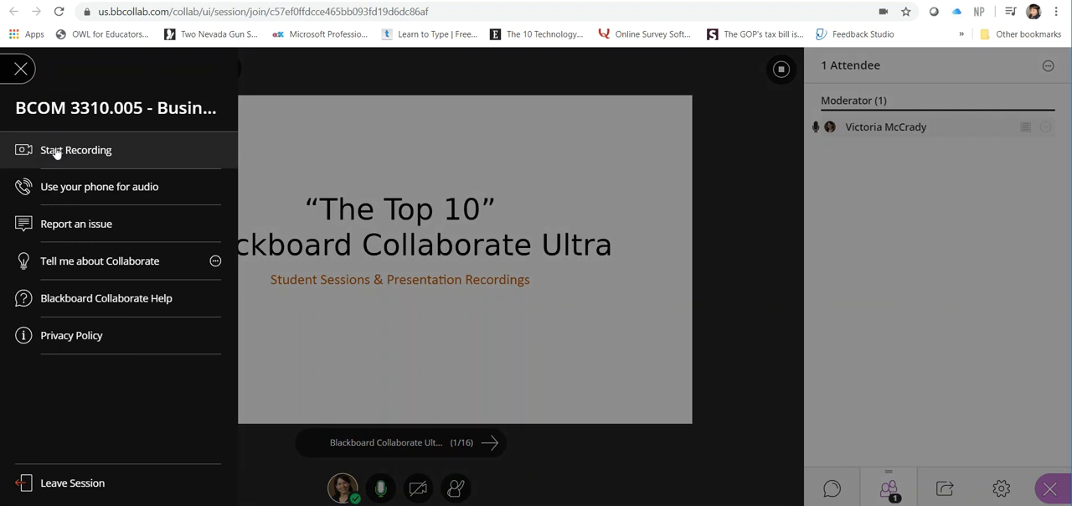
click(75, 149)
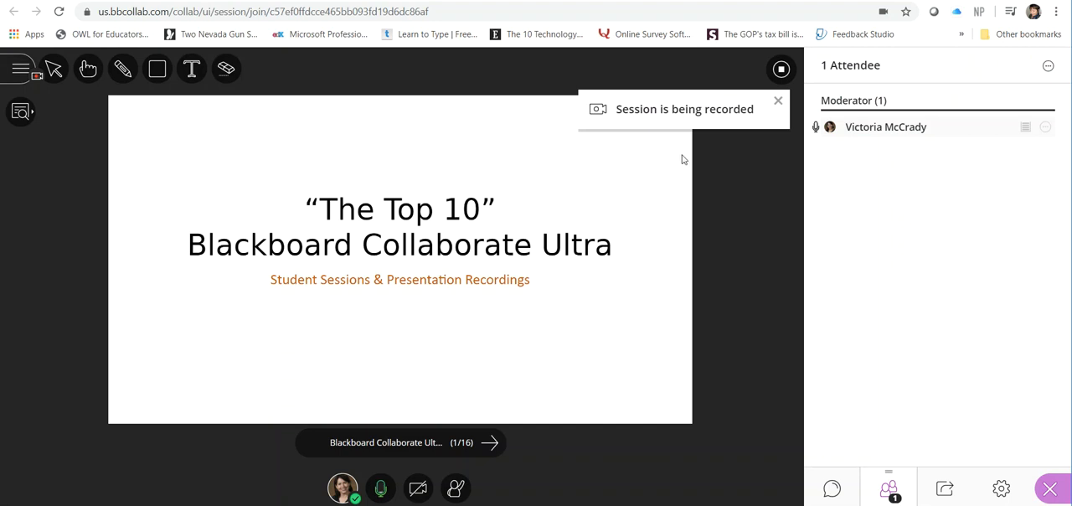
mouse_move(680, 144)
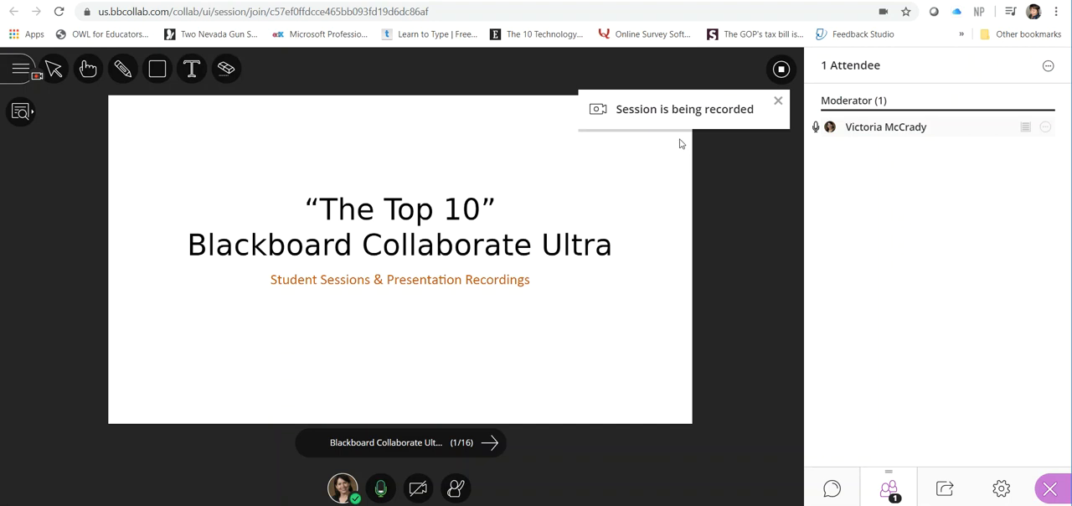
click(777, 101)
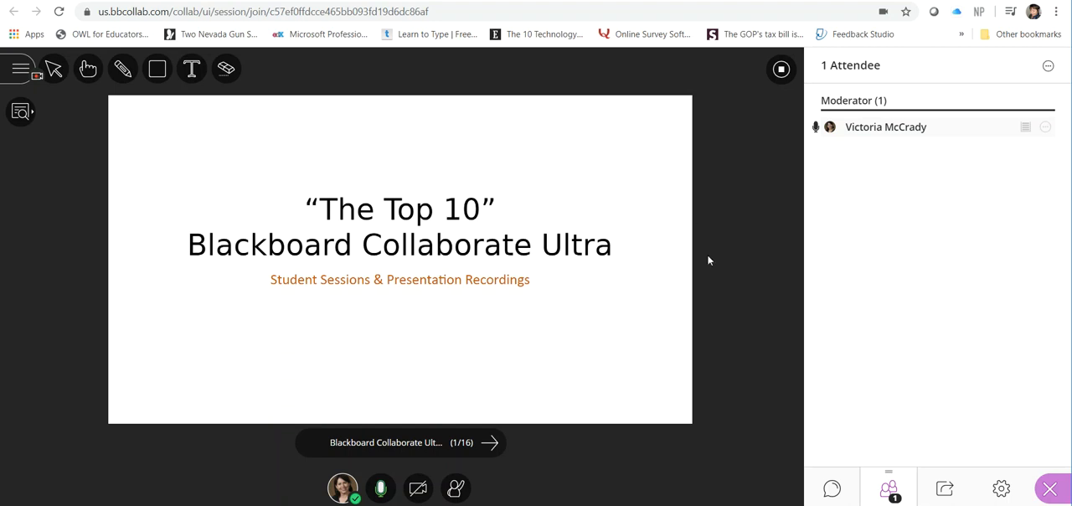
mouse_move(556, 415)
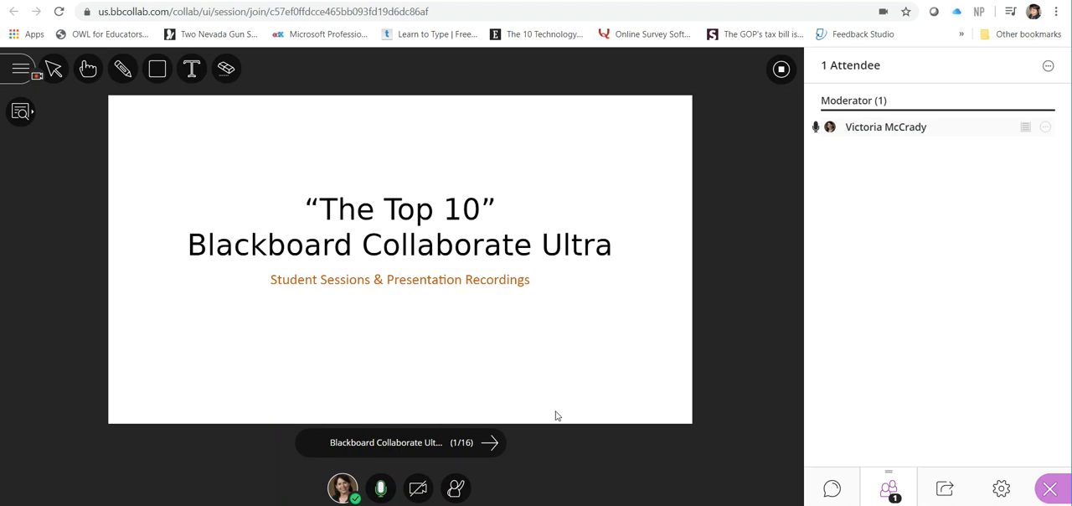
mouse_move(89, 69)
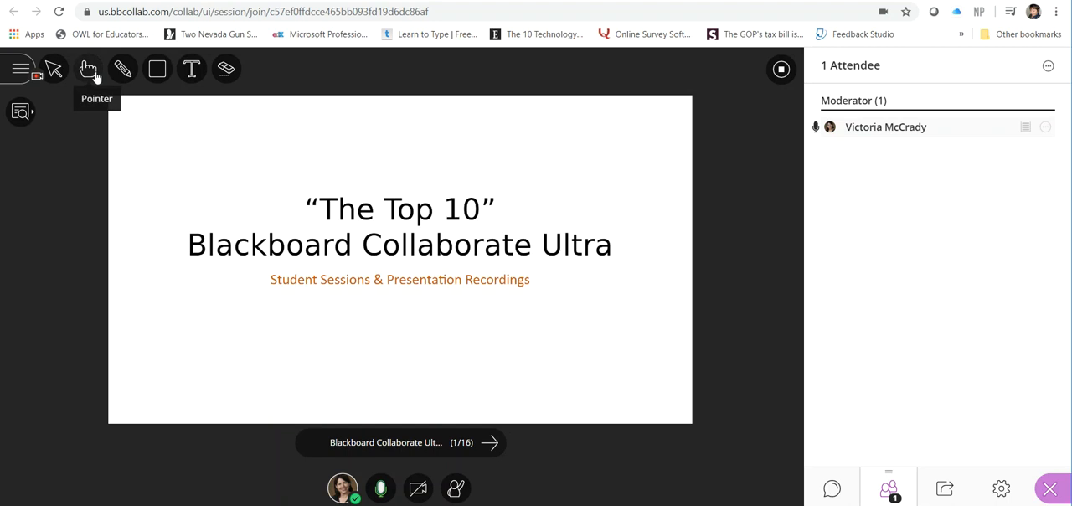
Step: Underline 'Blackboard Collaborate Ultra' freehand, then frame and circle the title text with shapes
click(87, 68)
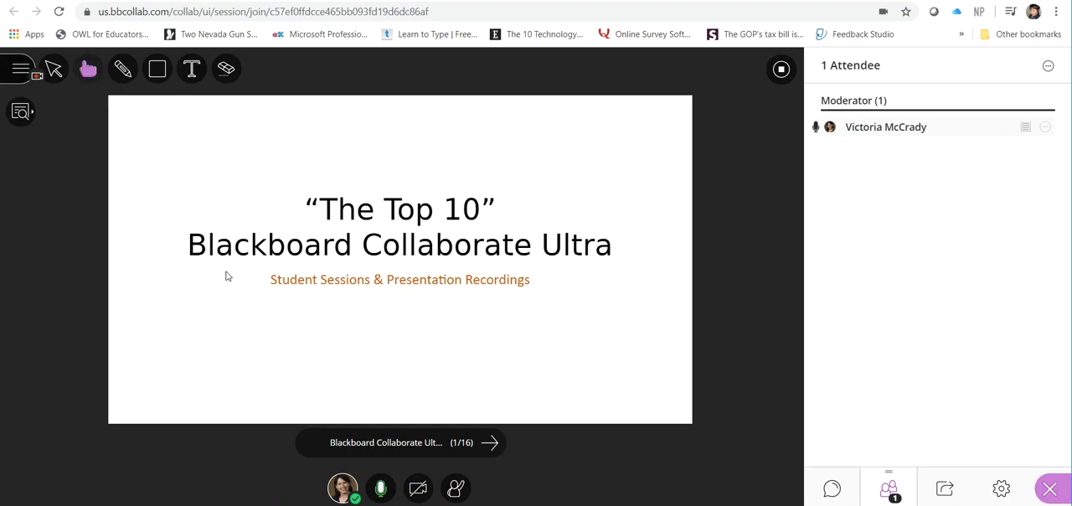
mouse_move(419, 308)
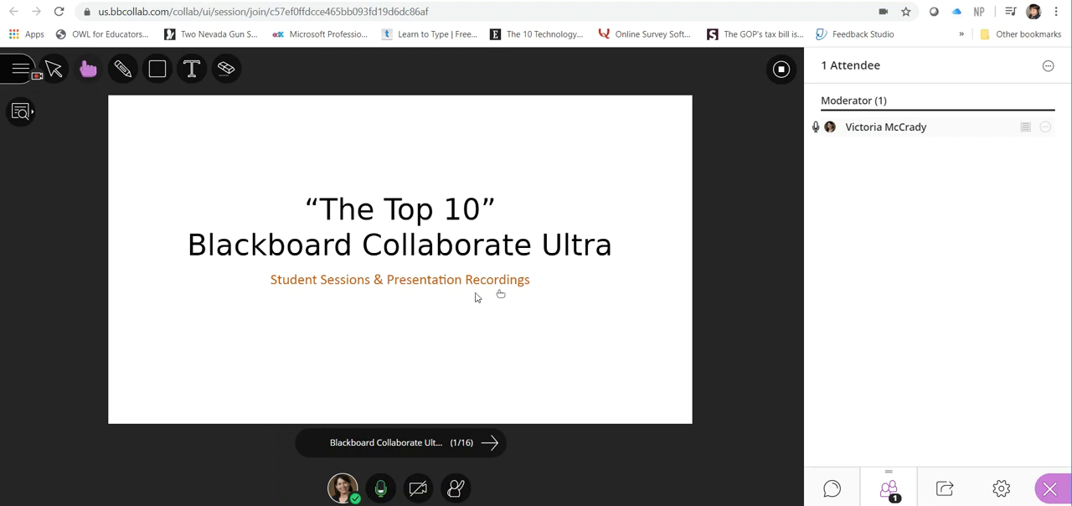
mouse_move(457, 295)
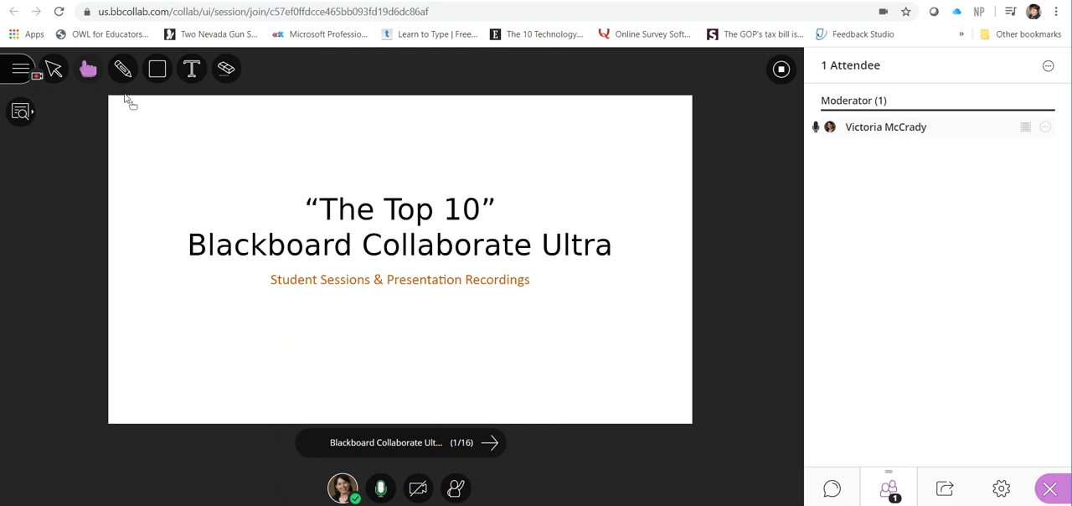
click(122, 68)
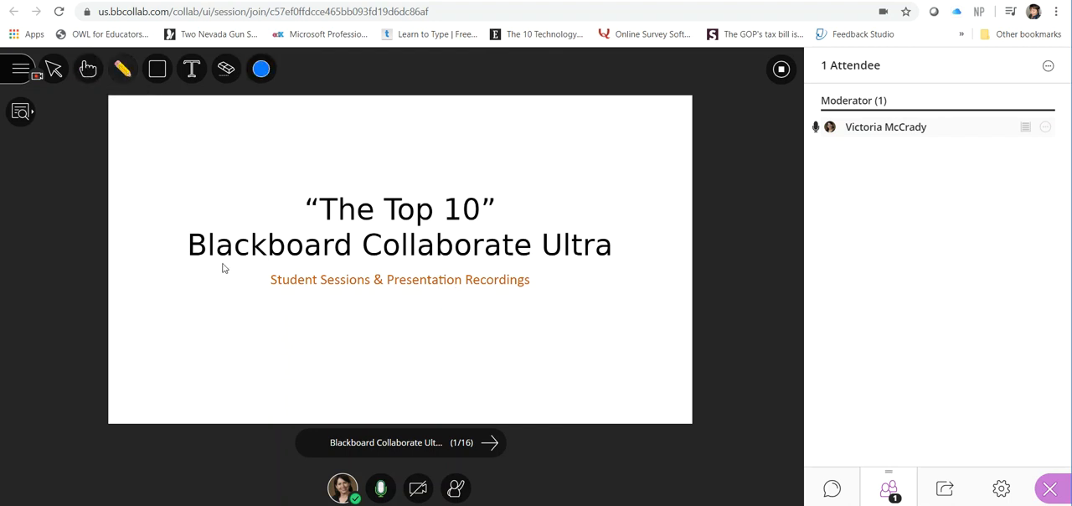
drag(224, 268, 539, 264)
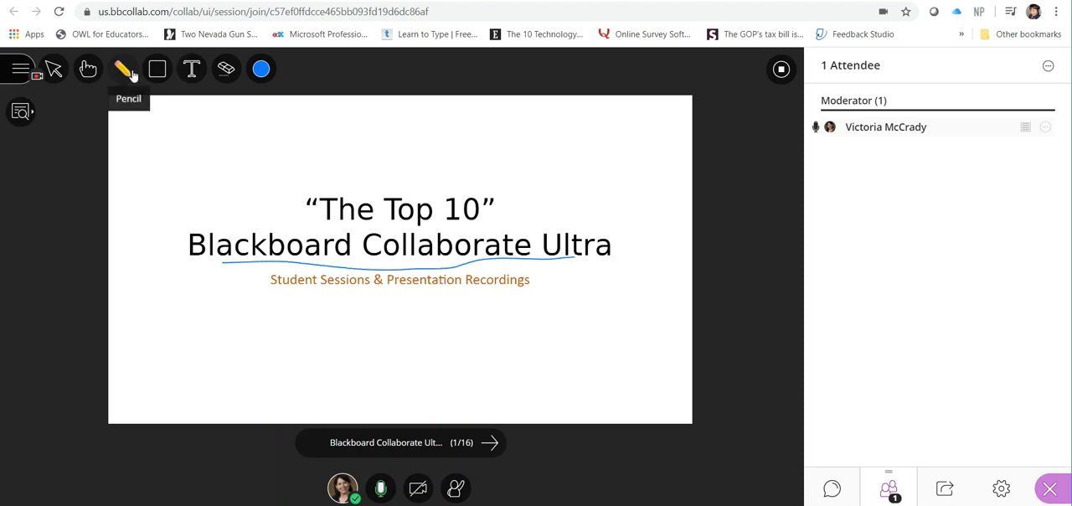
click(157, 68)
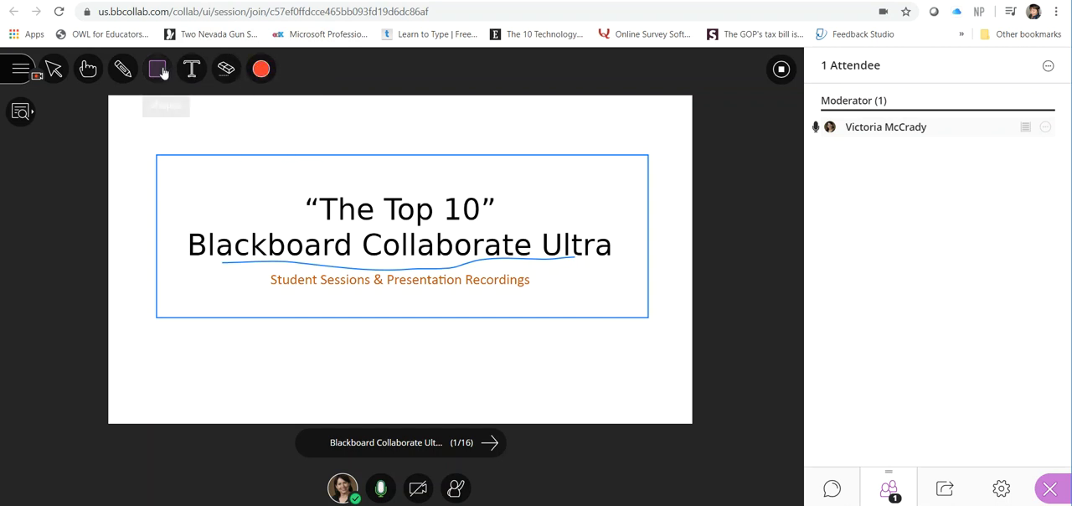
click(157, 69)
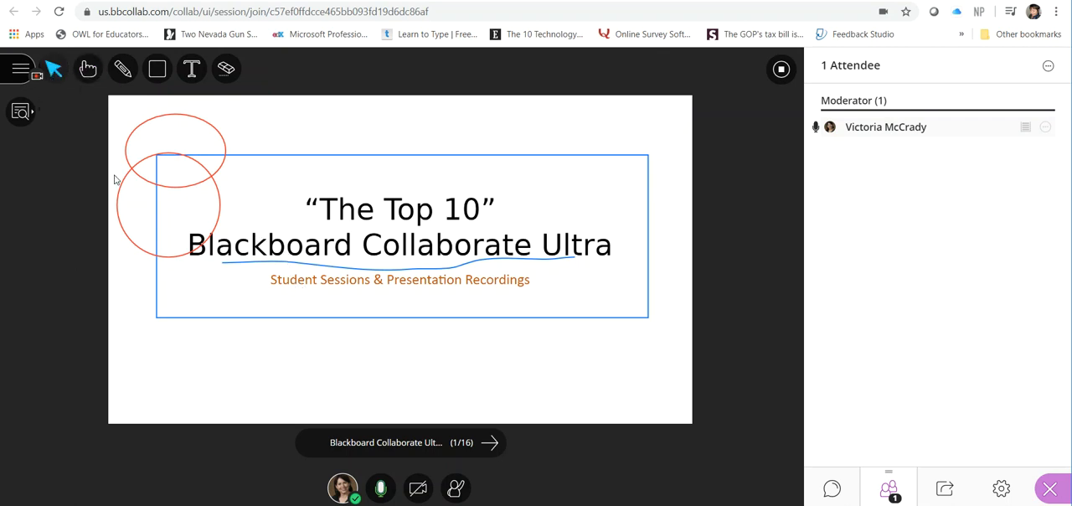
mouse_move(295, 292)
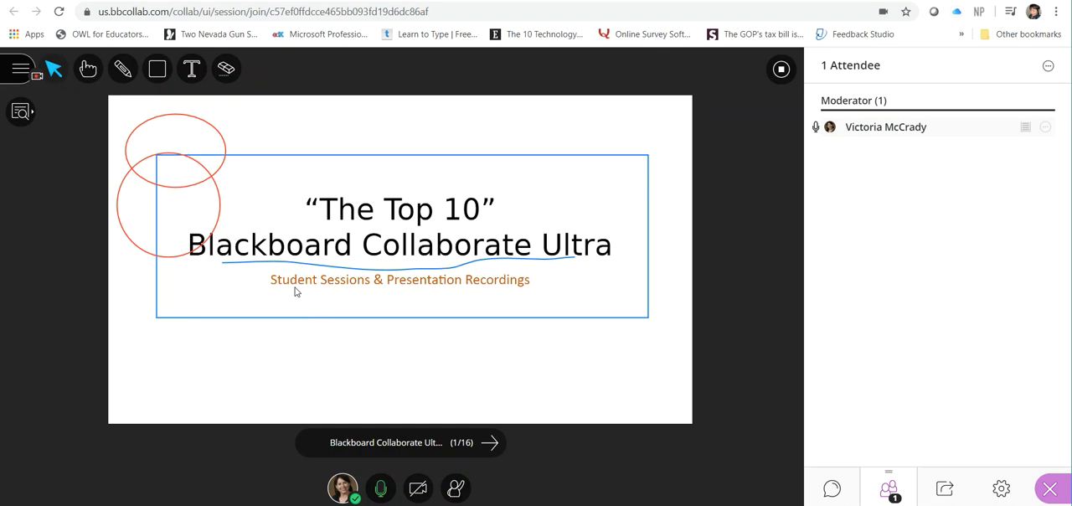
mouse_move(489, 442)
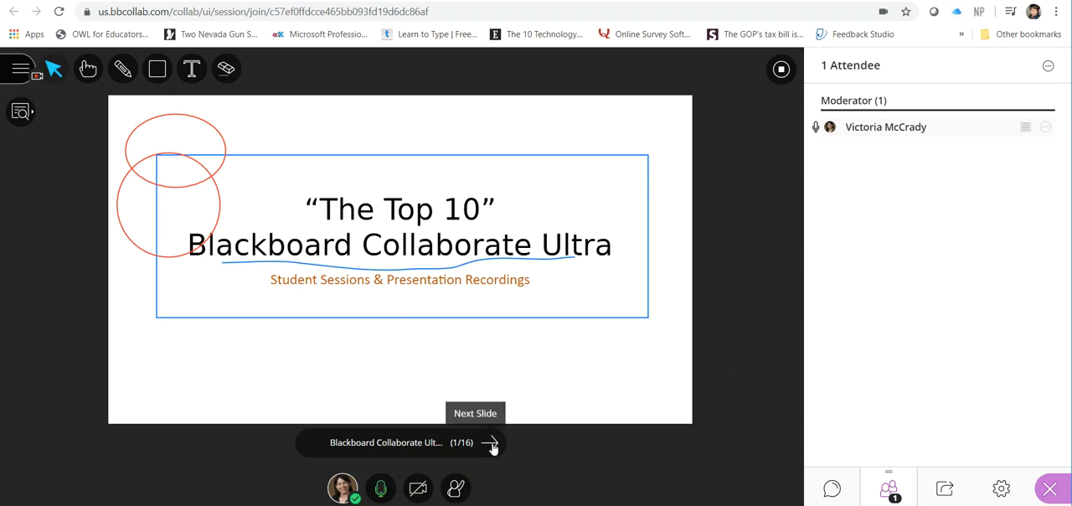
Step: Step through Find an Open Course Room to slide 5, Enter the Session
click(489, 442)
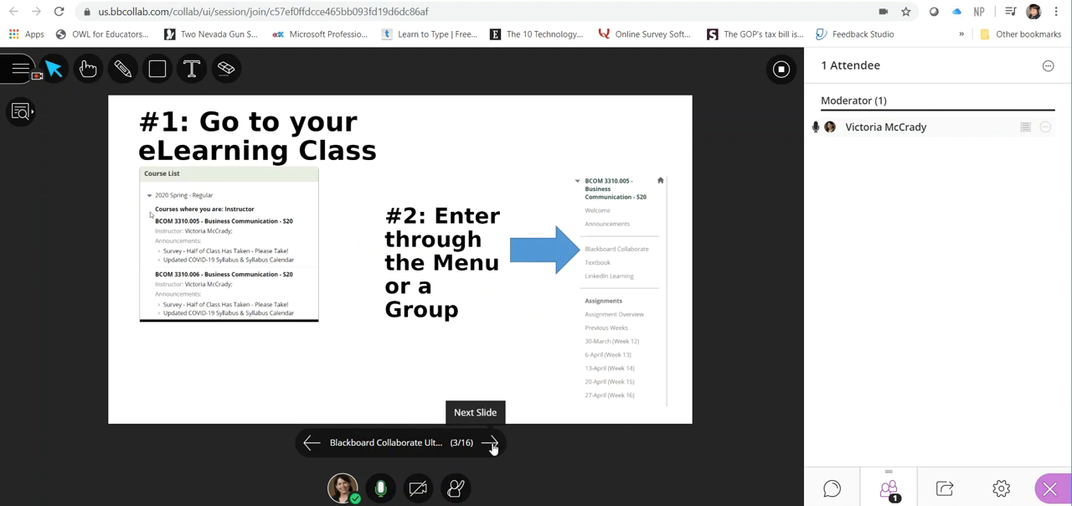
mouse_move(597, 258)
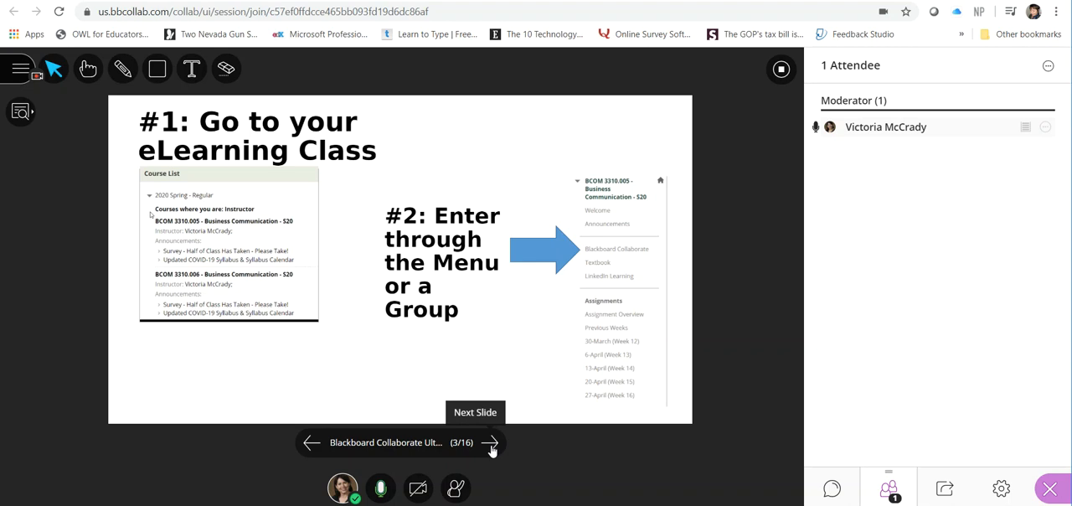
click(489, 443)
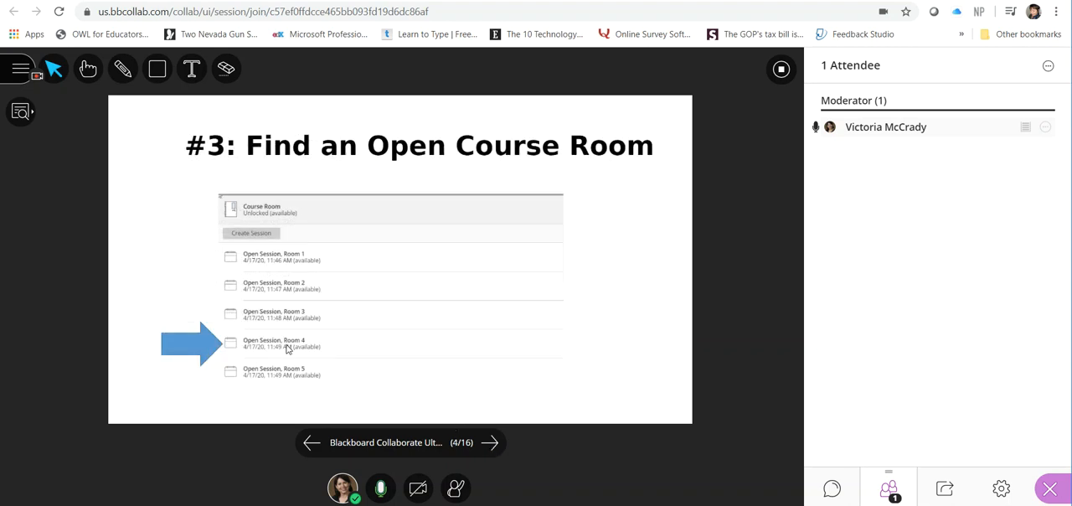
mouse_move(295, 365)
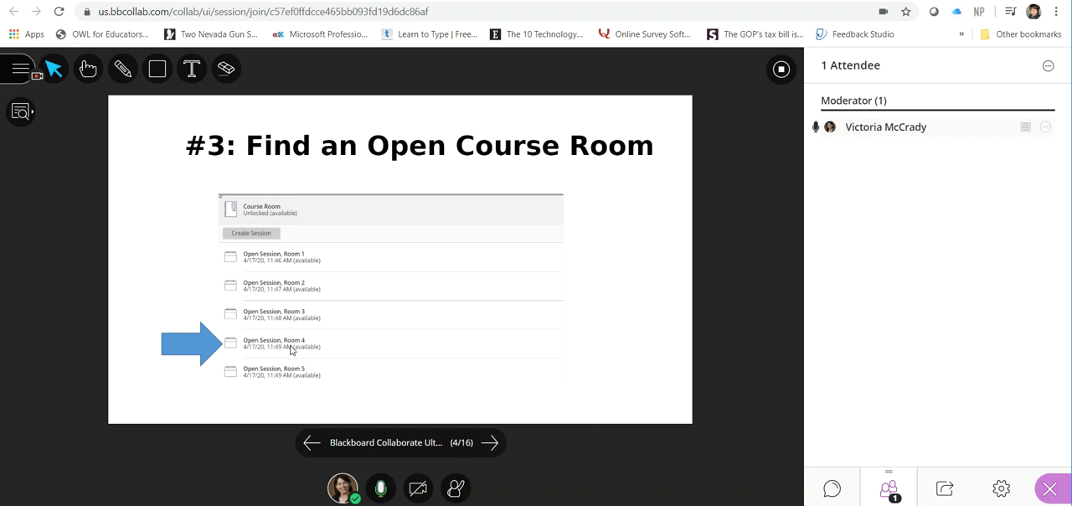
mouse_move(291, 348)
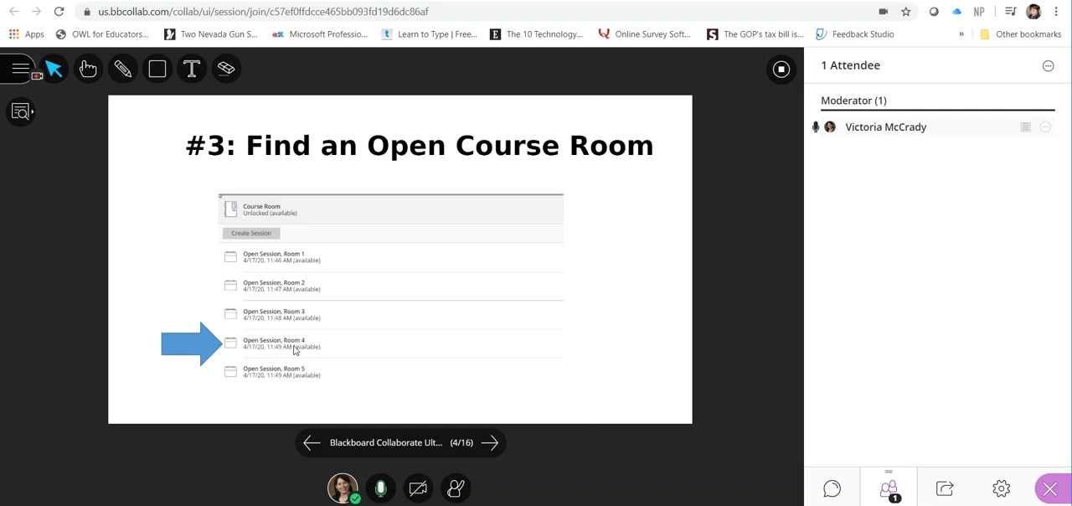
mouse_move(399, 394)
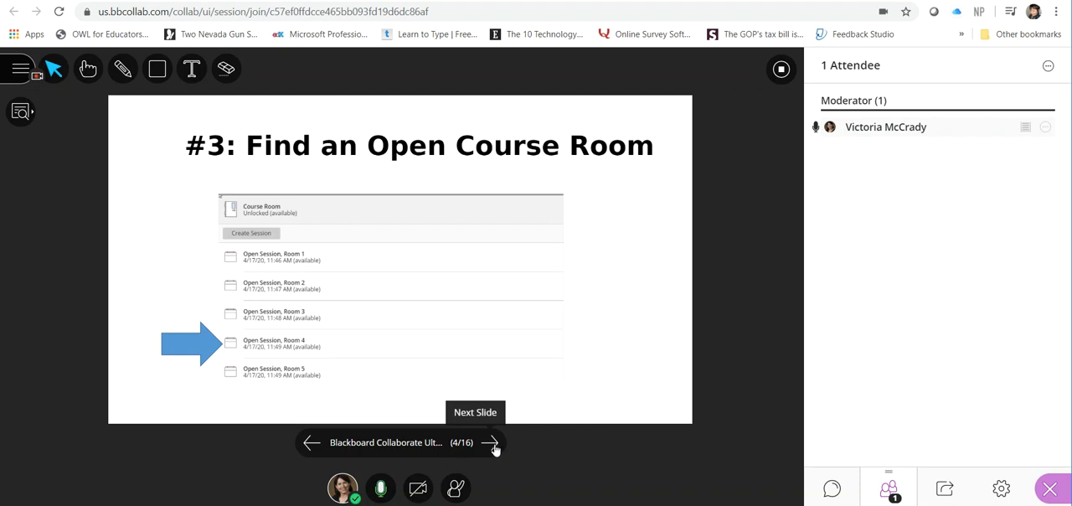
click(491, 442)
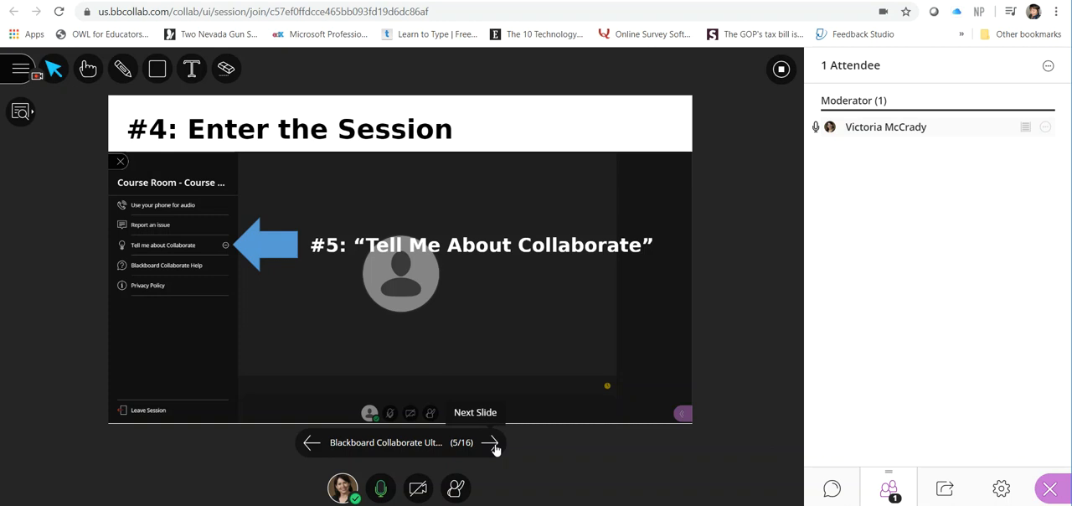
mouse_move(388, 313)
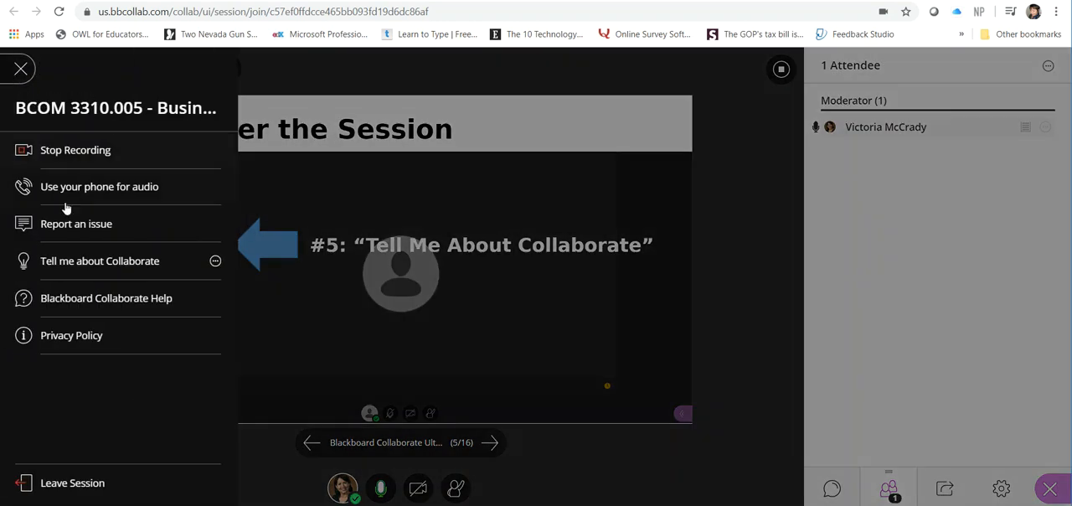
mouse_move(101, 261)
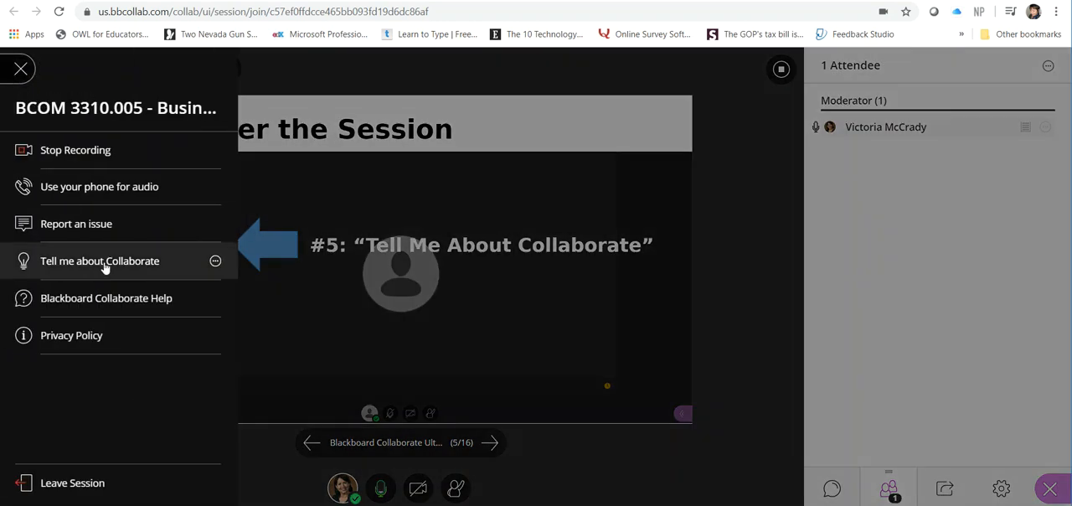
mouse_move(20, 69)
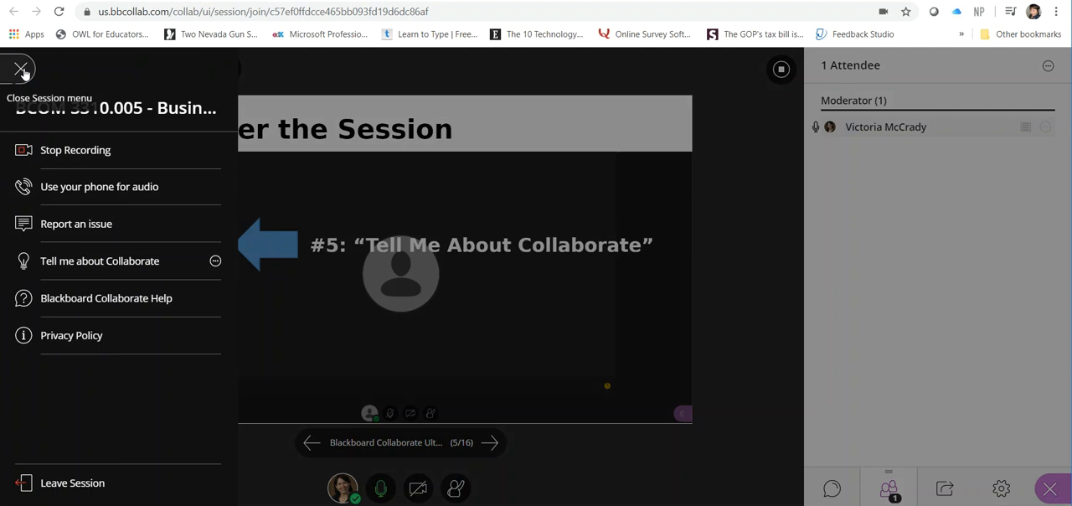
mouse_move(107, 298)
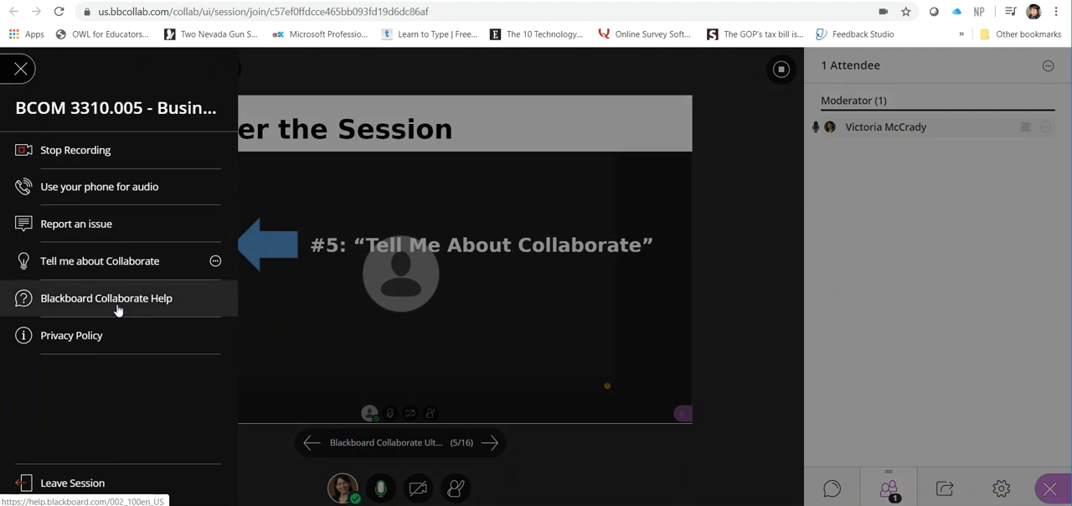
mouse_move(99, 186)
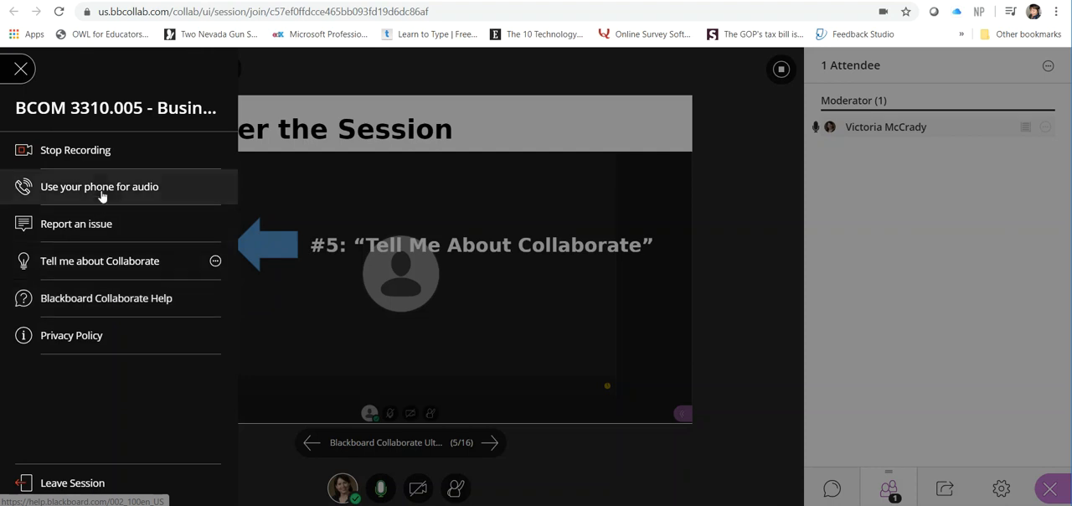
mouse_move(100, 191)
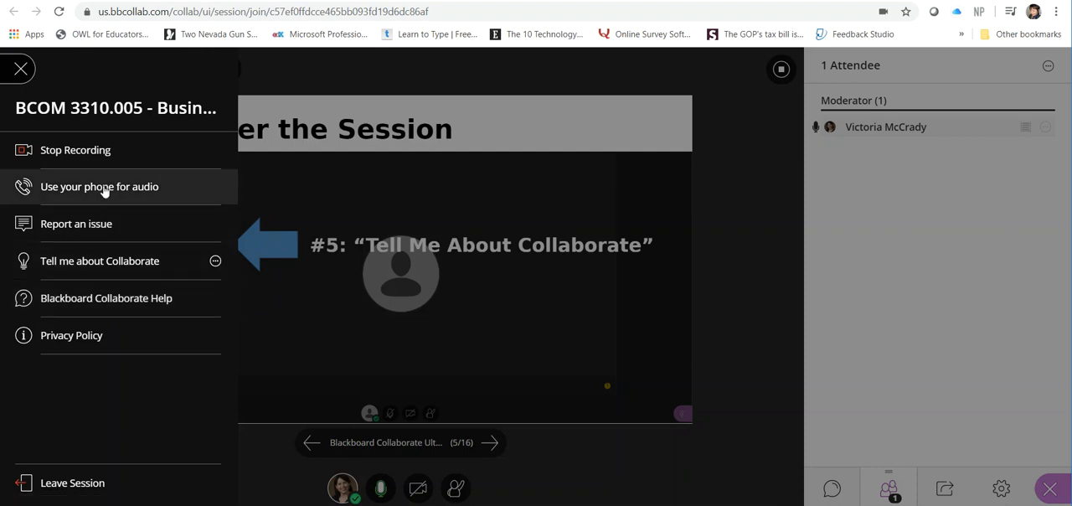
mouse_move(100, 191)
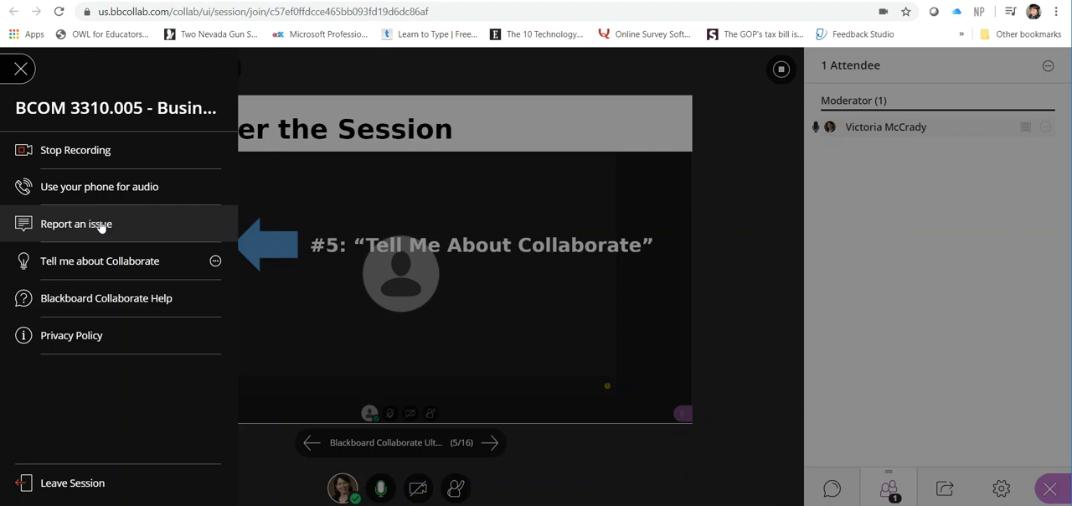
Step: Choose Report an issue from the session menu and move on to slide 6, Upload your Visuals
click(76, 224)
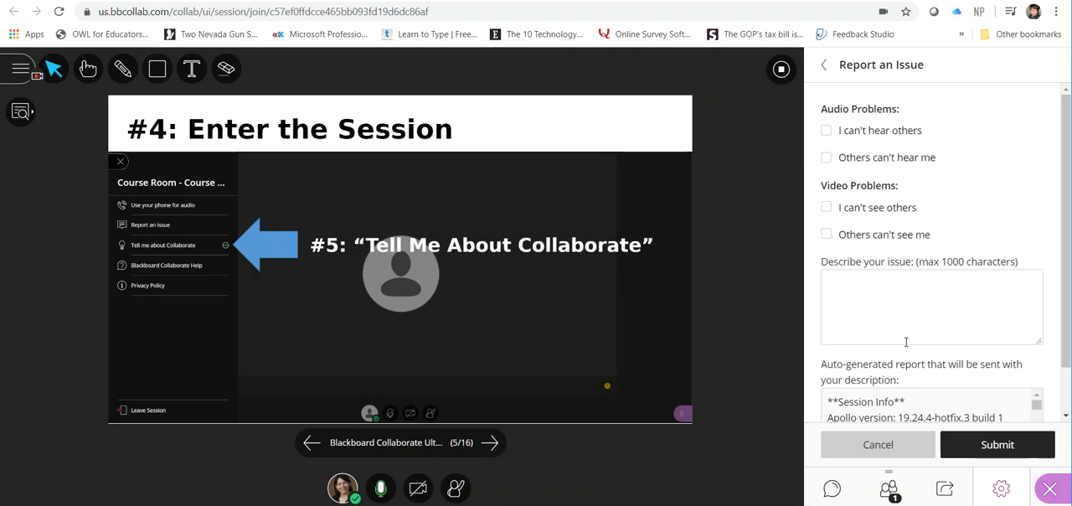
mouse_move(810, 462)
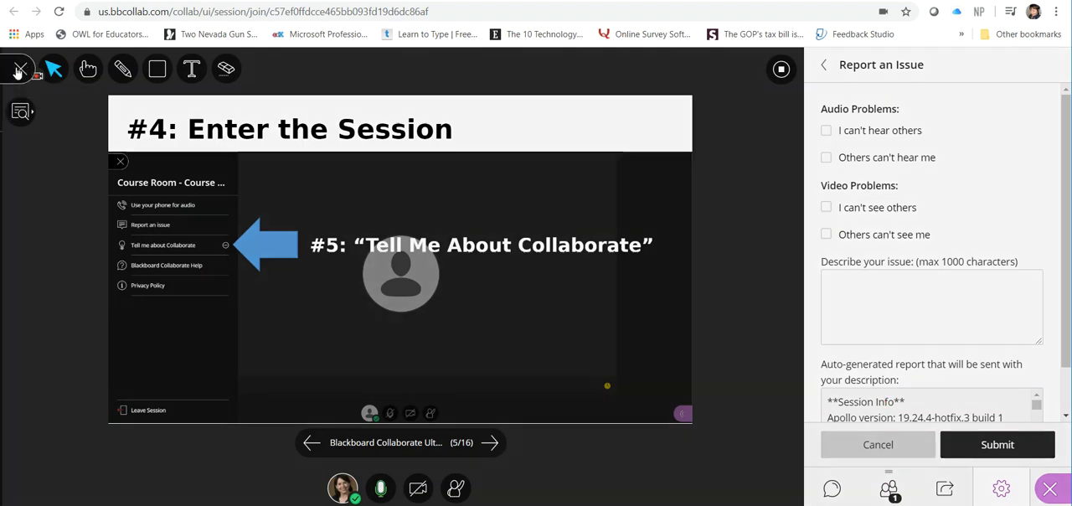
click(18, 69)
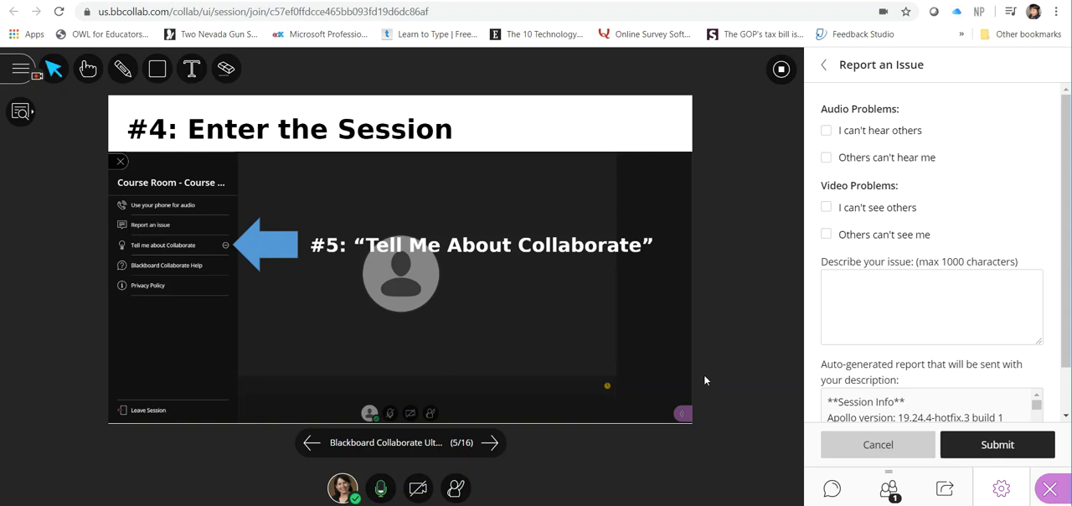
click(489, 442)
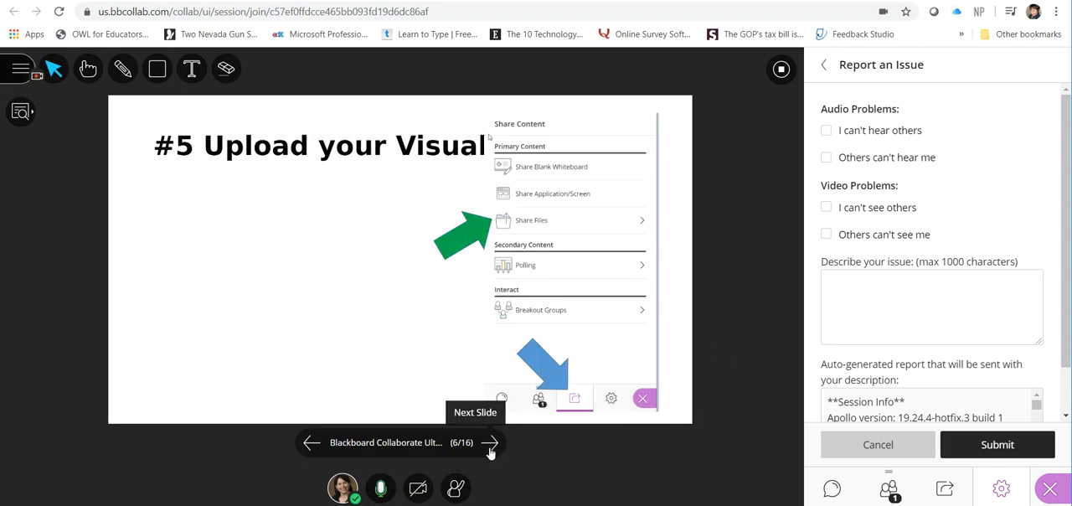
Step: Advance through Upload PowerPoint or PDF to slide 8, Uploaded PowerPoints, with Share Content shown
click(944, 489)
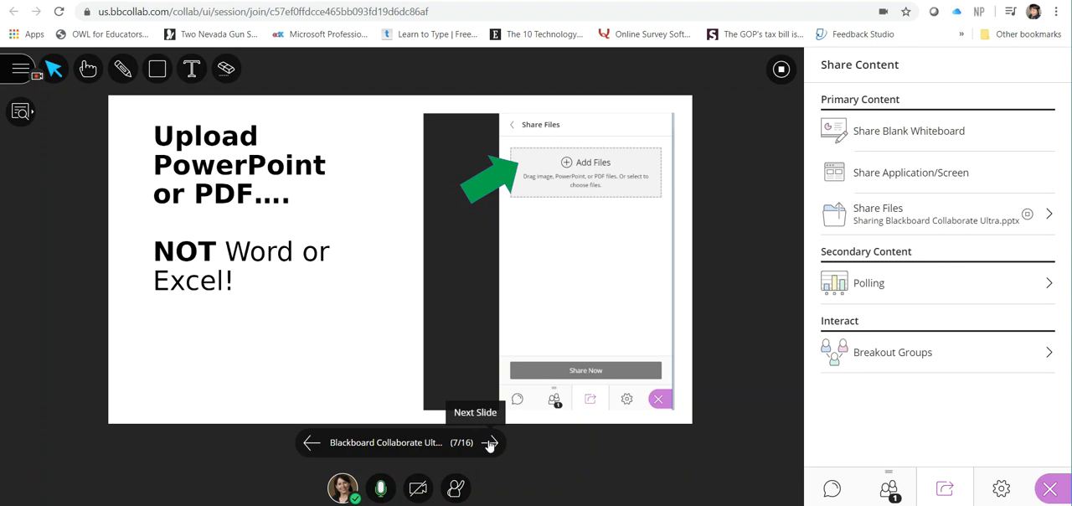
click(489, 443)
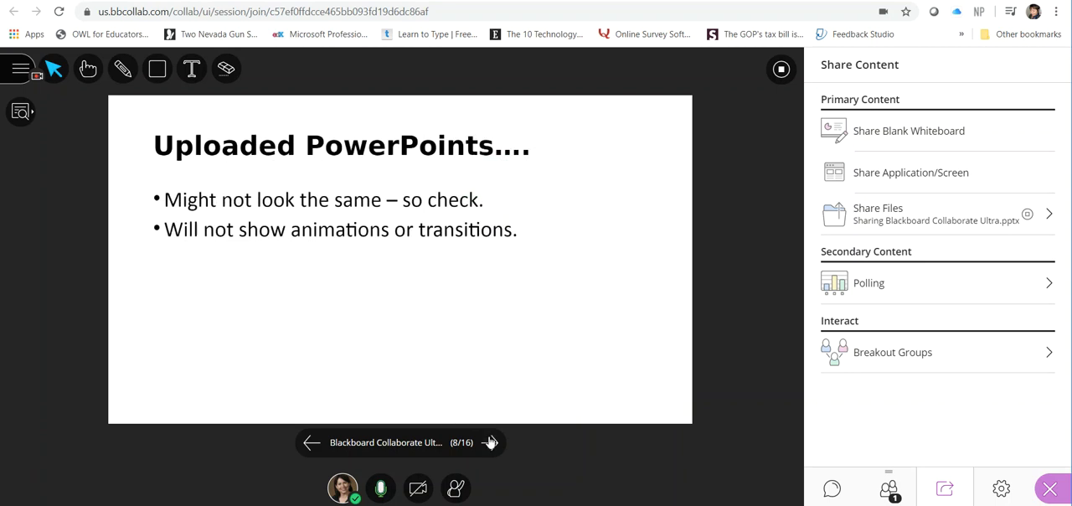
mouse_move(489, 442)
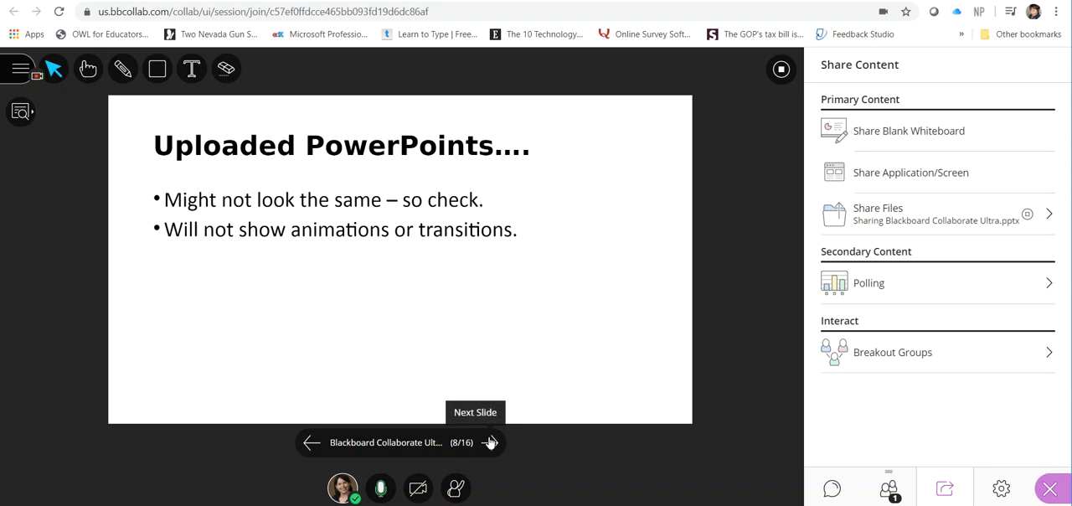
mouse_move(154, 102)
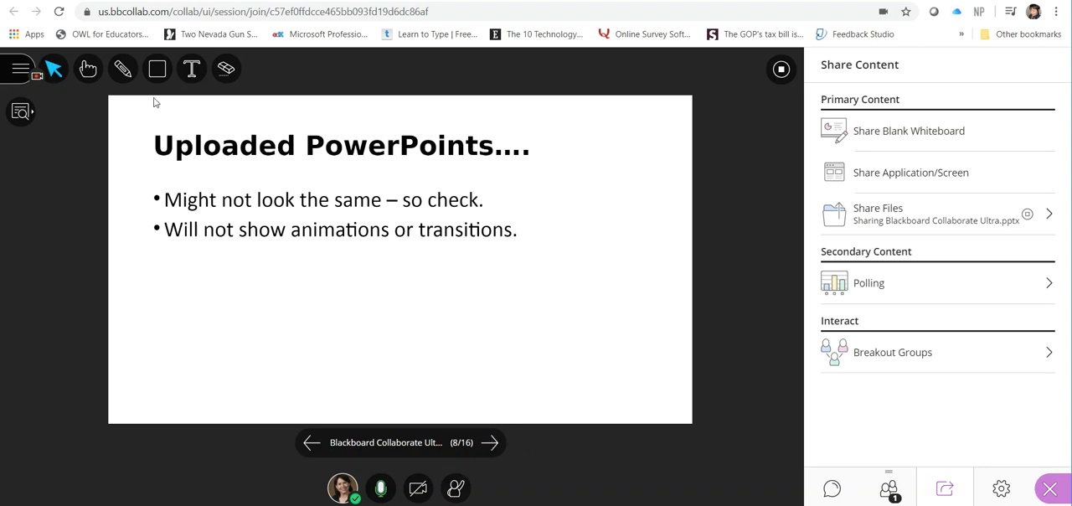
Step: Switch to the red line tool for underlining 'Might not look the same – so check'
click(157, 69)
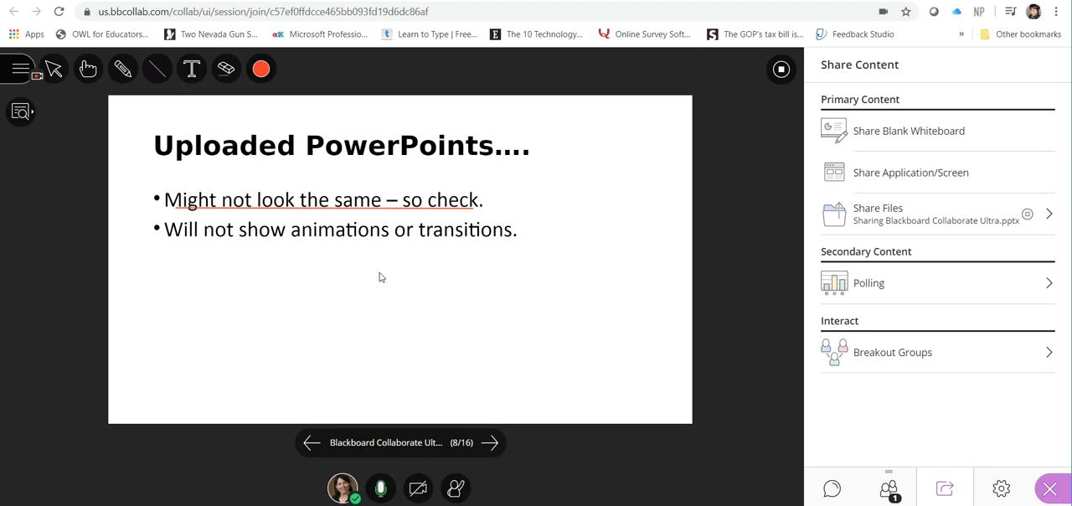
mouse_move(243, 238)
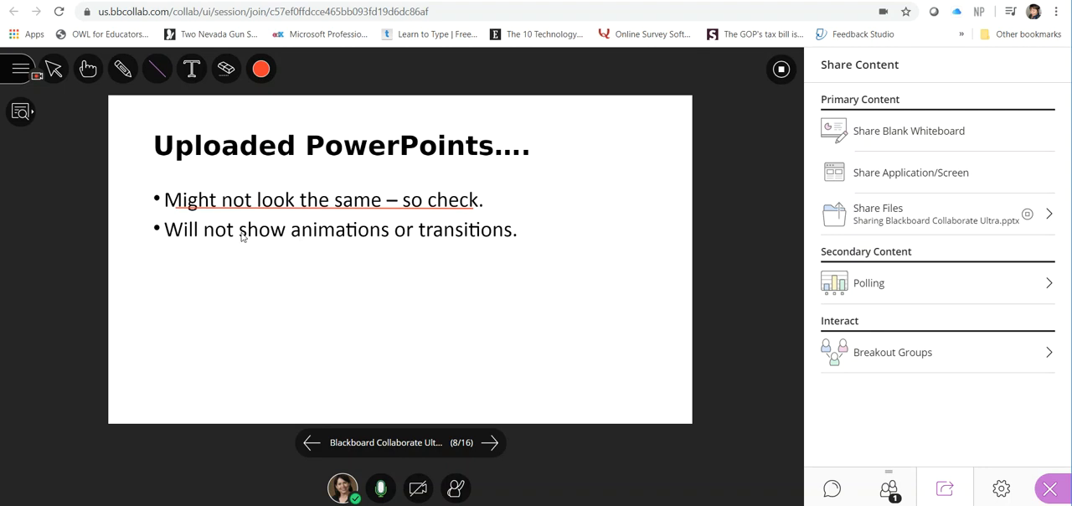
mouse_move(352, 244)
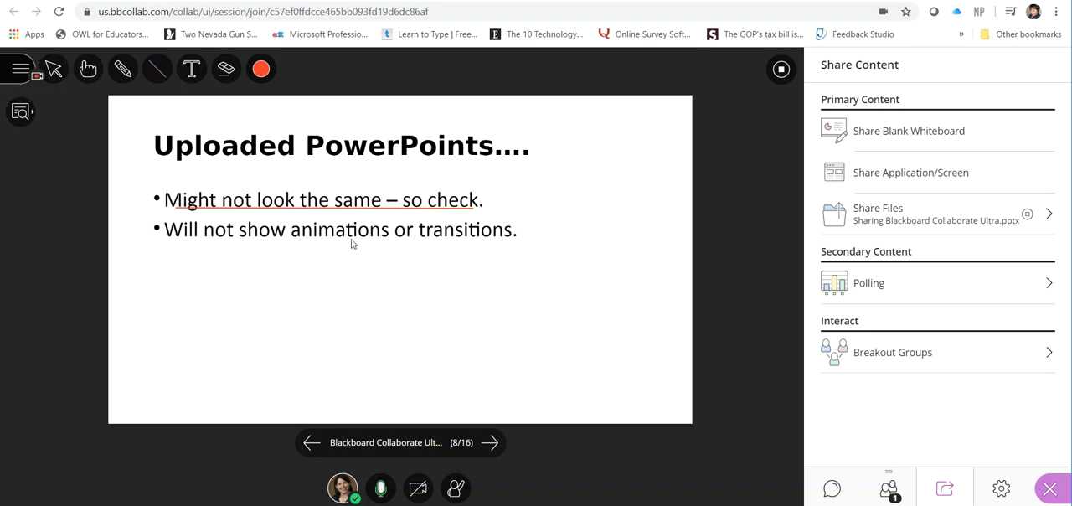
mouse_move(442, 251)
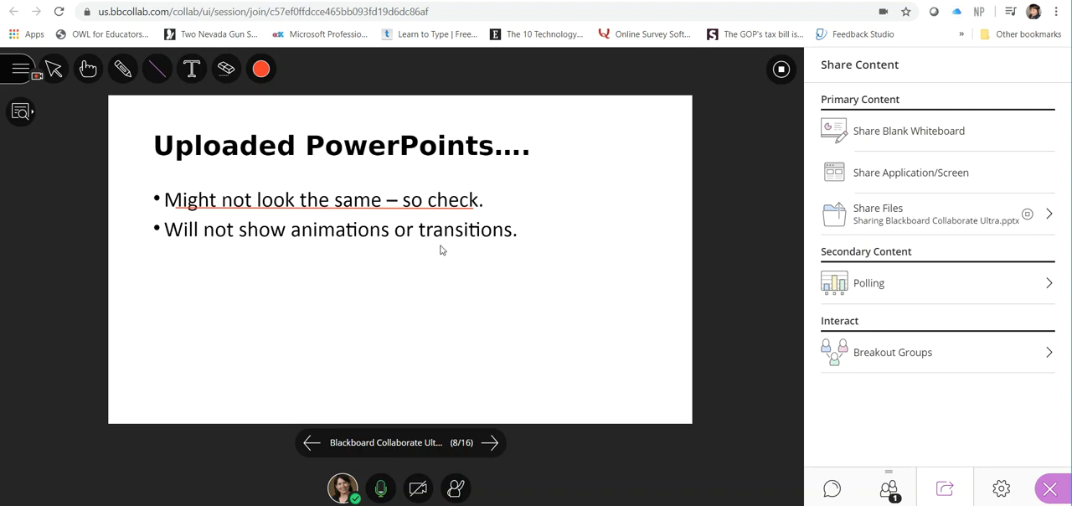
mouse_move(442, 252)
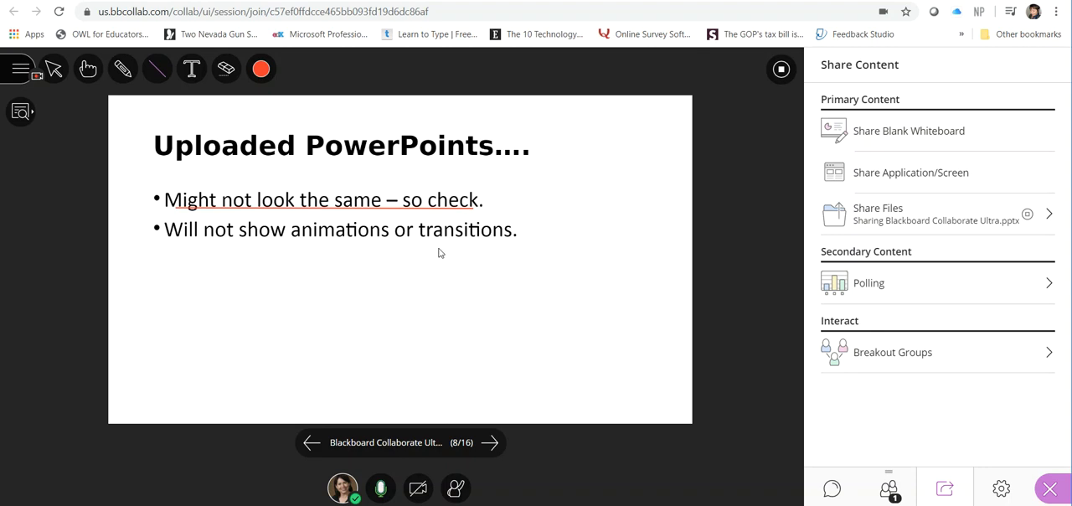
mouse_move(491, 442)
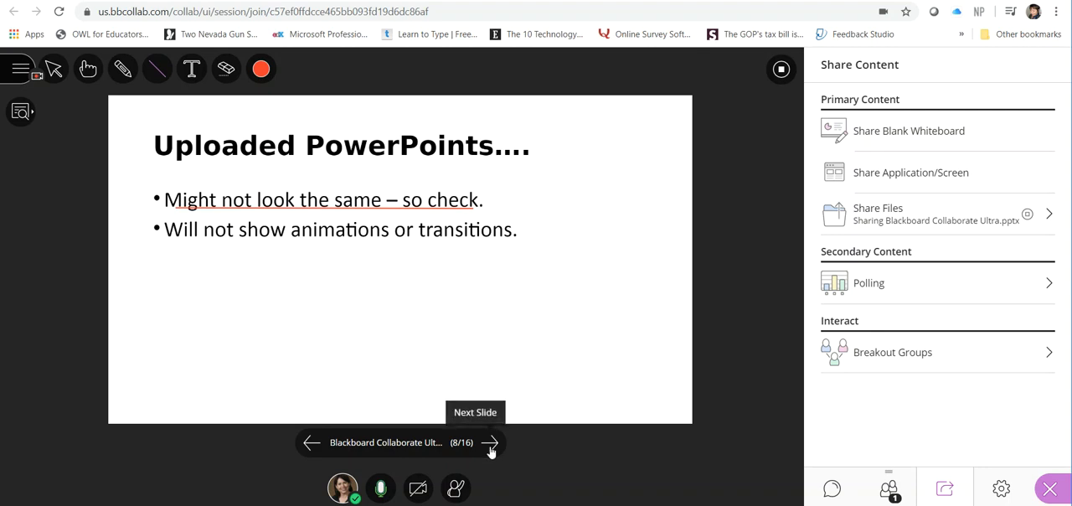
click(489, 442)
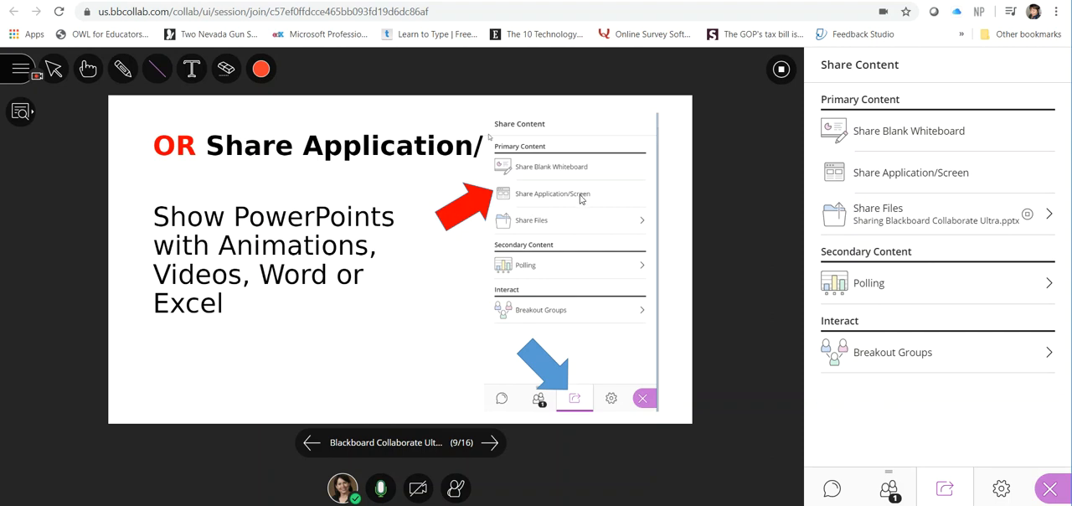
mouse_move(583, 198)
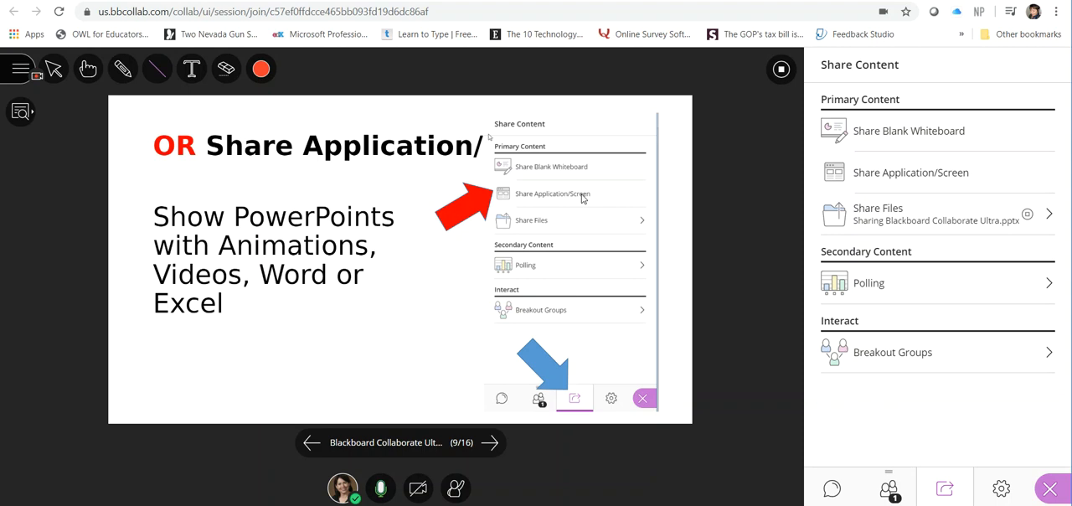
mouse_move(489, 442)
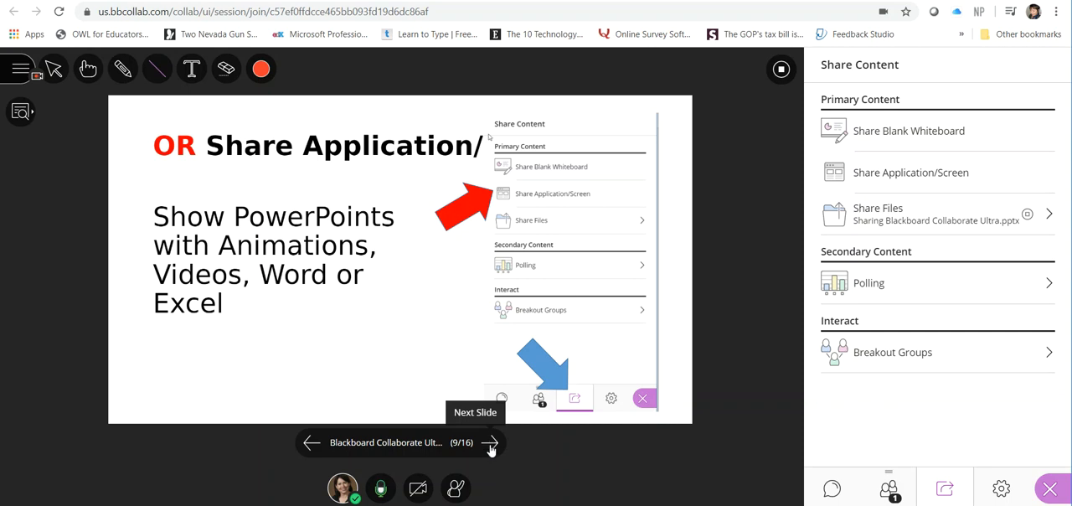
Step: Advance past For Videos (slide 10) to slide 11, #6 Record a Session?
click(489, 442)
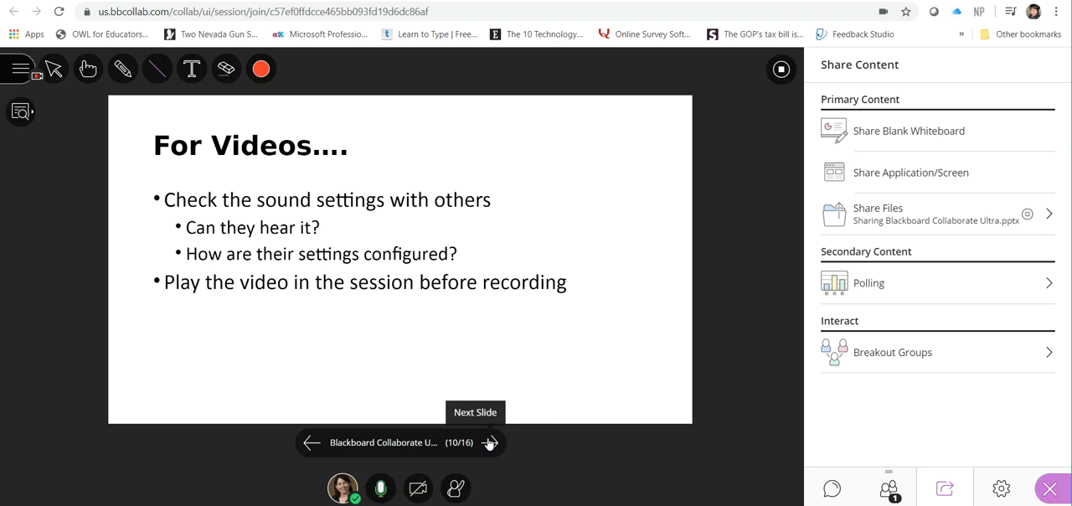
mouse_move(485, 442)
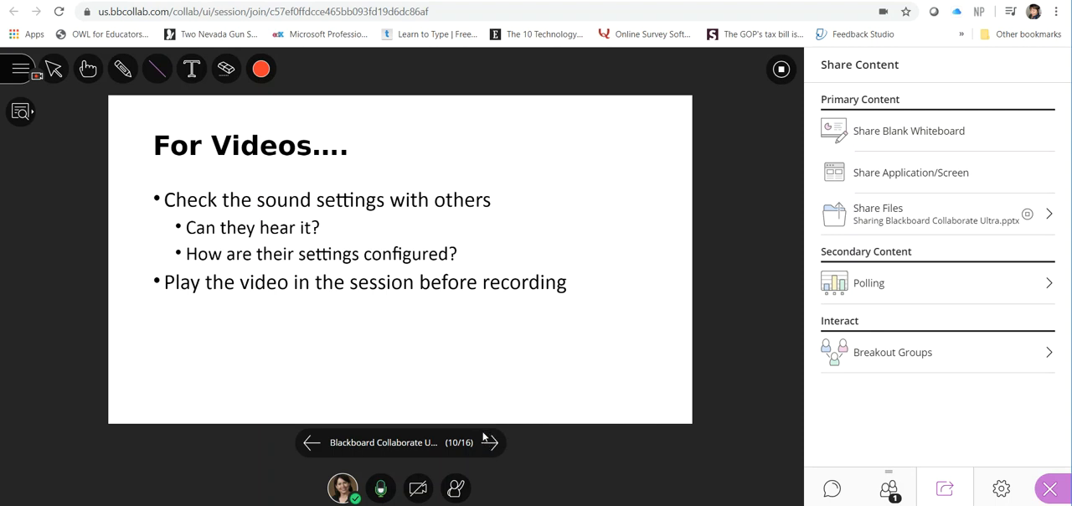
mouse_move(489, 442)
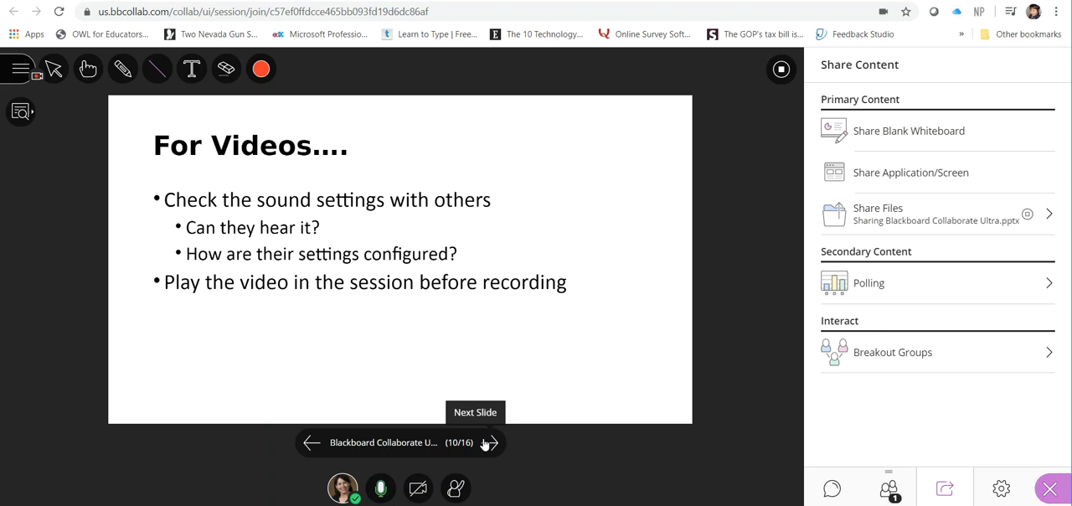
mouse_move(486, 445)
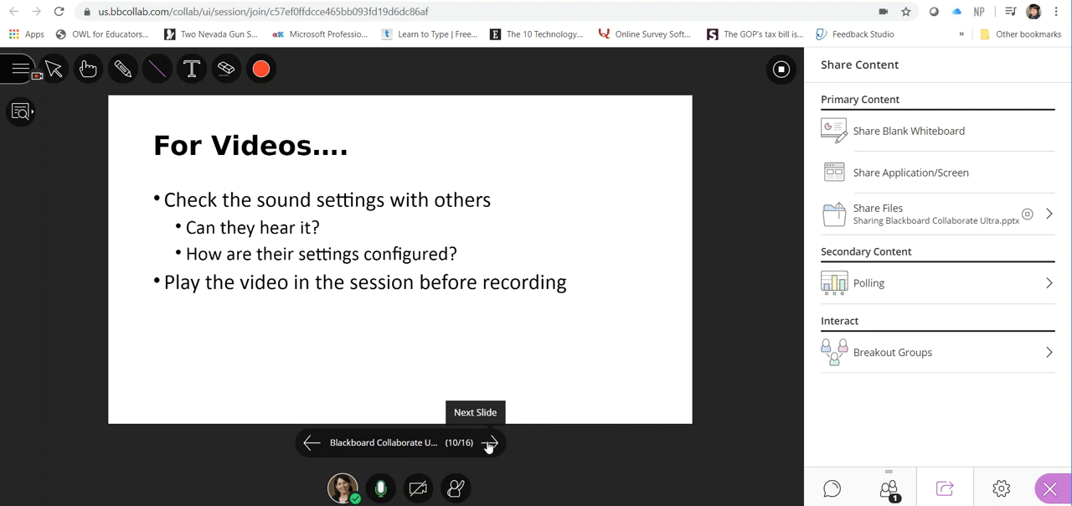
click(491, 442)
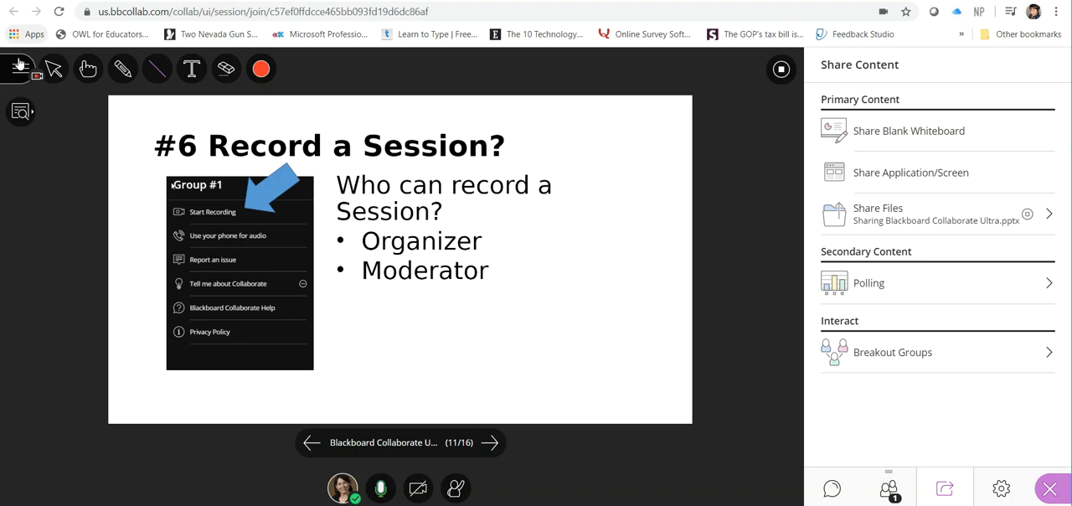
click(18, 69)
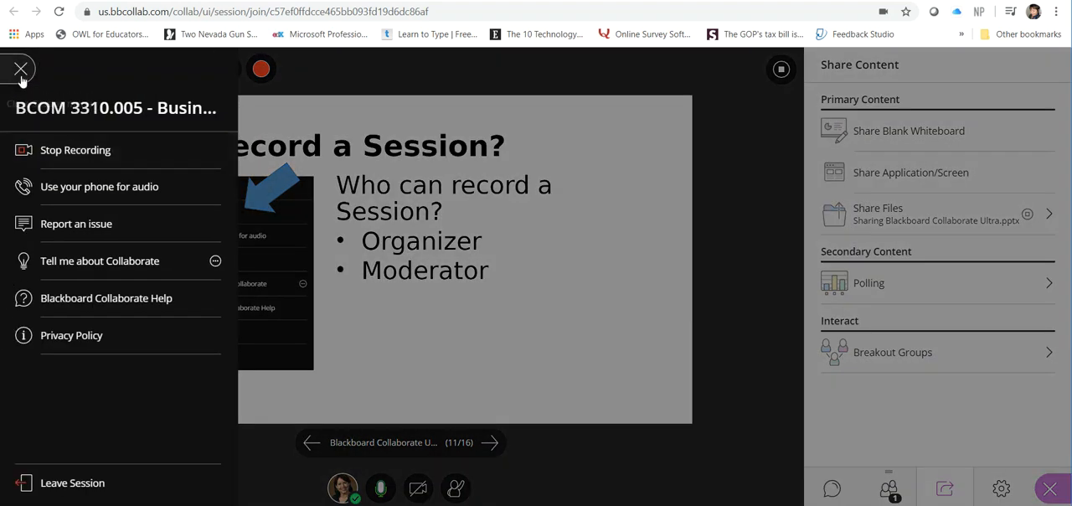
mouse_move(21, 69)
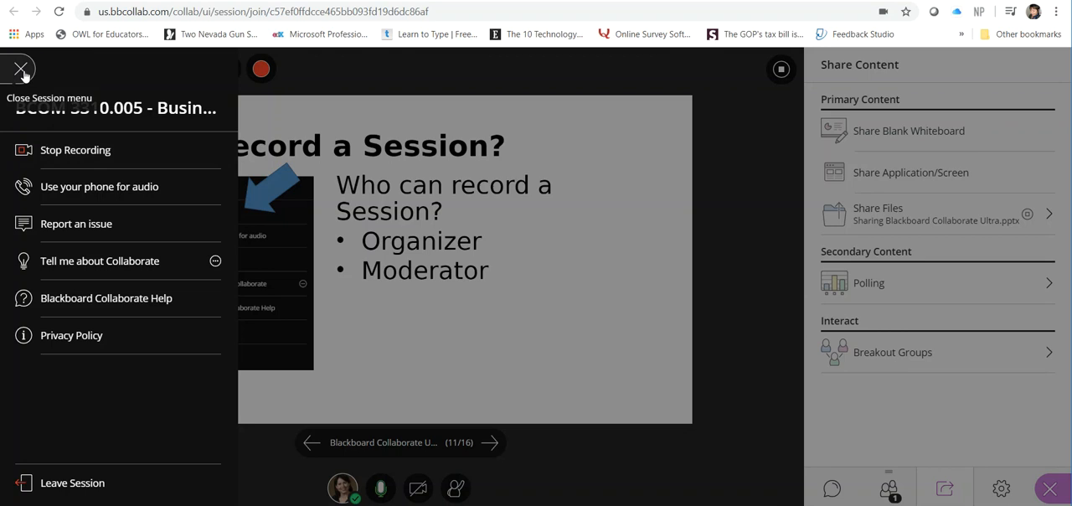
click(20, 69)
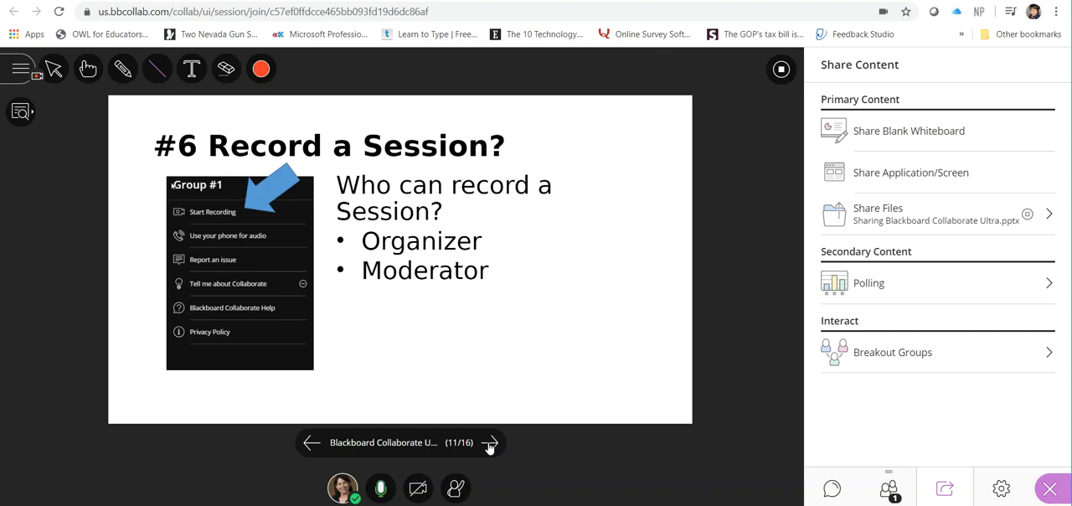
mouse_move(489, 442)
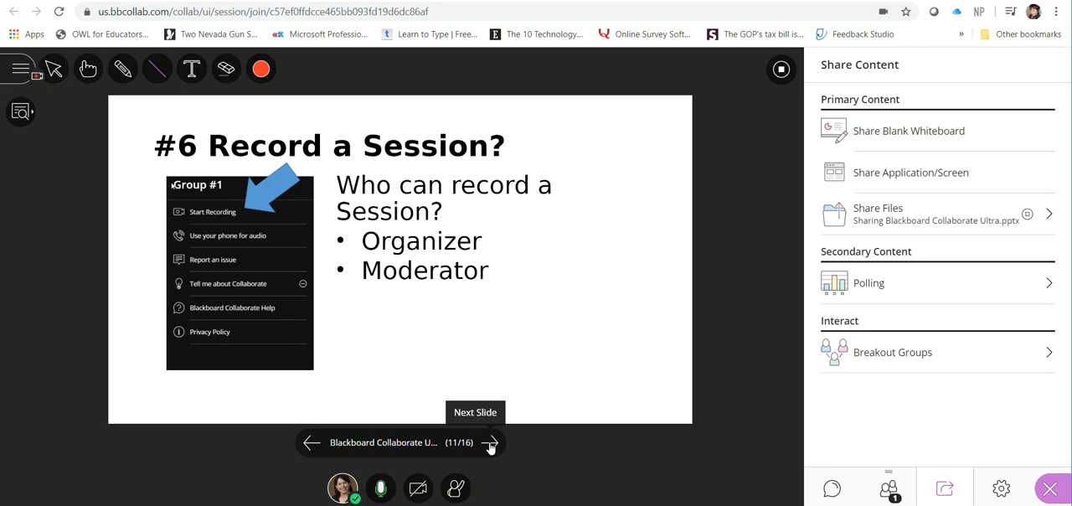
Step: Advance to slide 12, Recording Rules, briefly reopening and closing the session menu
click(491, 442)
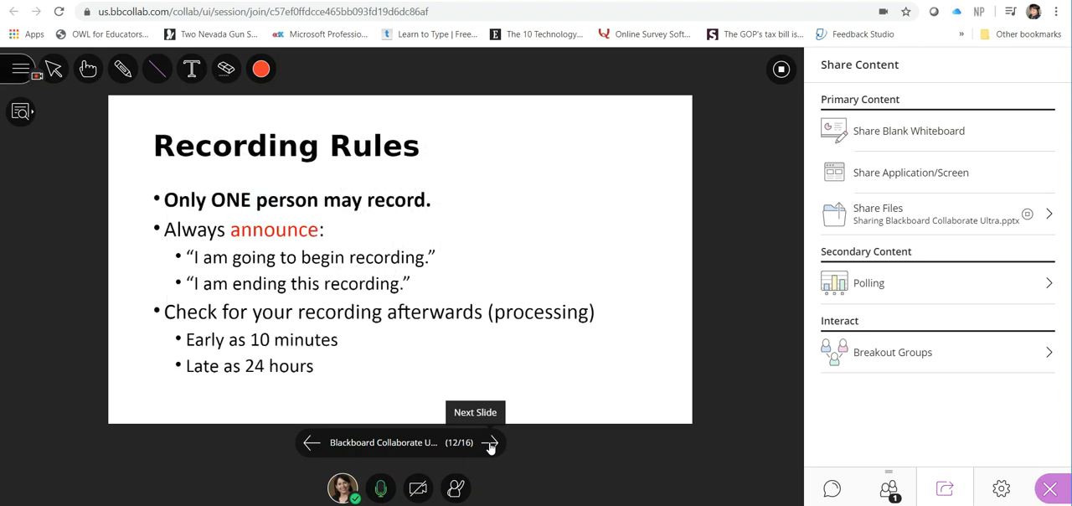
mouse_move(489, 429)
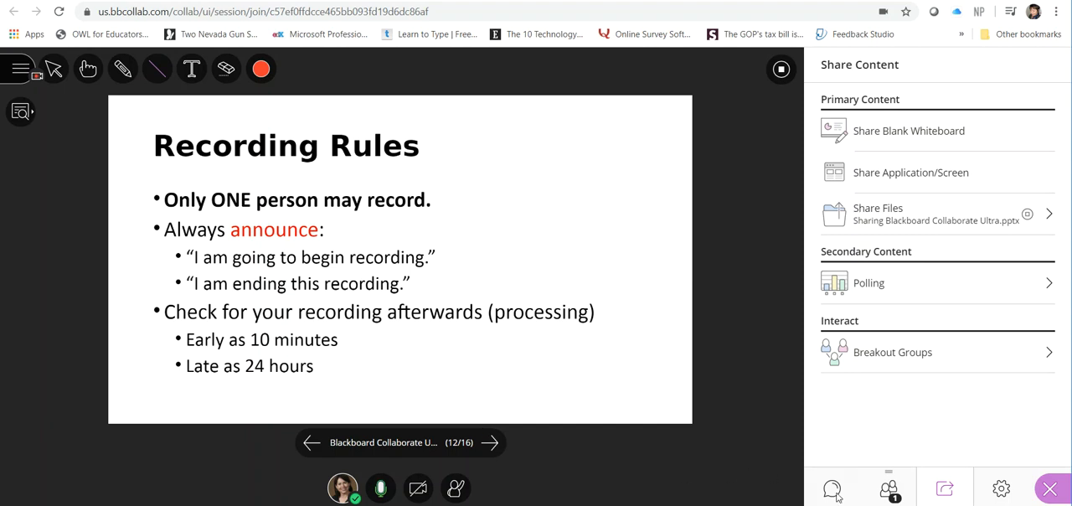
mouse_move(890, 489)
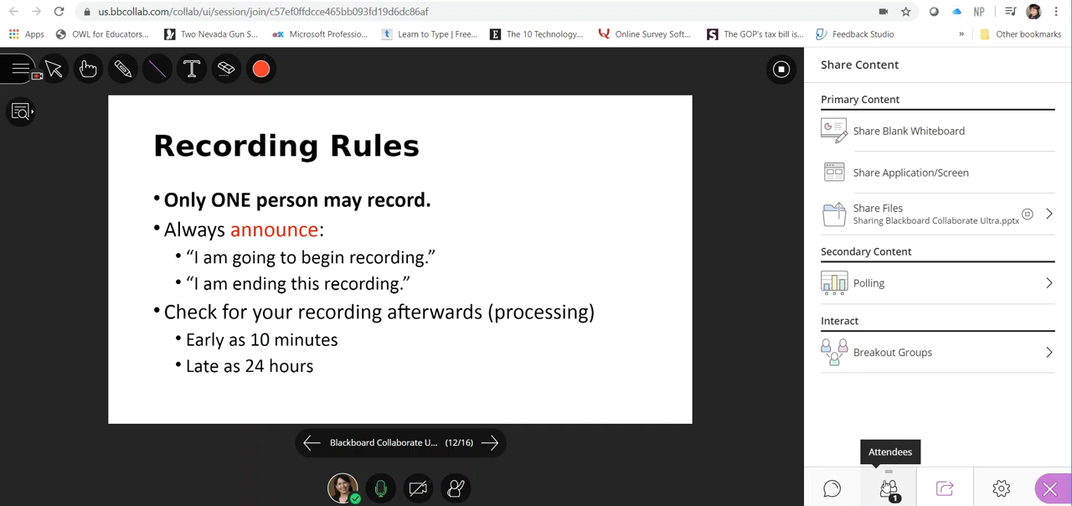
mouse_move(887, 489)
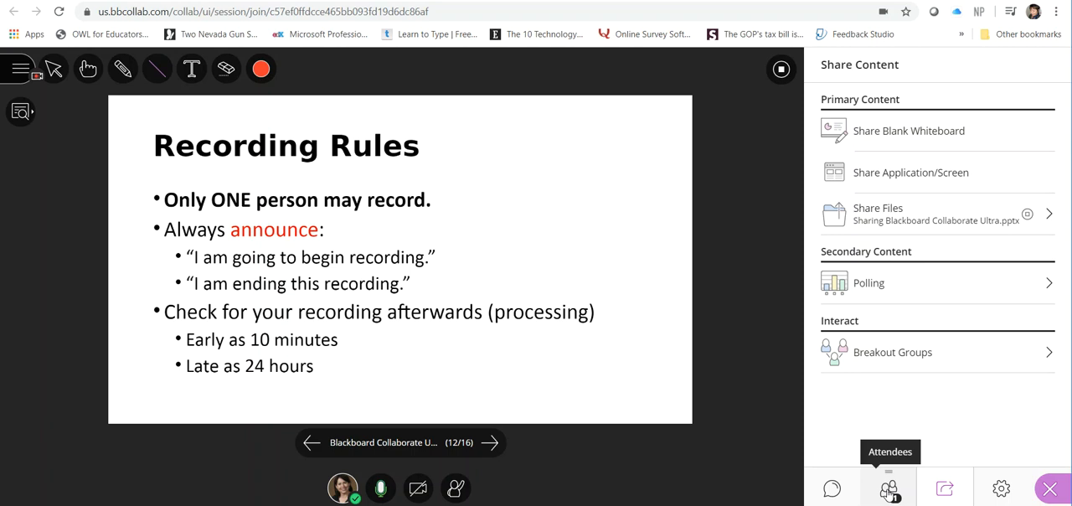
mouse_move(73, 101)
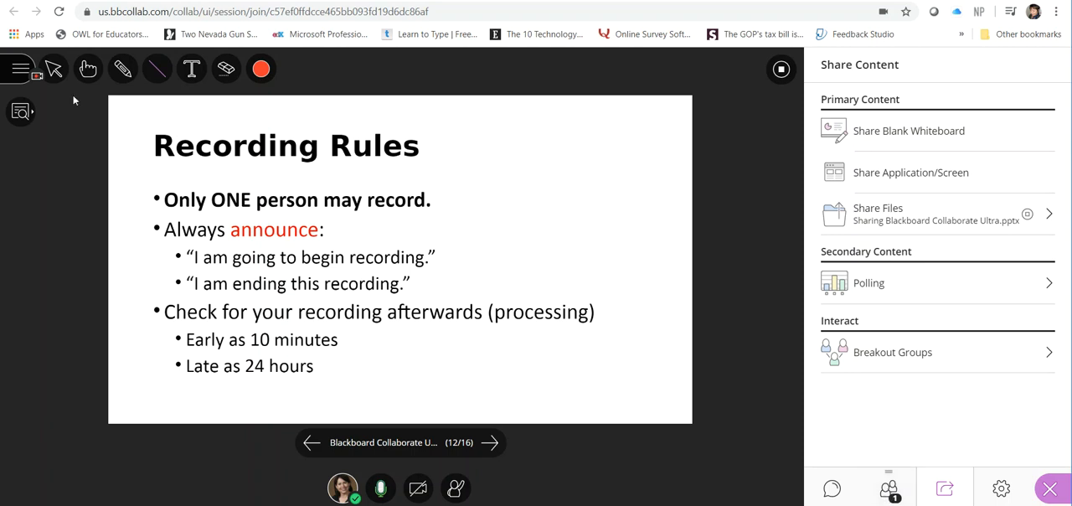
click(20, 68)
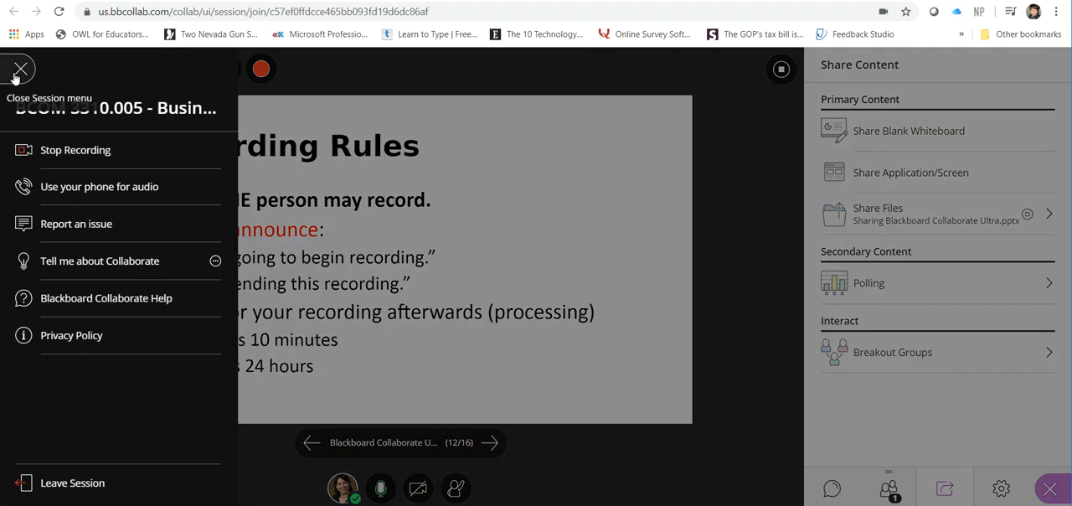
click(20, 69)
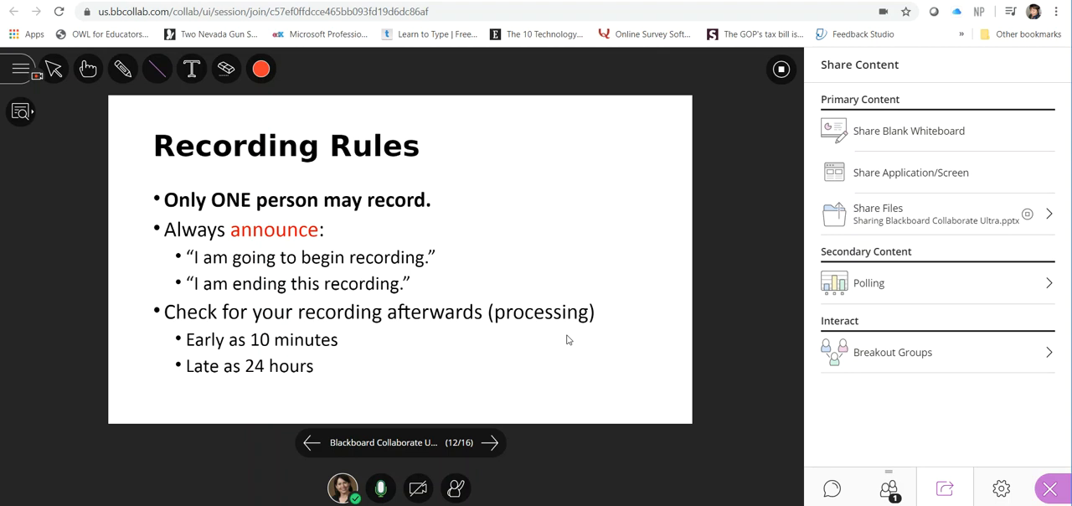
mouse_move(891, 489)
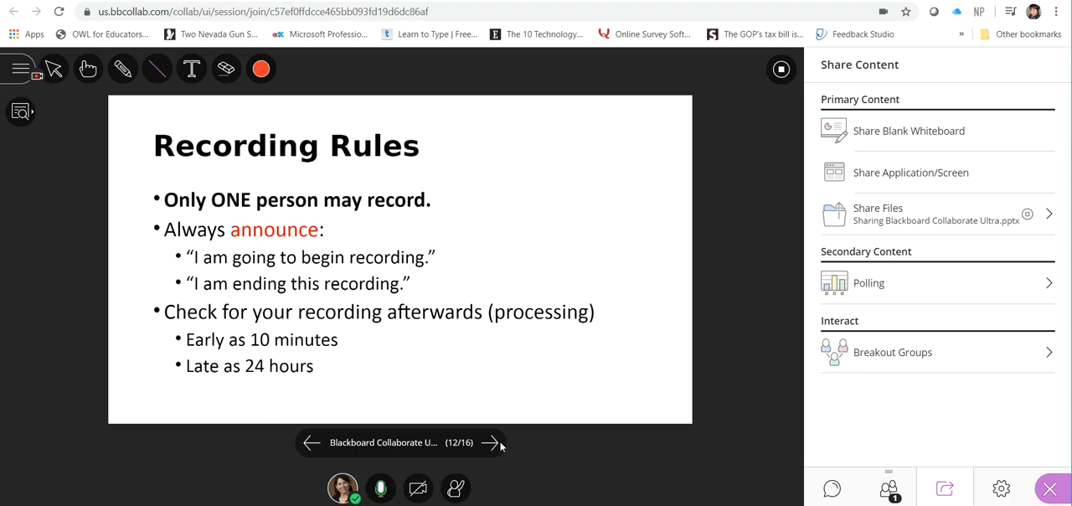
mouse_move(489, 442)
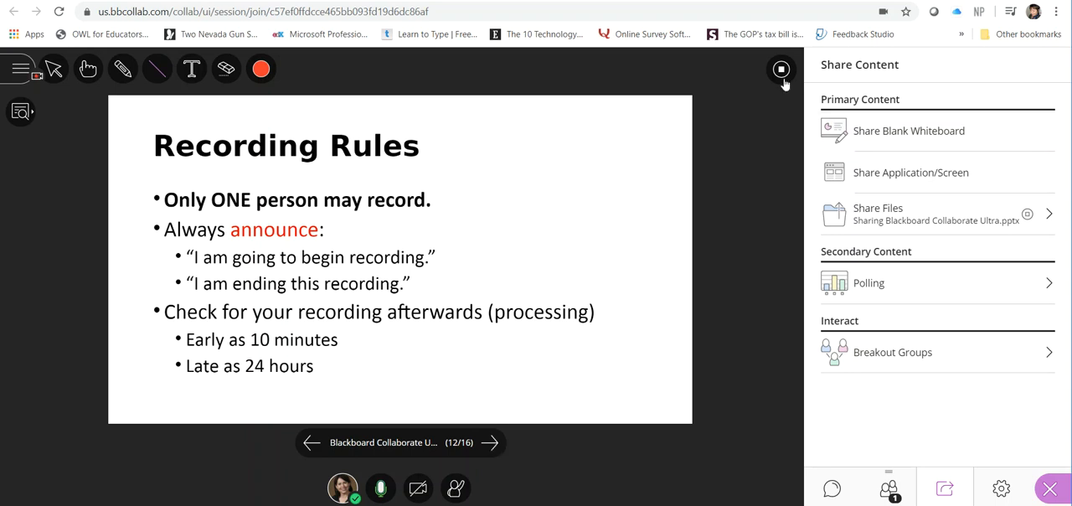
mouse_move(780, 68)
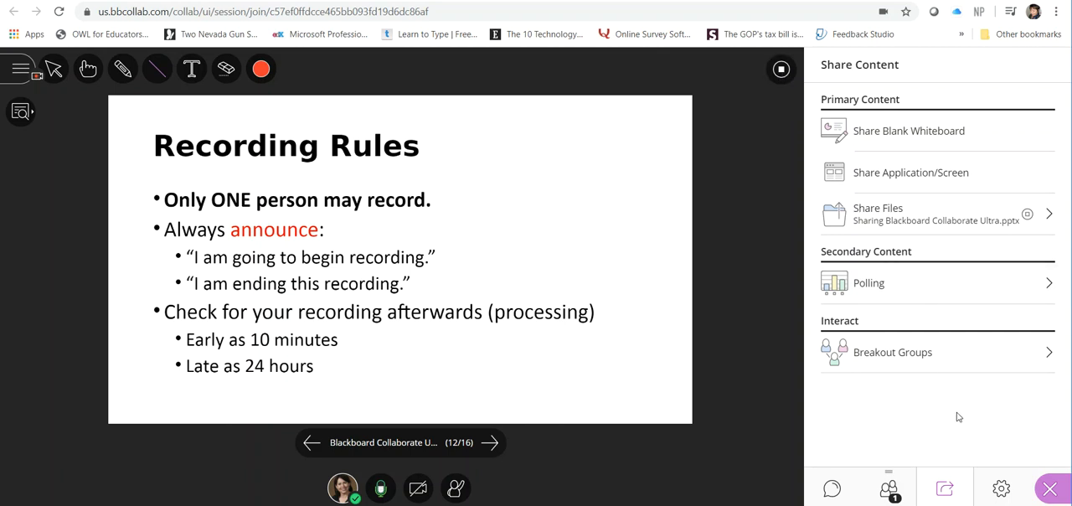
Step: Send 'Way to go!' to everyone in the session chat
click(831, 487)
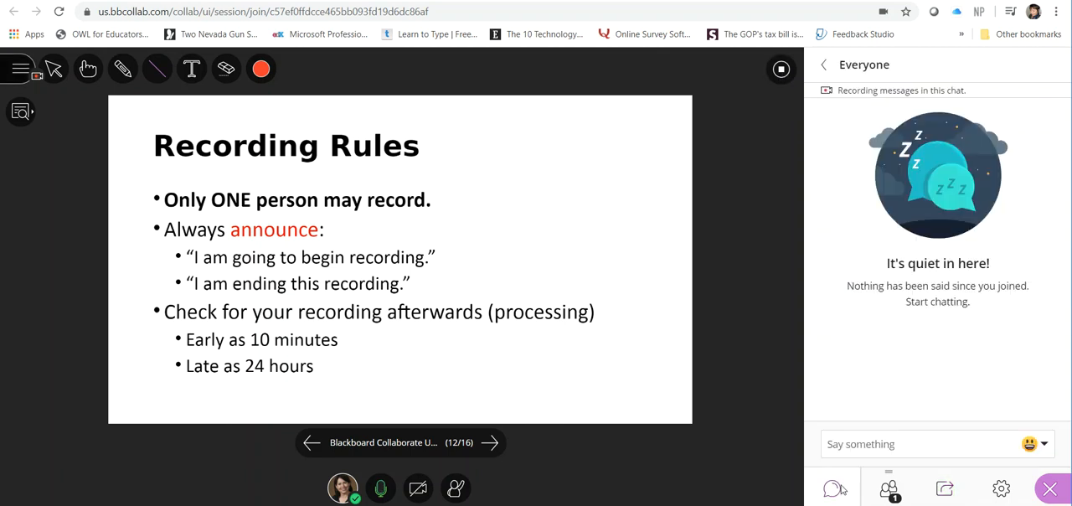
text(Way)
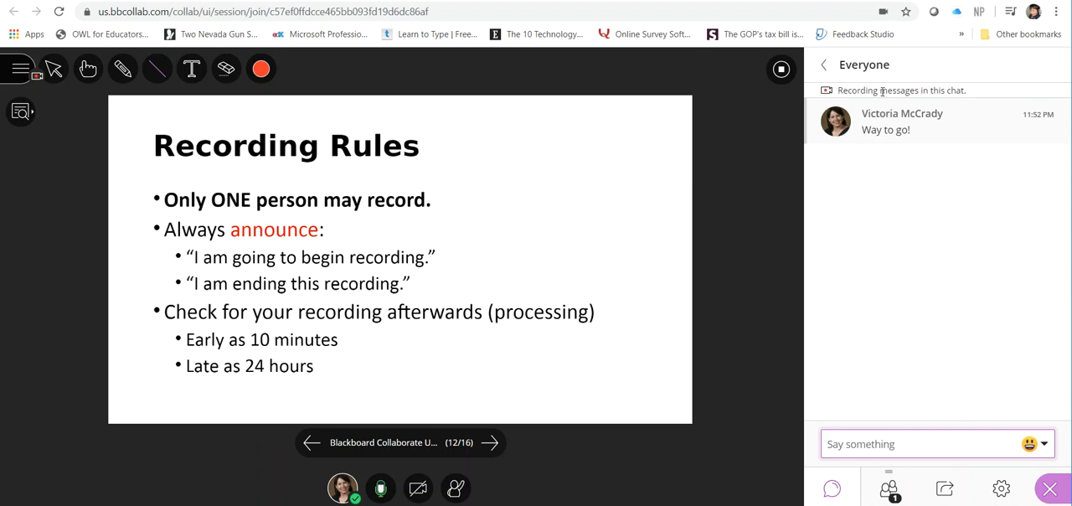
mouse_move(886, 245)
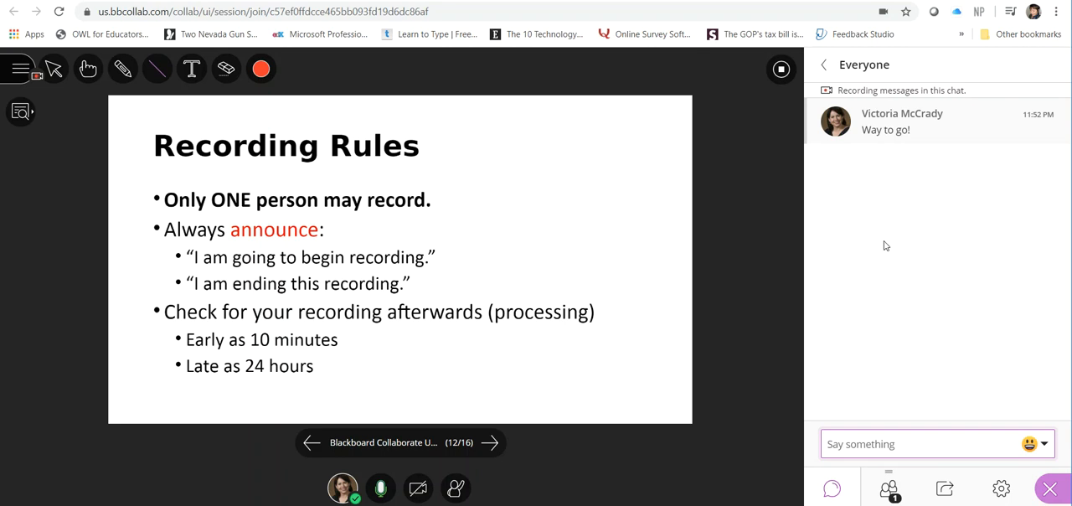
mouse_move(355, 479)
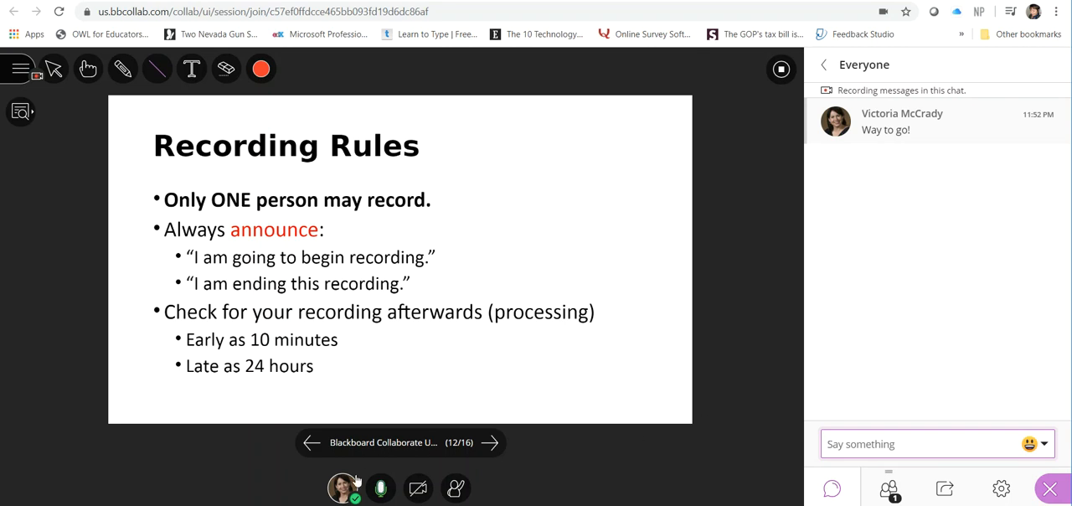
Step: Set your own feedback status to Agree from the avatar status menu
click(343, 489)
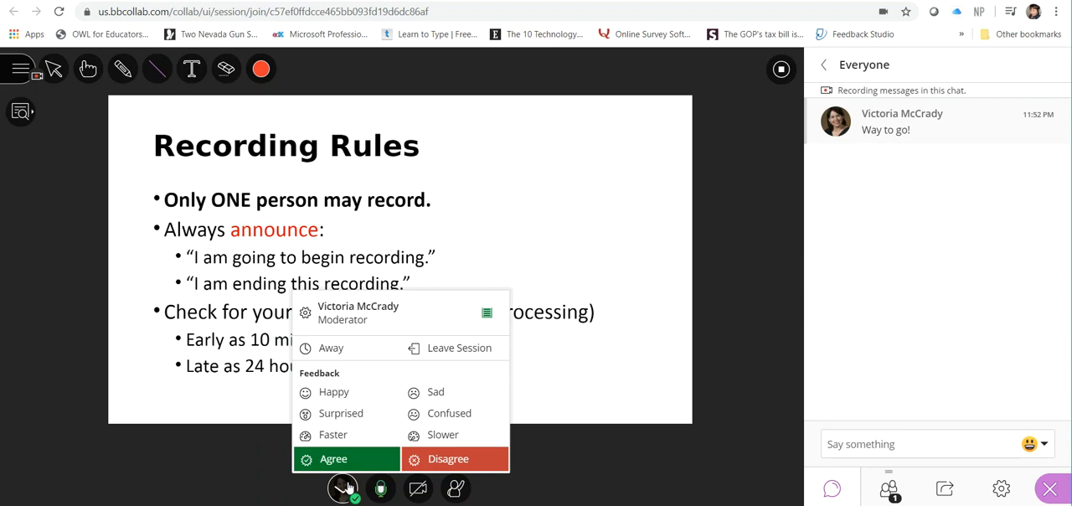
mouse_move(364, 452)
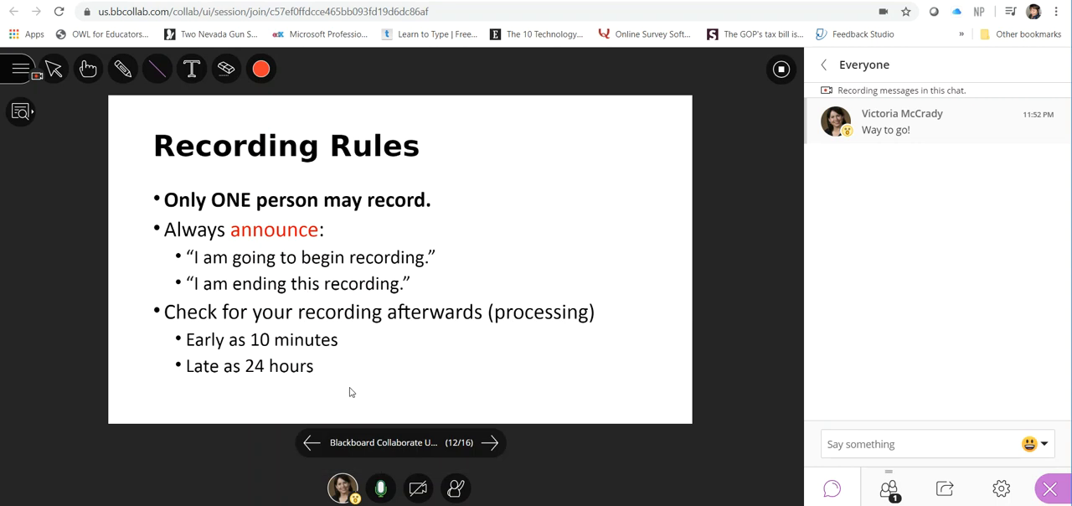
click(342, 487)
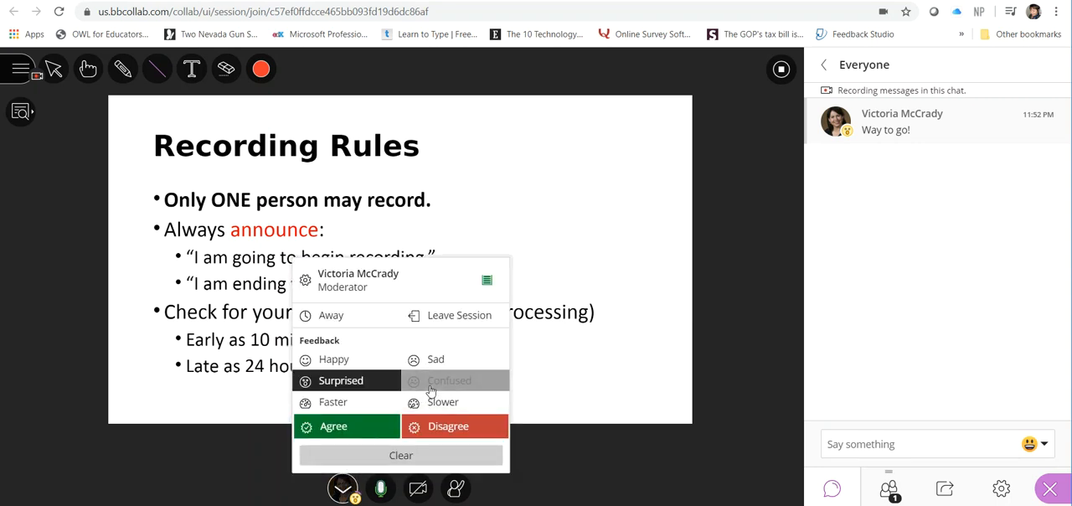
click(448, 380)
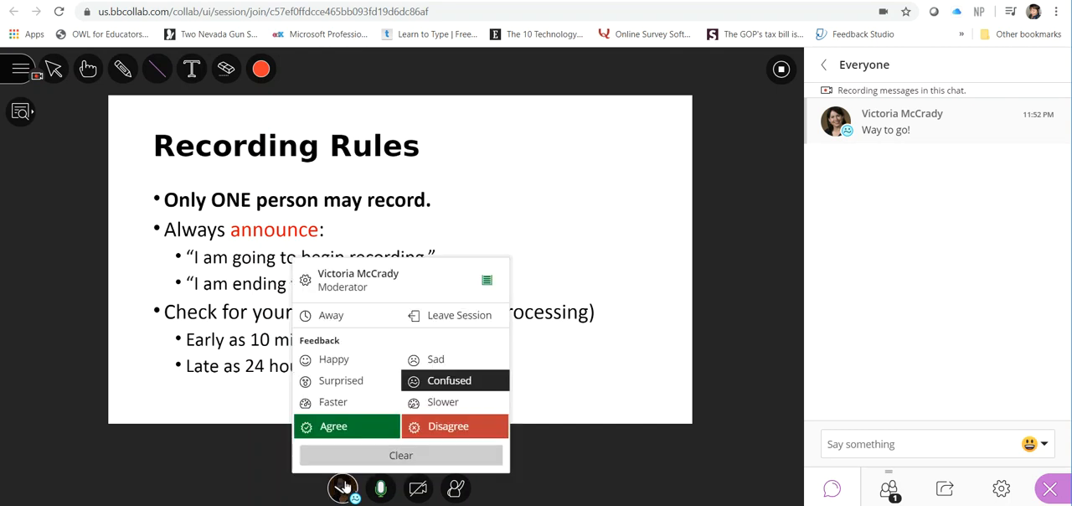
mouse_move(351, 402)
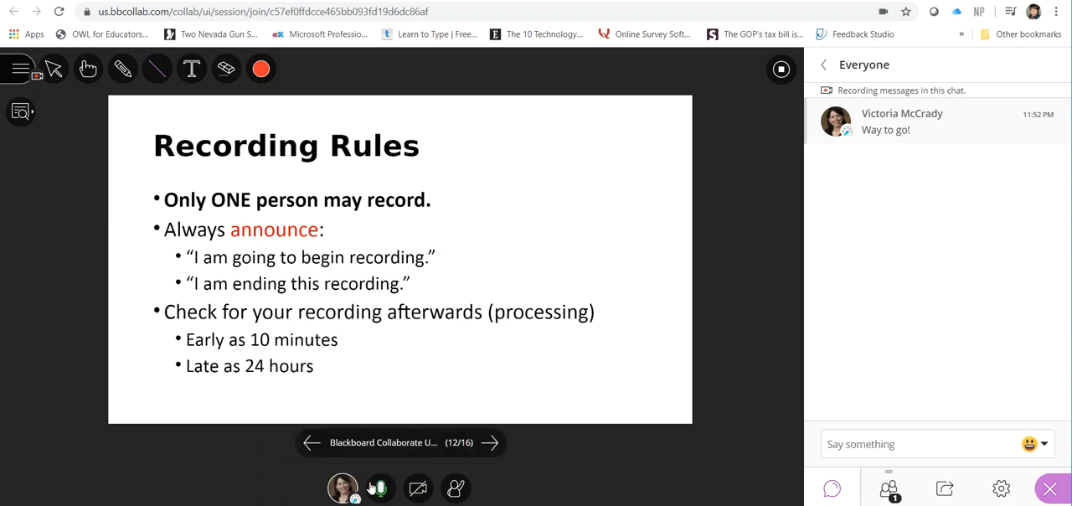
click(341, 487)
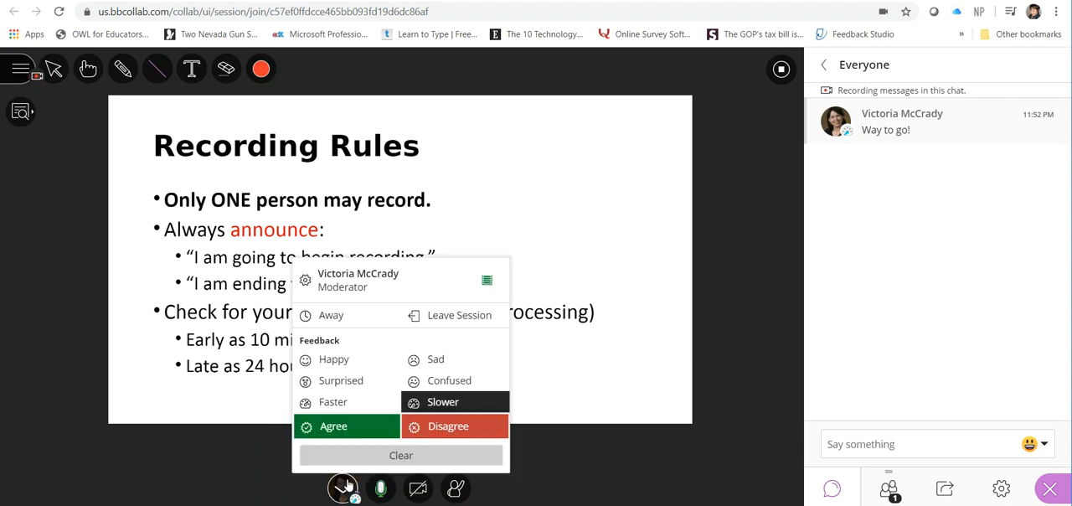
click(341, 489)
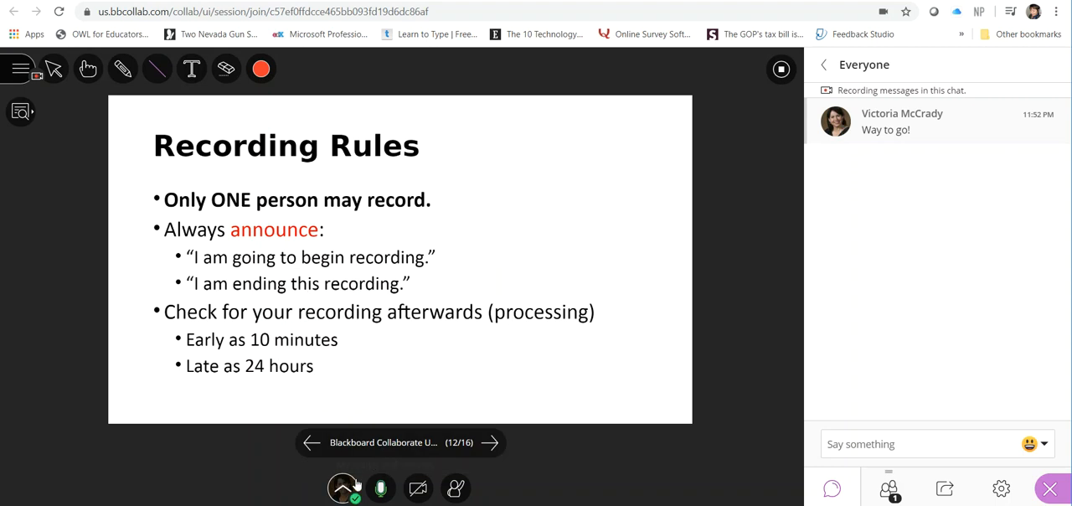
click(341, 487)
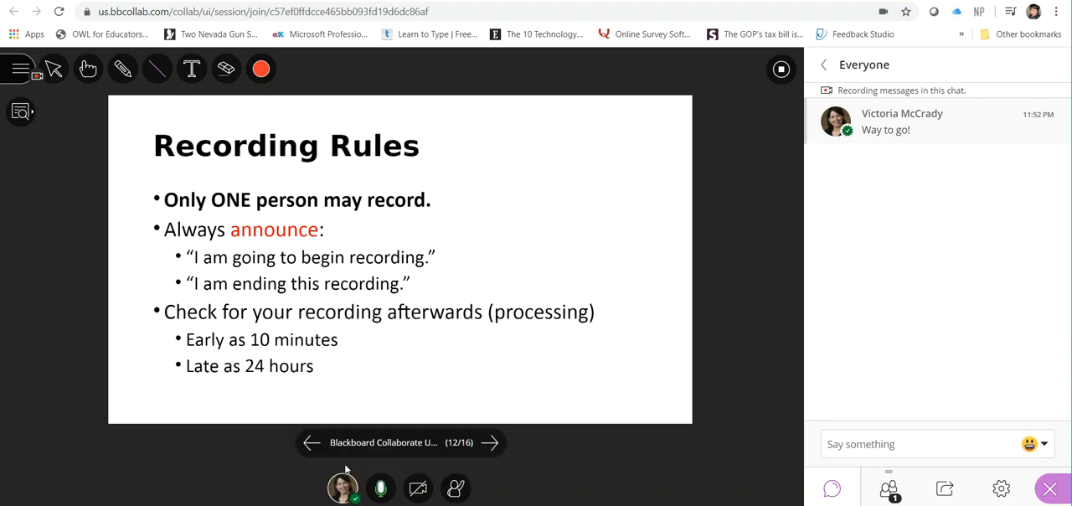
mouse_move(341, 487)
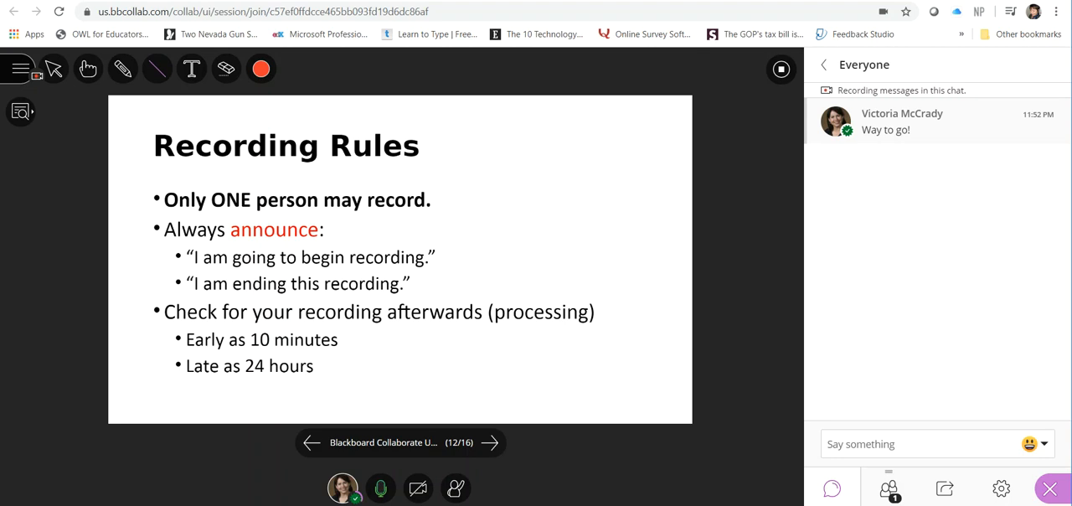
mouse_move(945, 487)
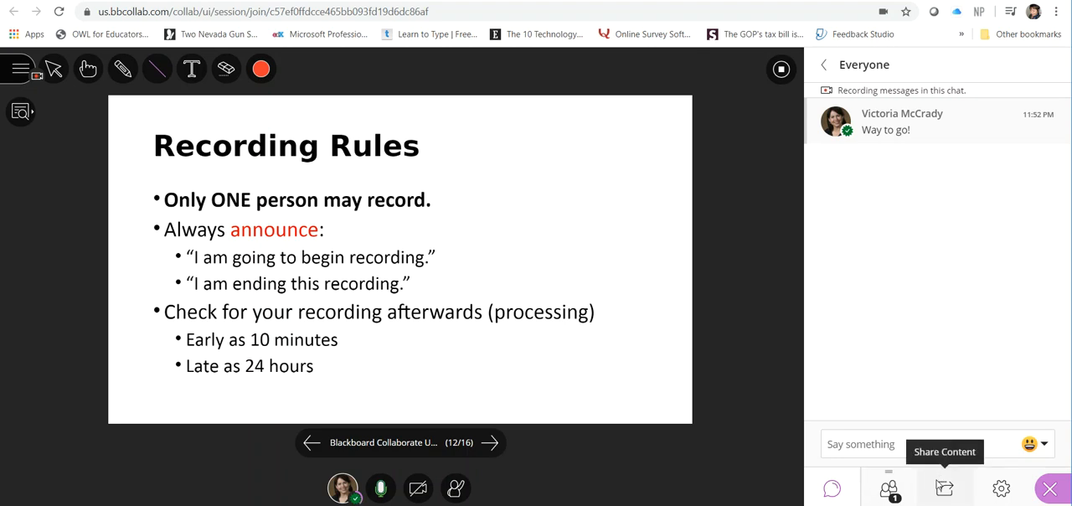
Step: Share a blank whiteboard with 'Hello!' written in red, then show the shareable files list
click(945, 487)
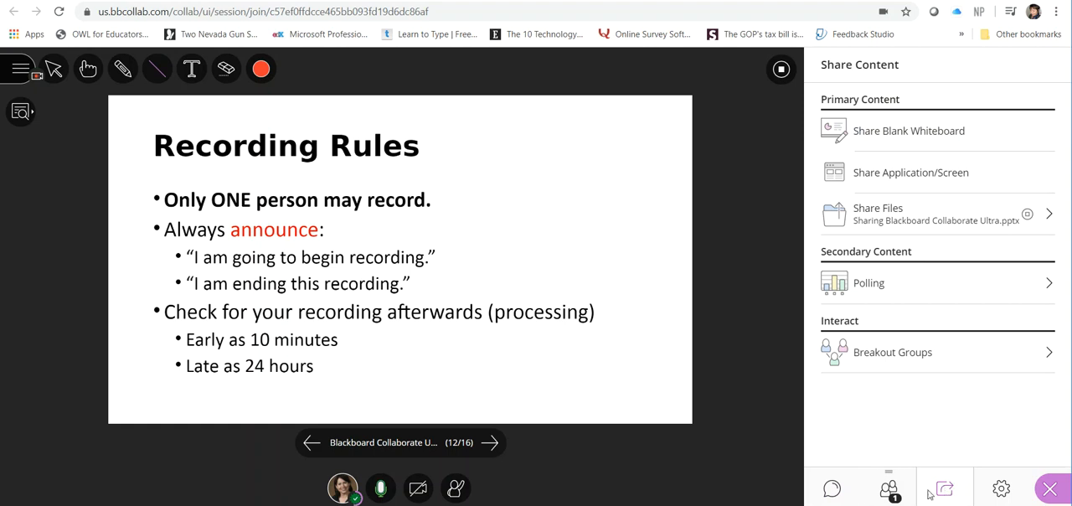
mouse_move(936, 496)
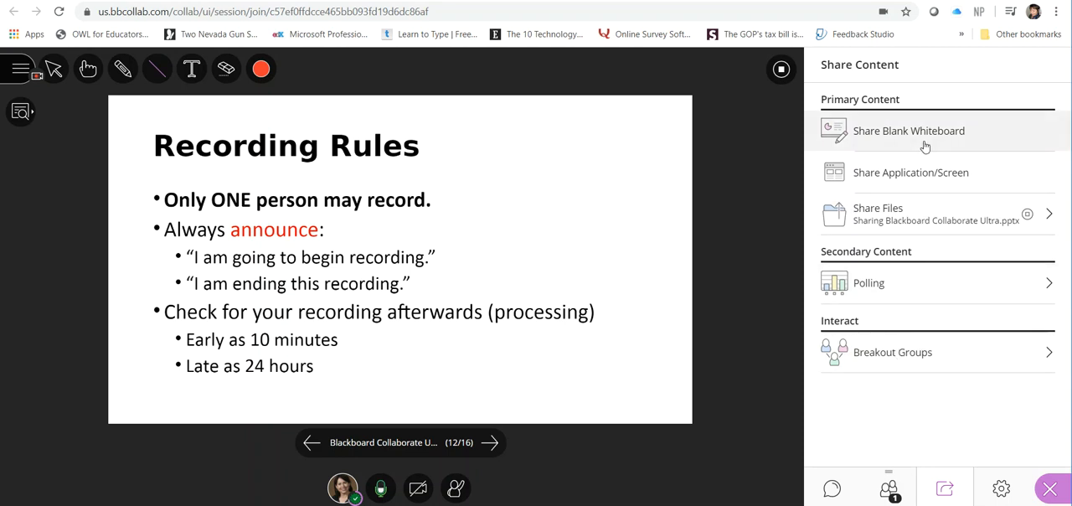
click(907, 131)
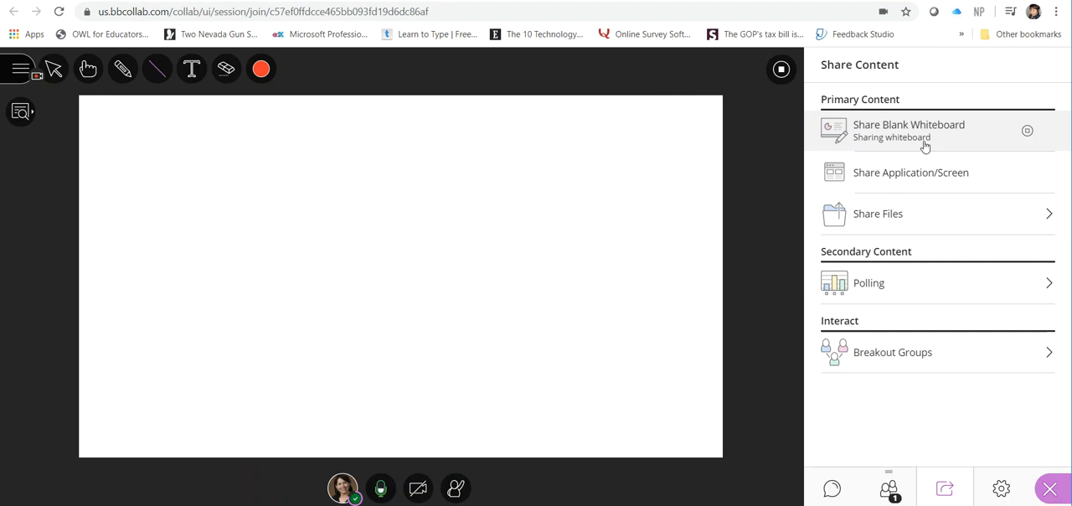
mouse_move(787, 191)
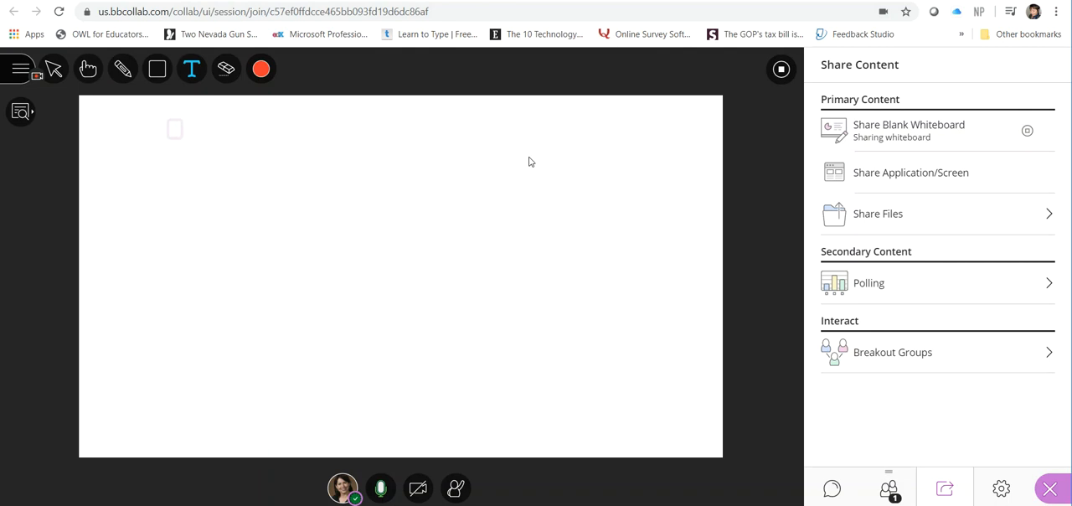
text(Hello!)
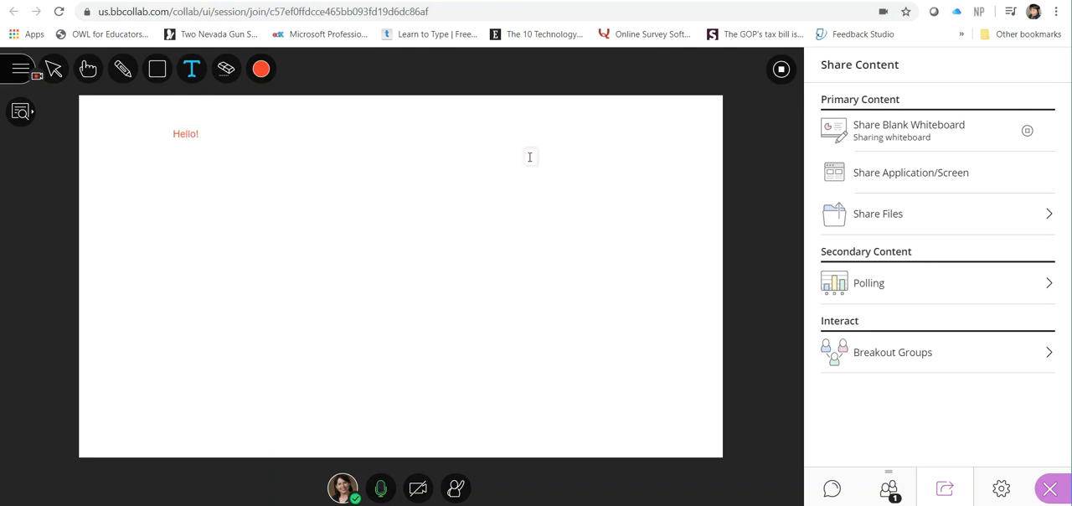
mouse_move(616, 204)
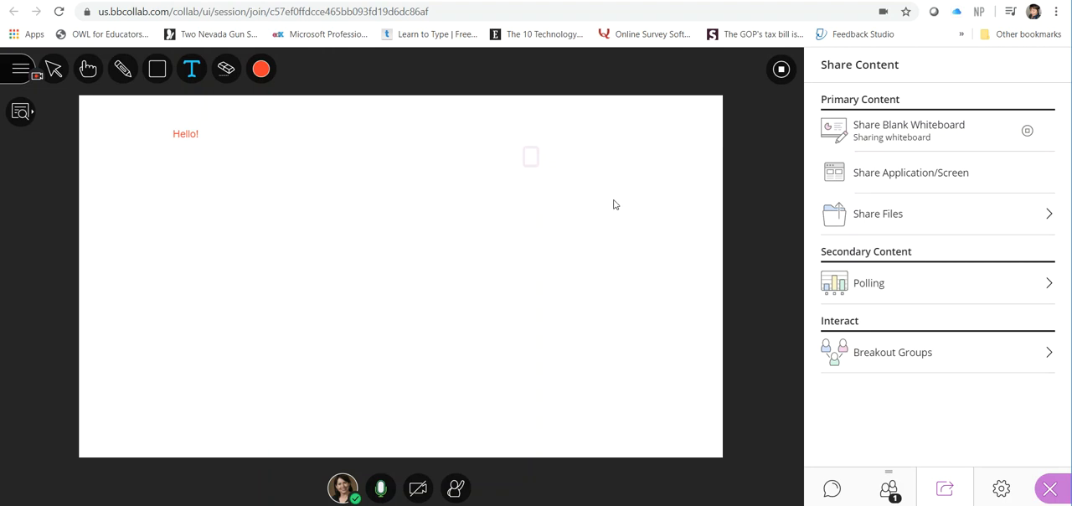
click(877, 214)
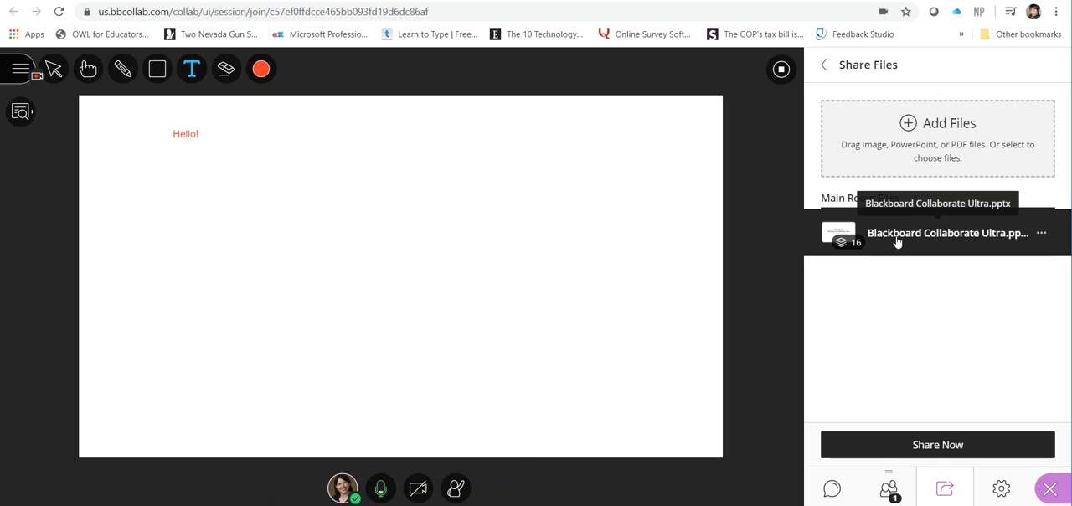
Step: Reshare the Blackboard Collaborate Ultra.pptx deck and advance to the Record a Session slide
click(946, 232)
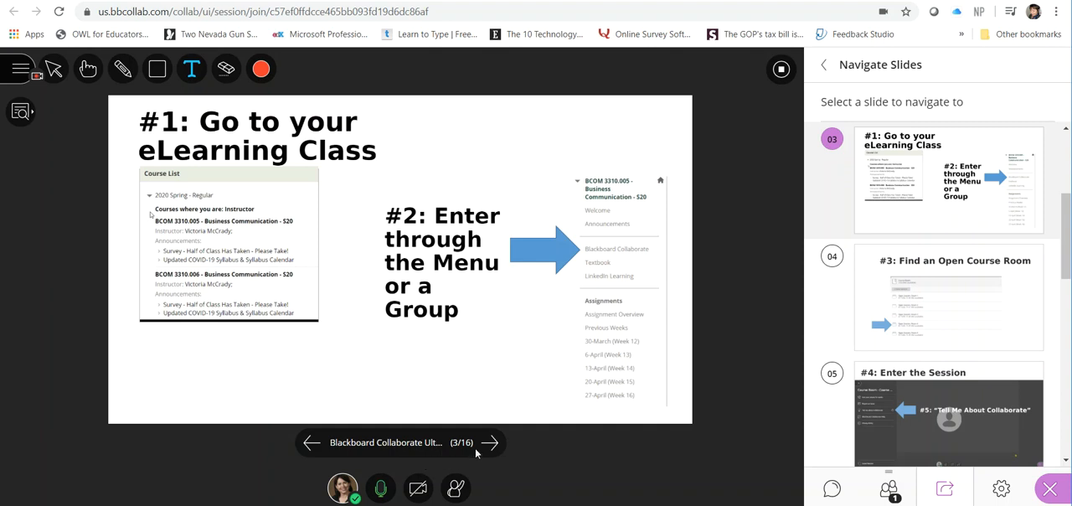
click(489, 442)
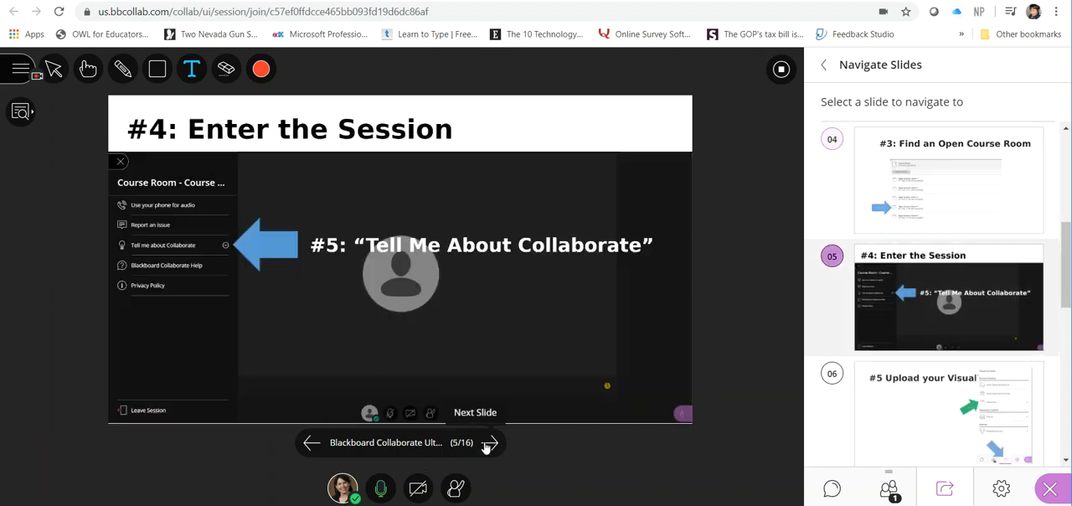
click(489, 442)
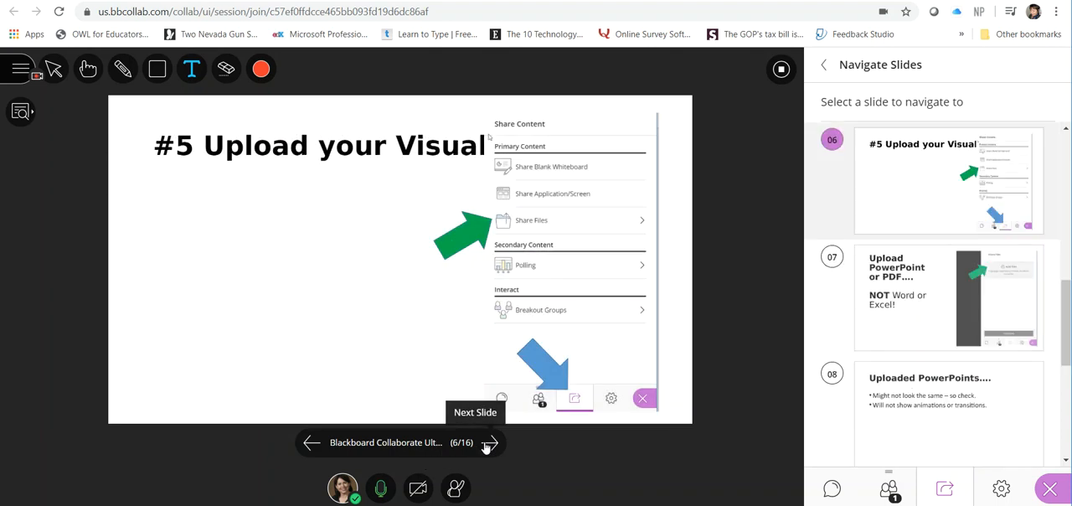
click(489, 442)
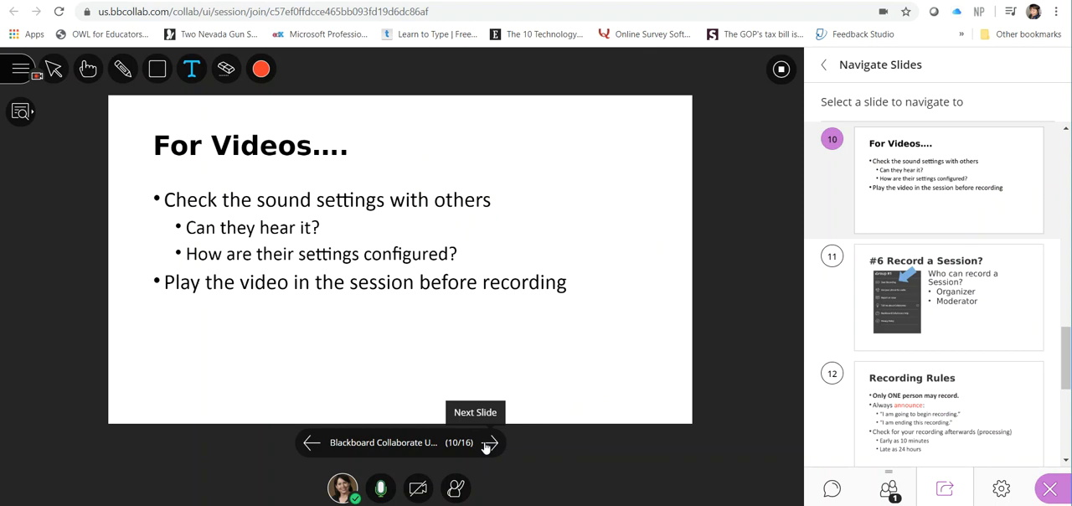
click(489, 442)
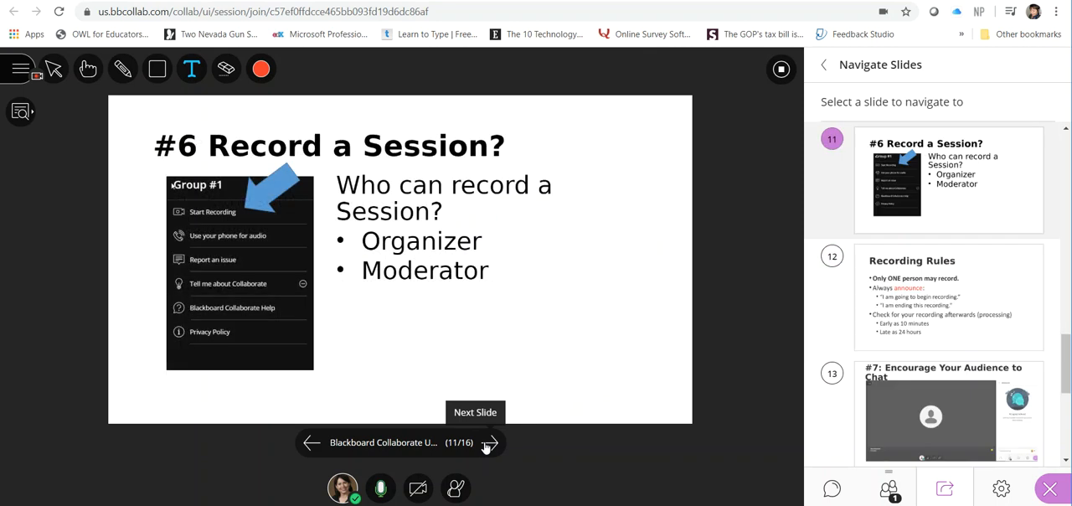
Step: Step back to Recording Rules, then forward to slide 14, Take (or Add) a Profile Picture
click(489, 442)
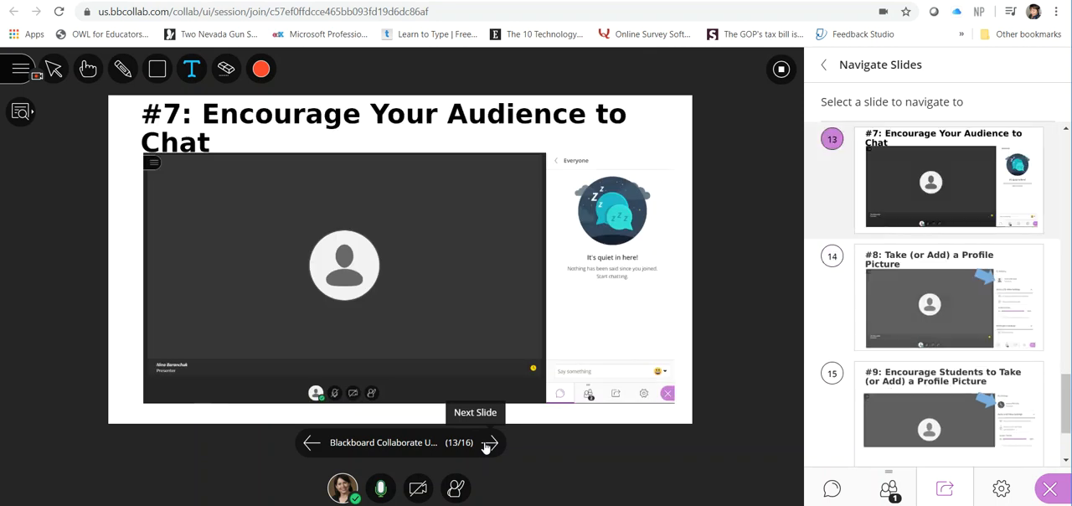
click(311, 442)
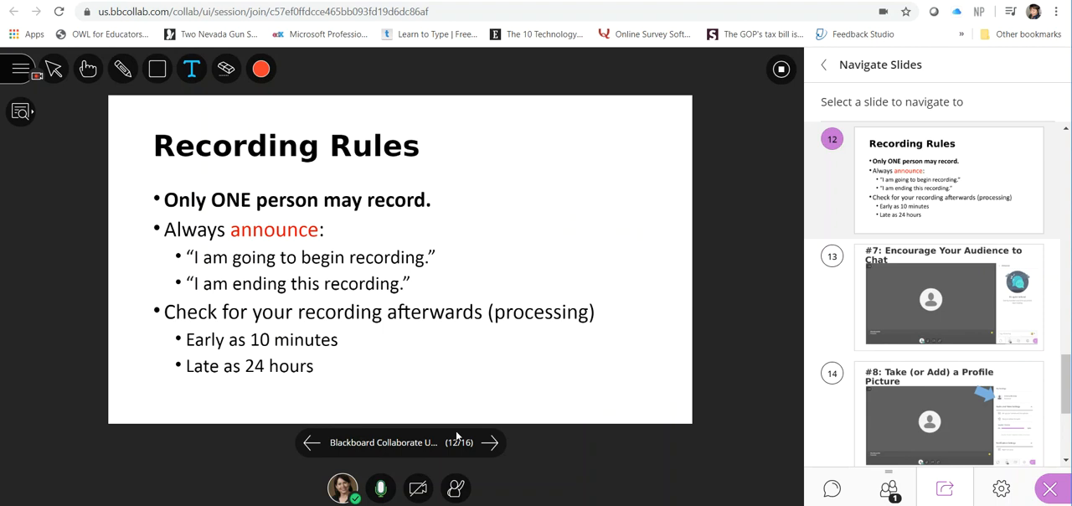
mouse_move(491, 442)
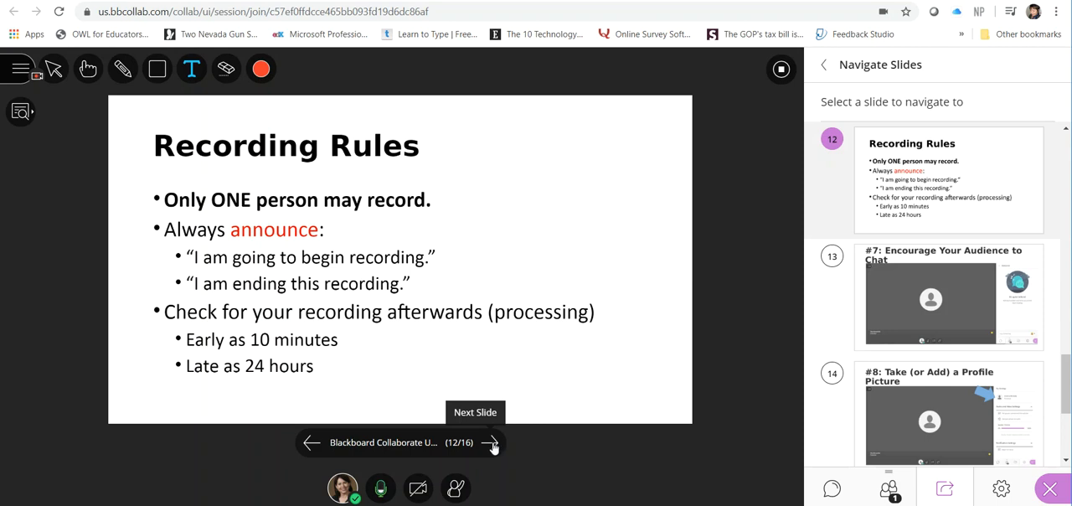
click(489, 442)
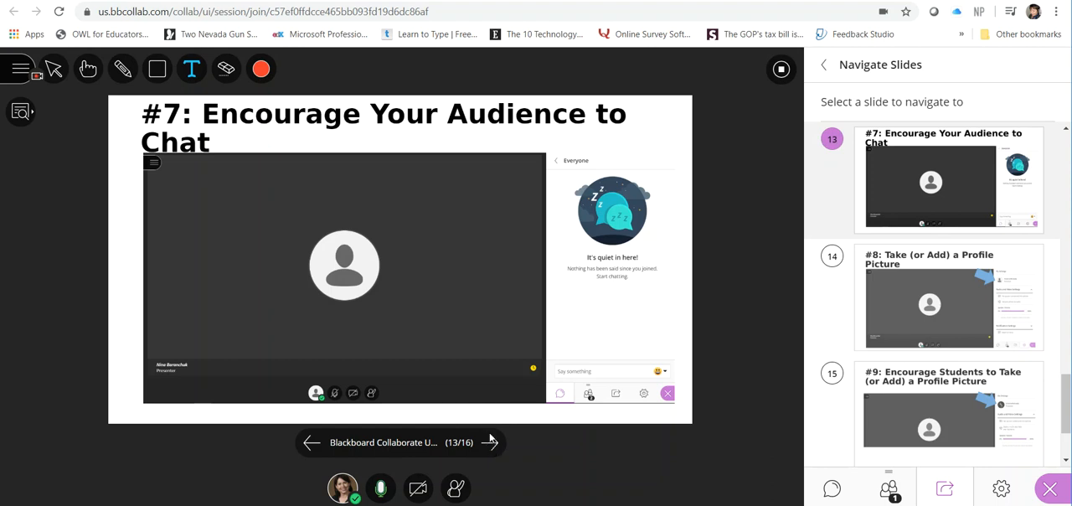
mouse_move(491, 442)
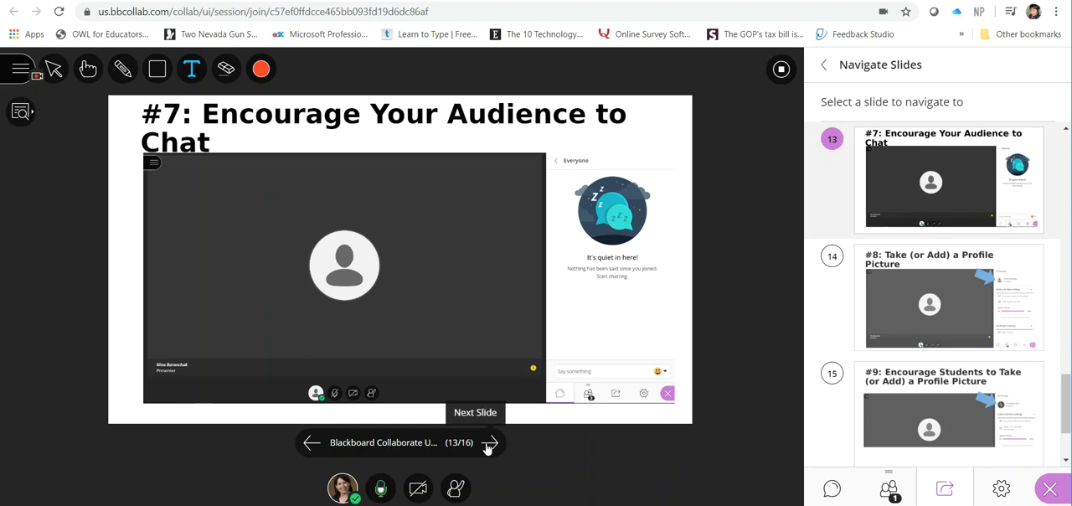
click(489, 442)
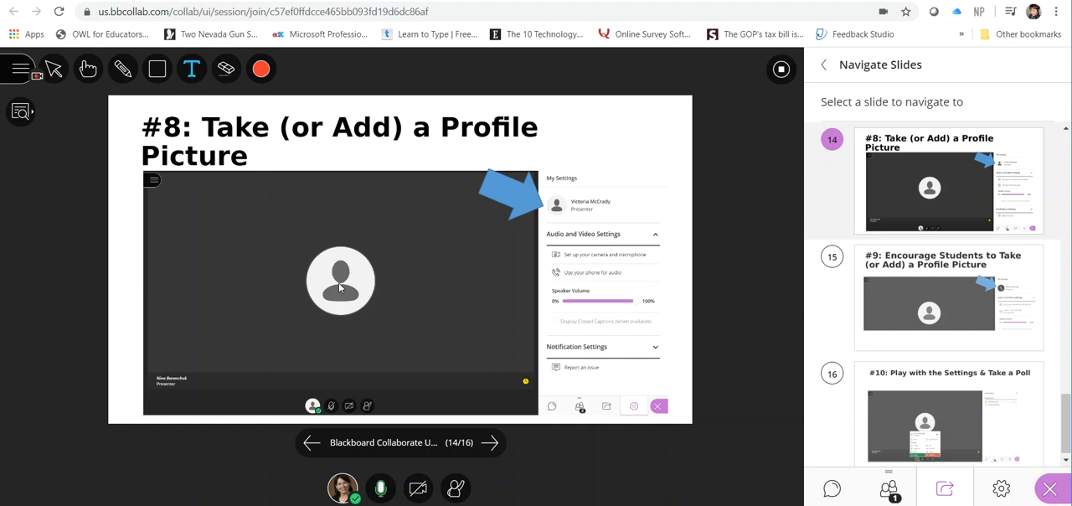
mouse_move(489, 442)
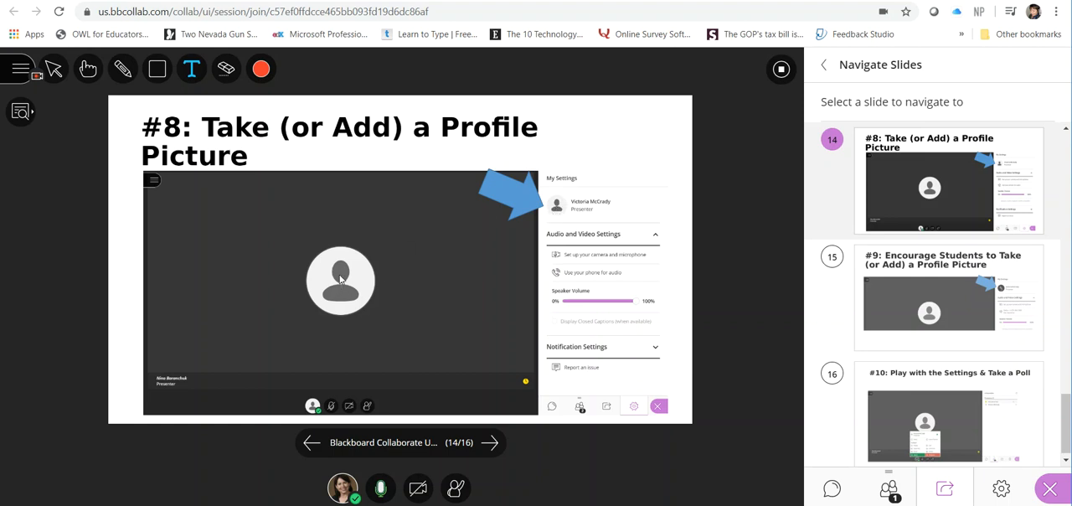
mouse_move(561, 211)
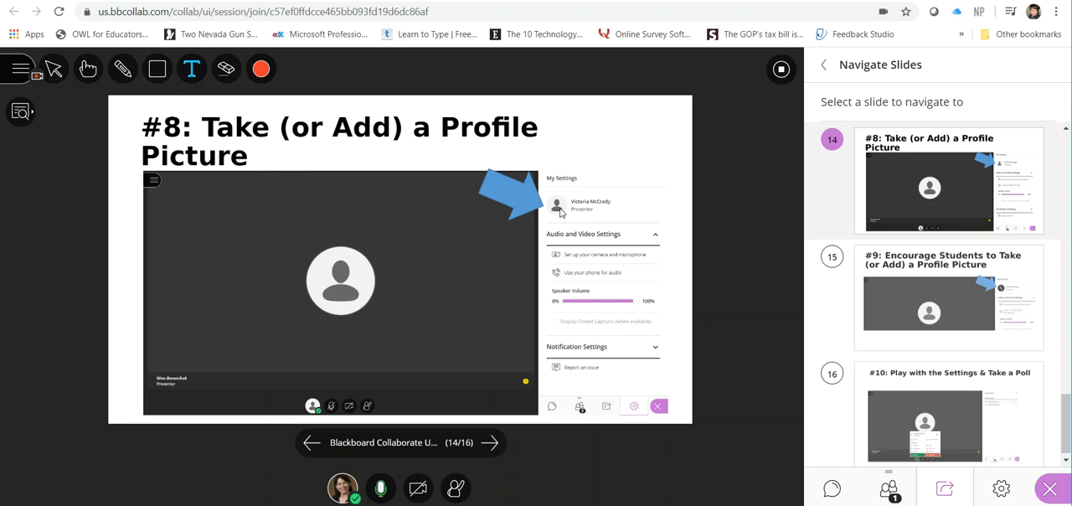
mouse_move(552, 217)
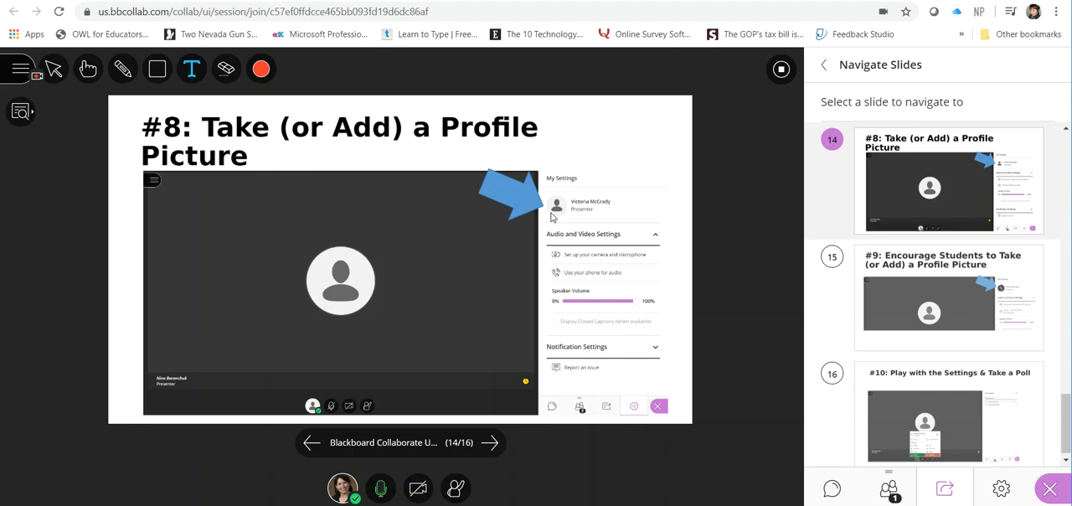
mouse_move(490, 442)
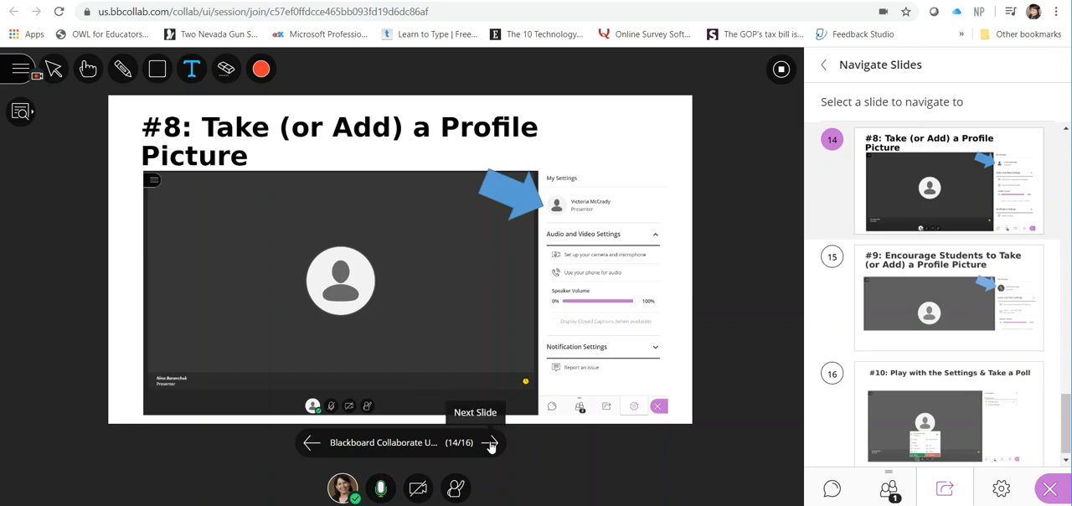
Step: Reach the final slide 16, #10: Play with the Settings & Take a Poll
click(491, 442)
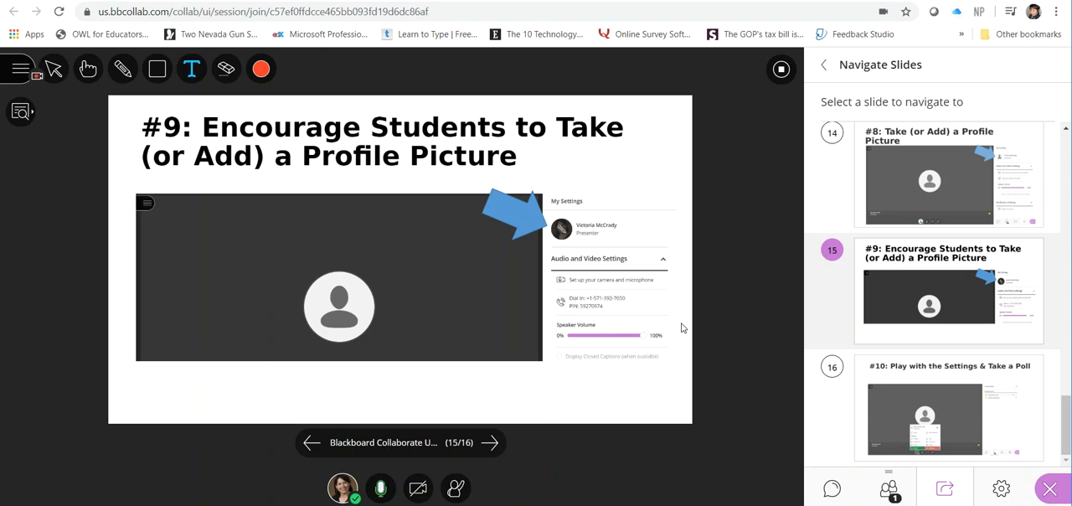
click(490, 442)
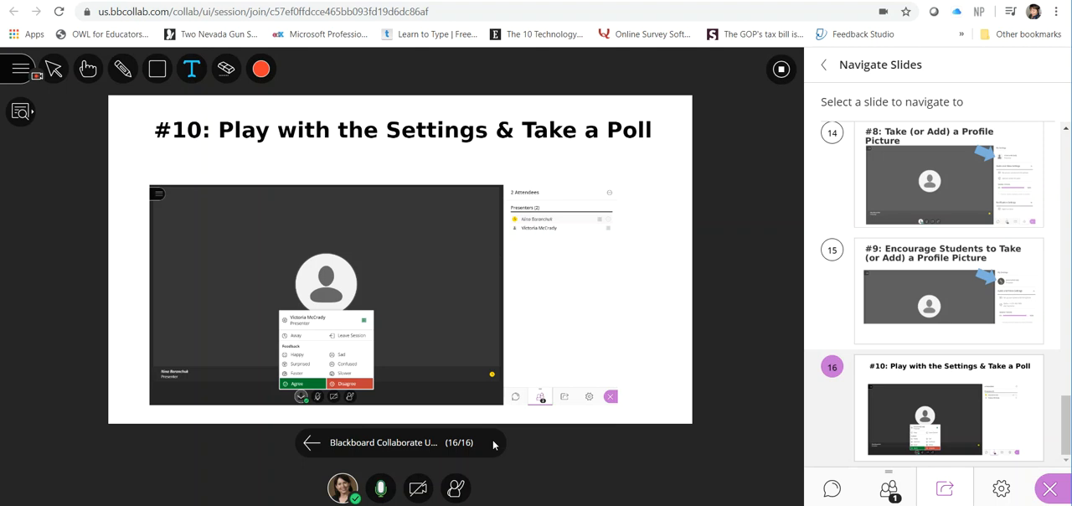
mouse_move(492, 439)
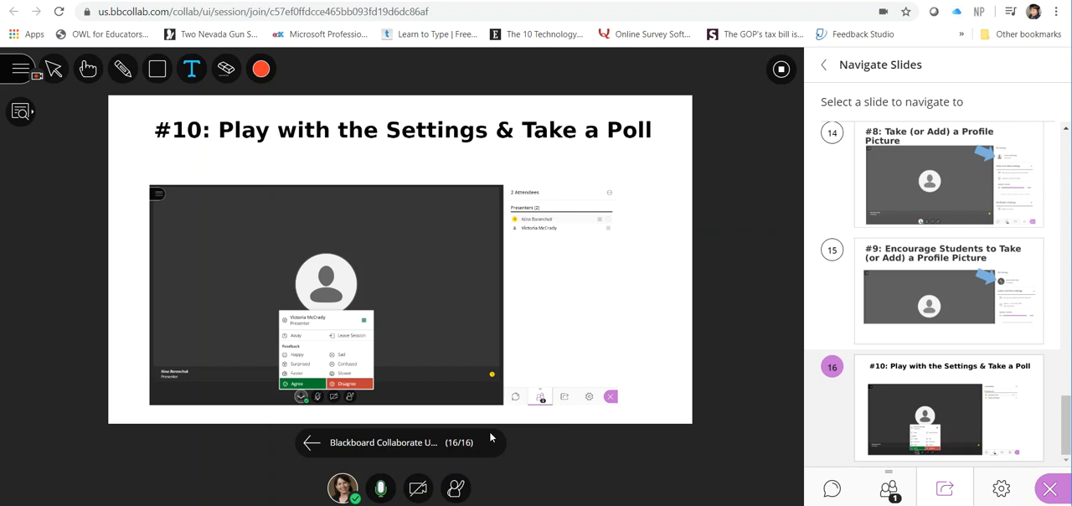
mouse_move(492, 436)
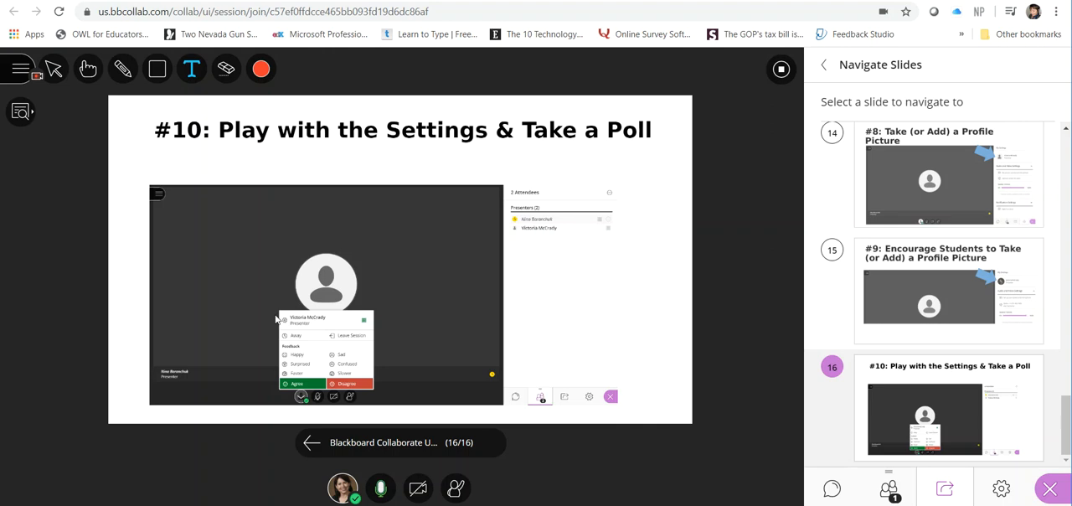
mouse_move(348, 397)
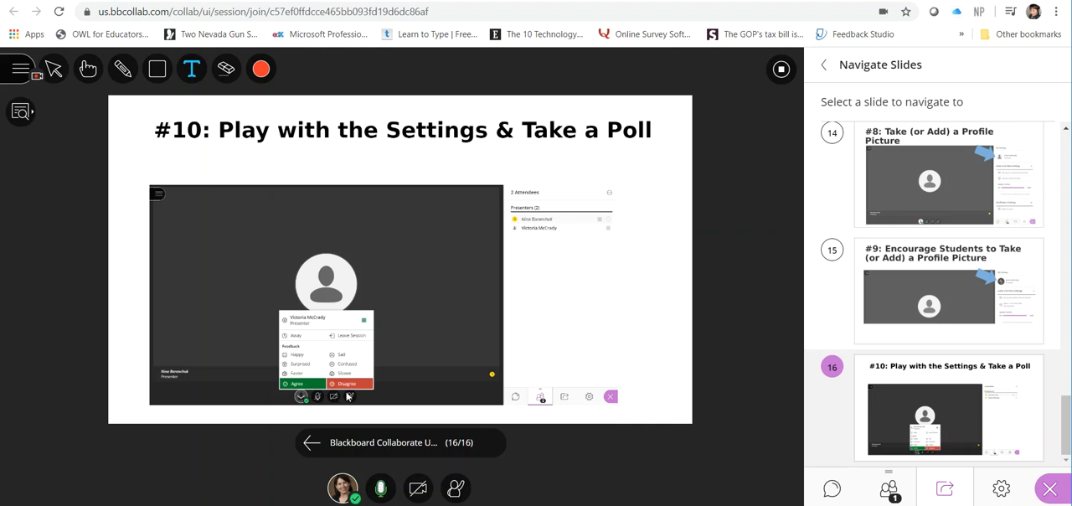
mouse_move(358, 358)
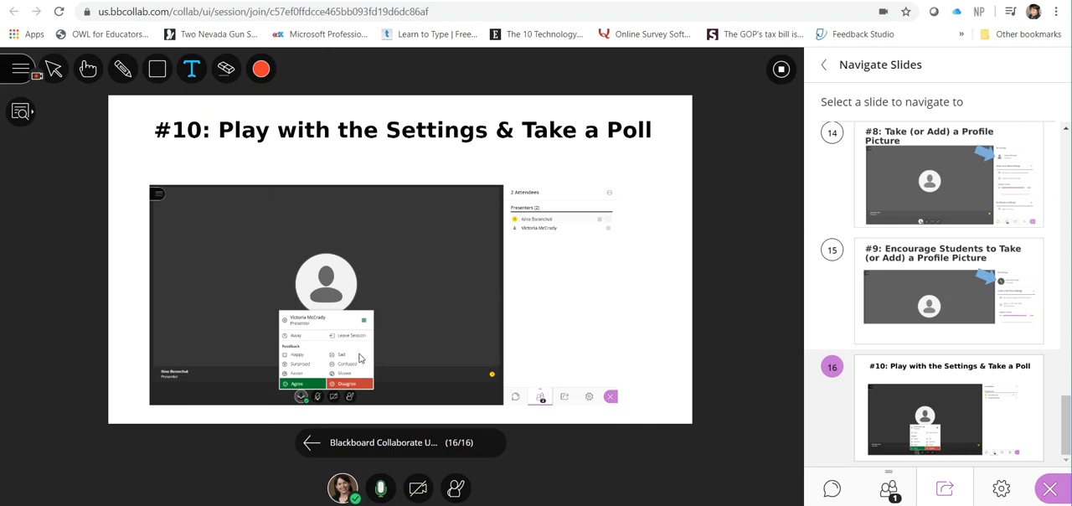
mouse_move(963, 492)
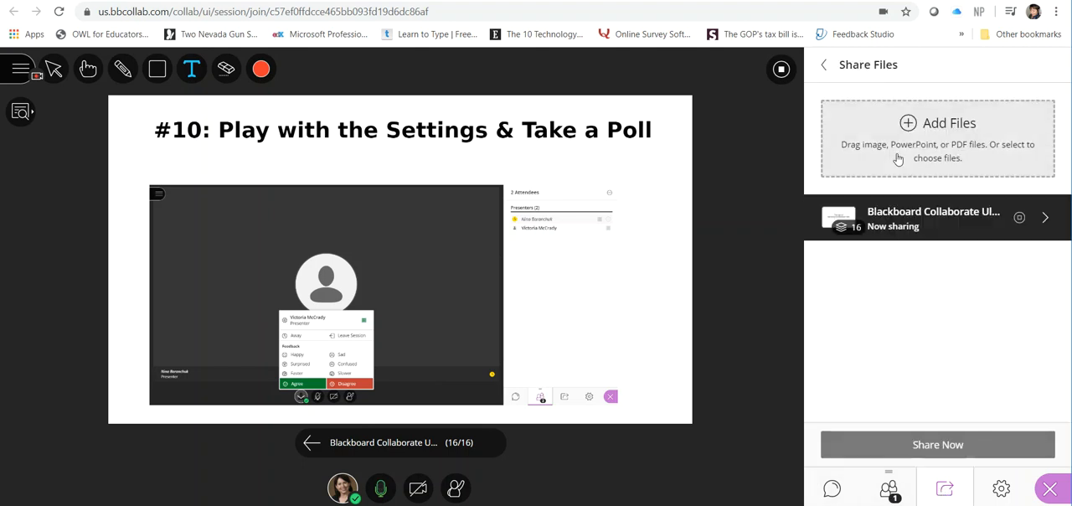
Step: Draft a Yes/No poll asking 'Does everyone understand the new rule?'
click(824, 65)
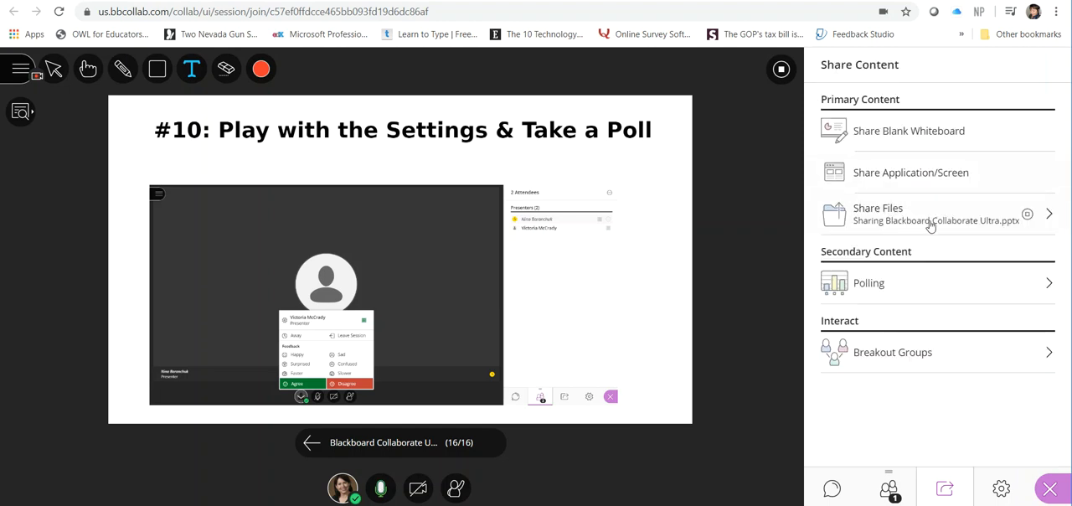
click(868, 282)
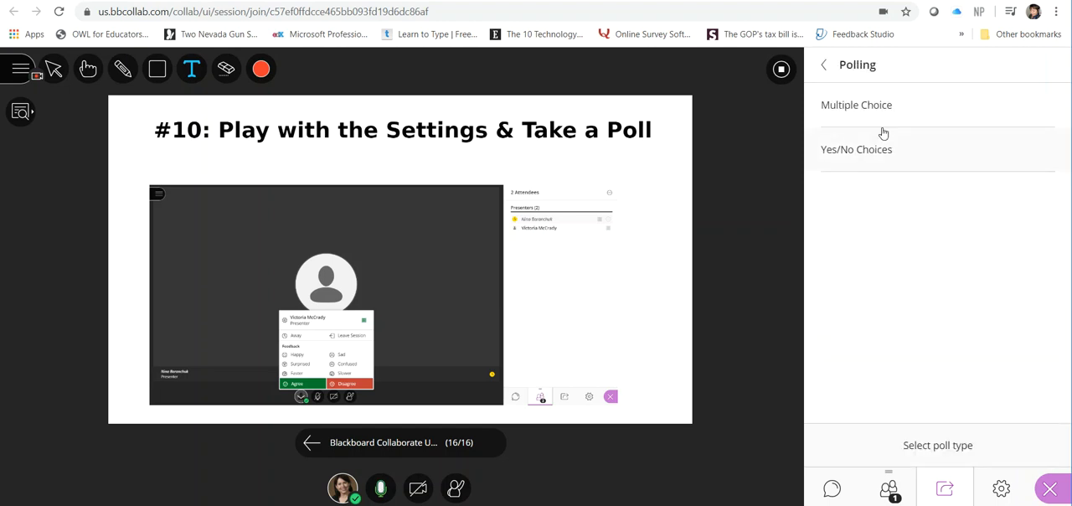
click(857, 149)
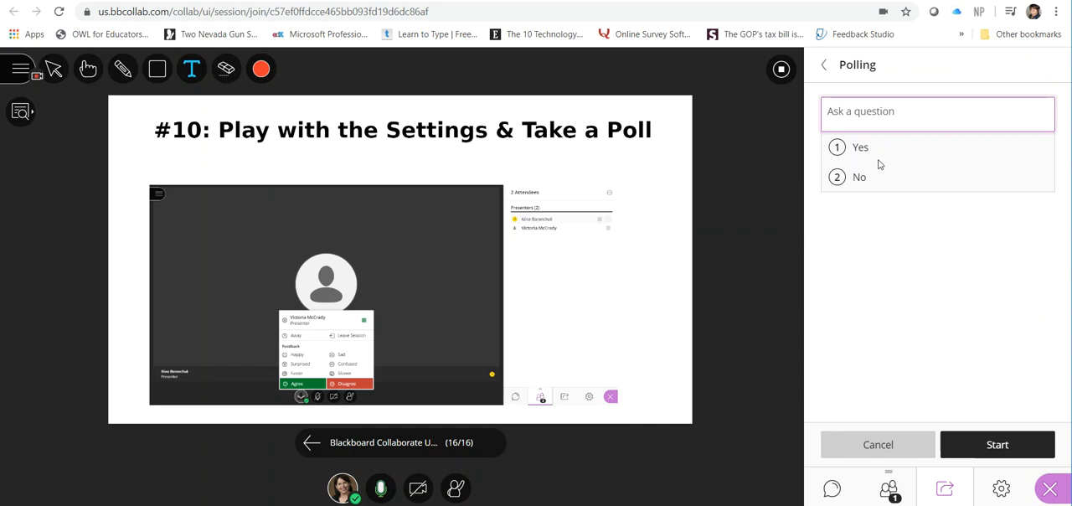
text(Does everyone)
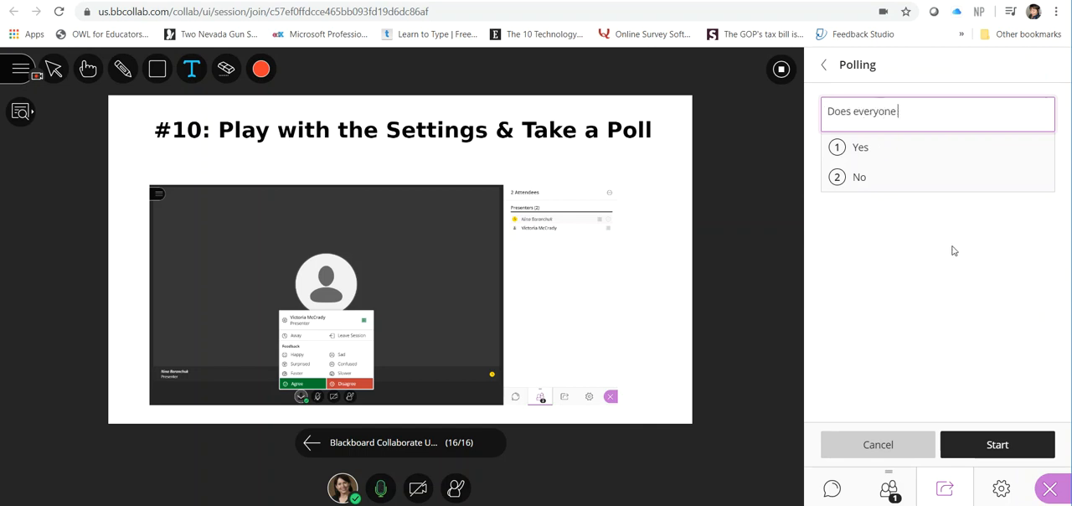
text(understand)
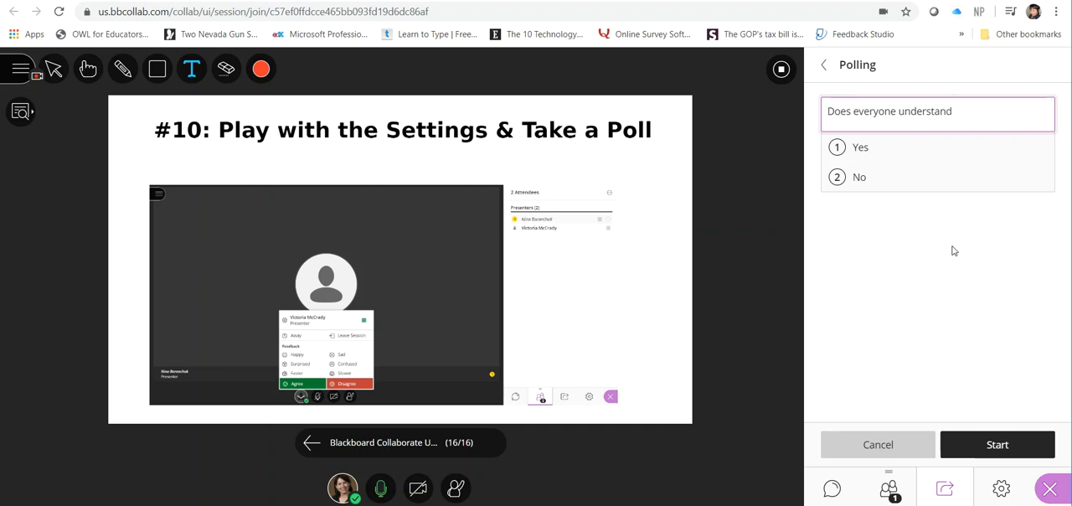
text(the new)
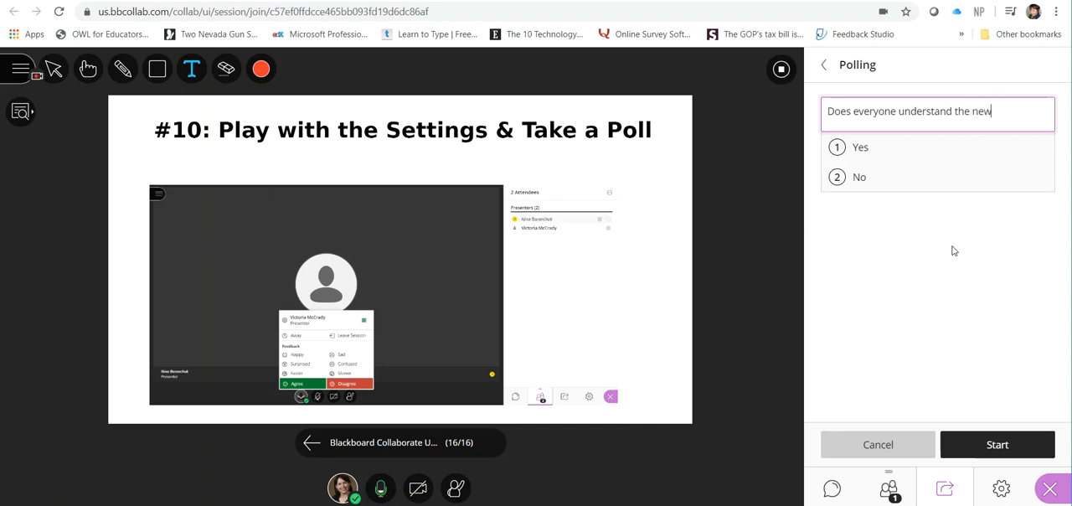
text(rule?)
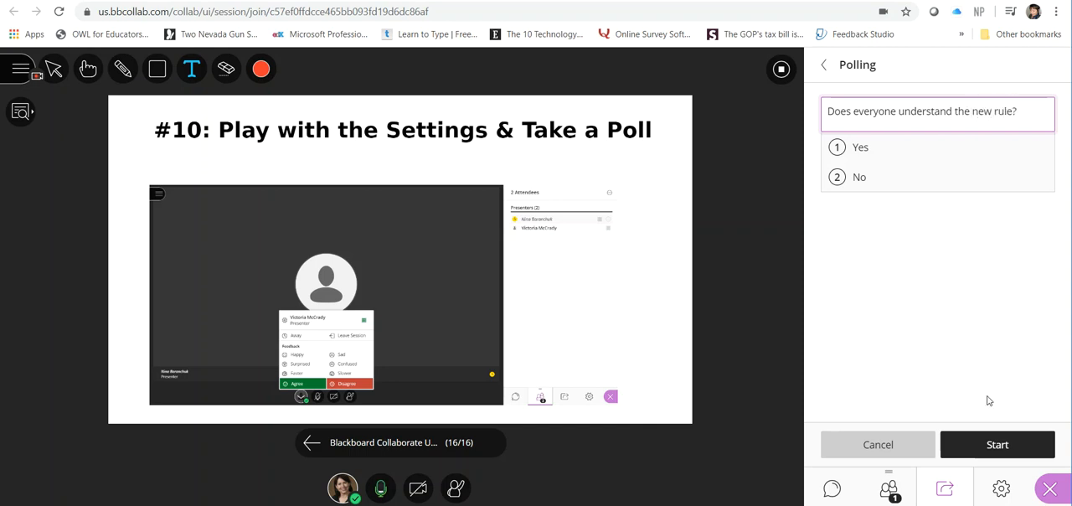
Step: Start the poll, vote Yes, and close the poll results popup
click(996, 443)
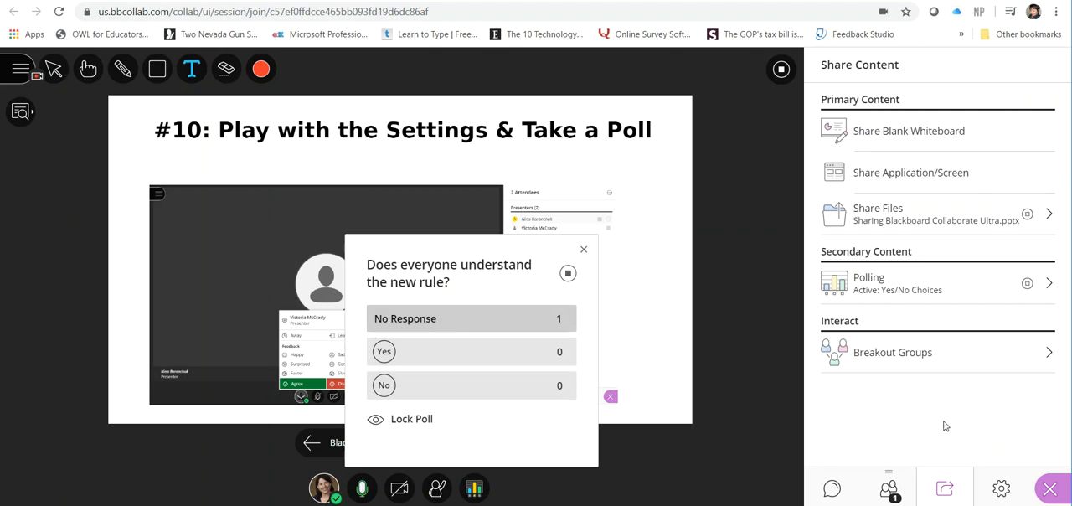
mouse_move(392, 385)
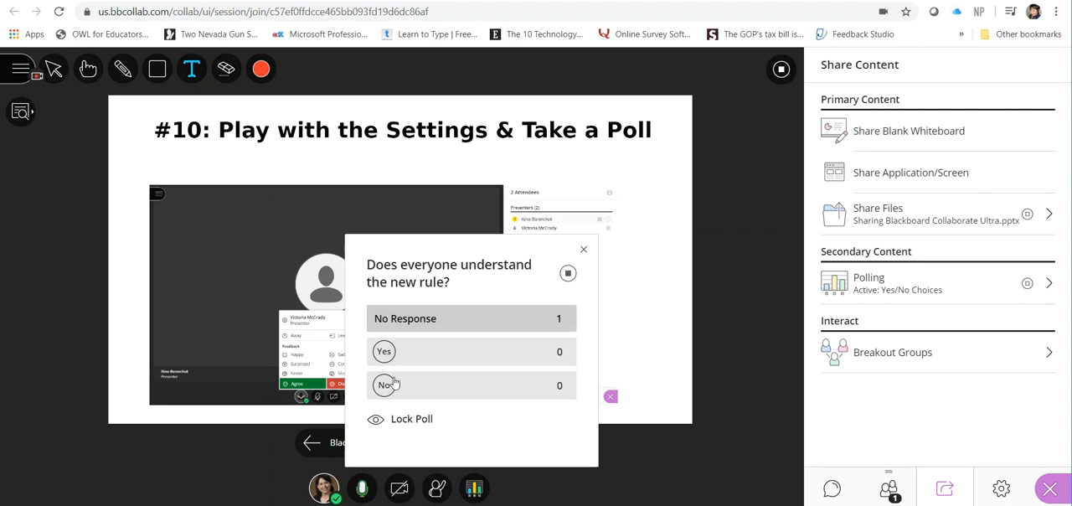
mouse_move(442, 352)
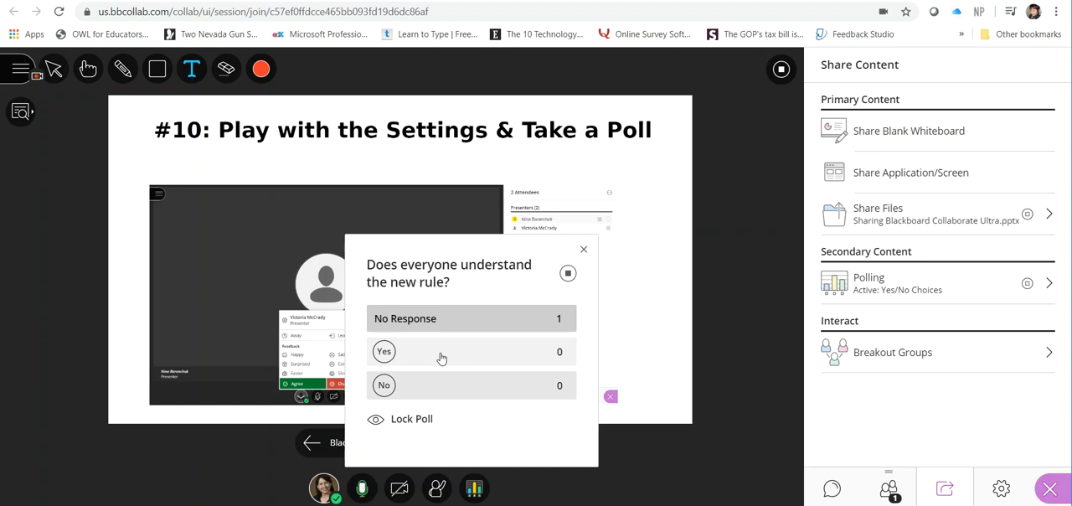
click(383, 352)
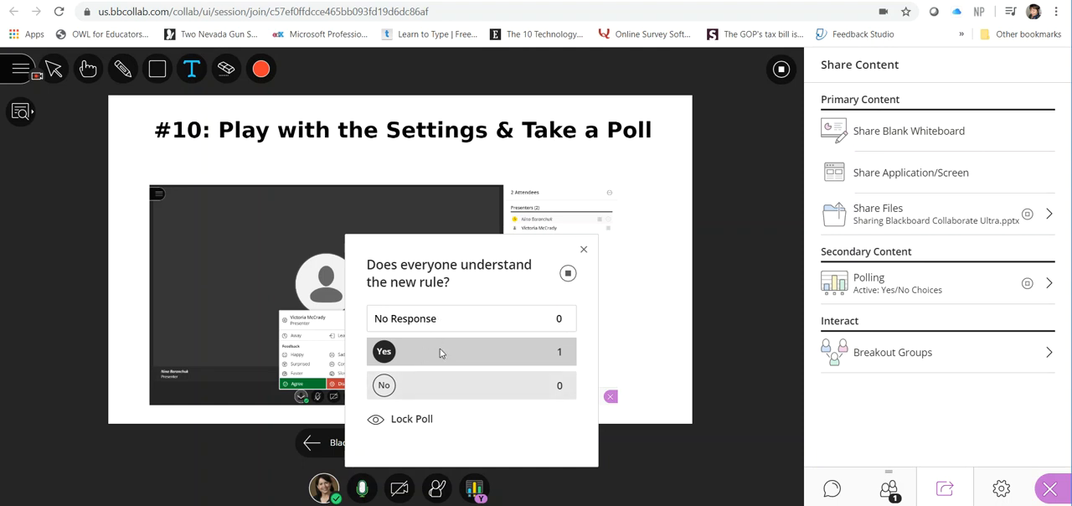
mouse_move(484, 338)
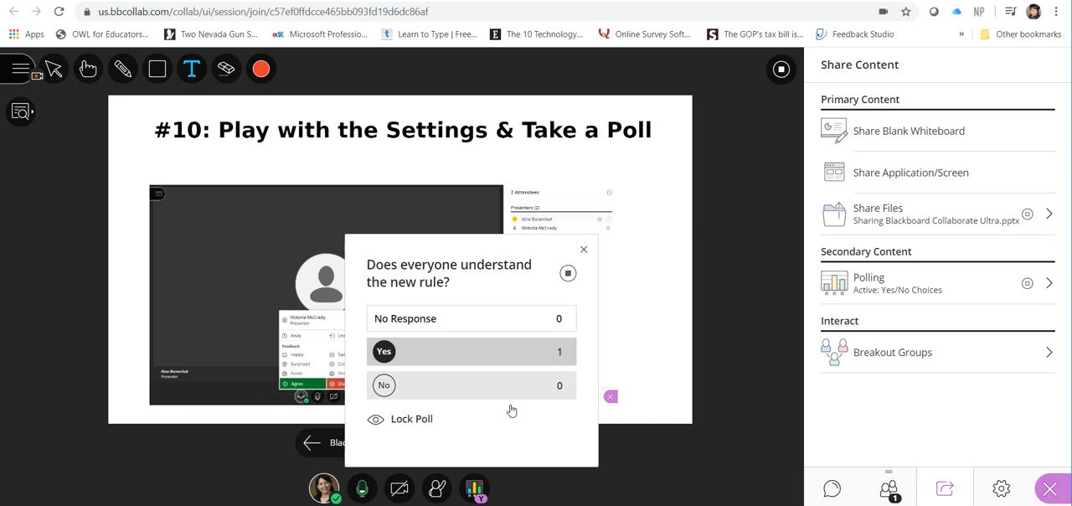
mouse_move(510, 409)
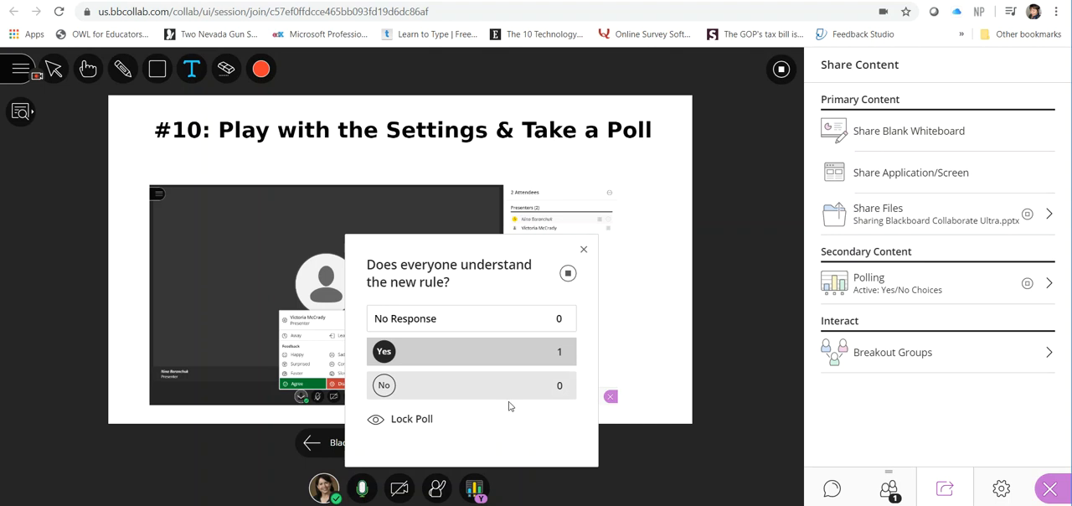
mouse_move(542, 378)
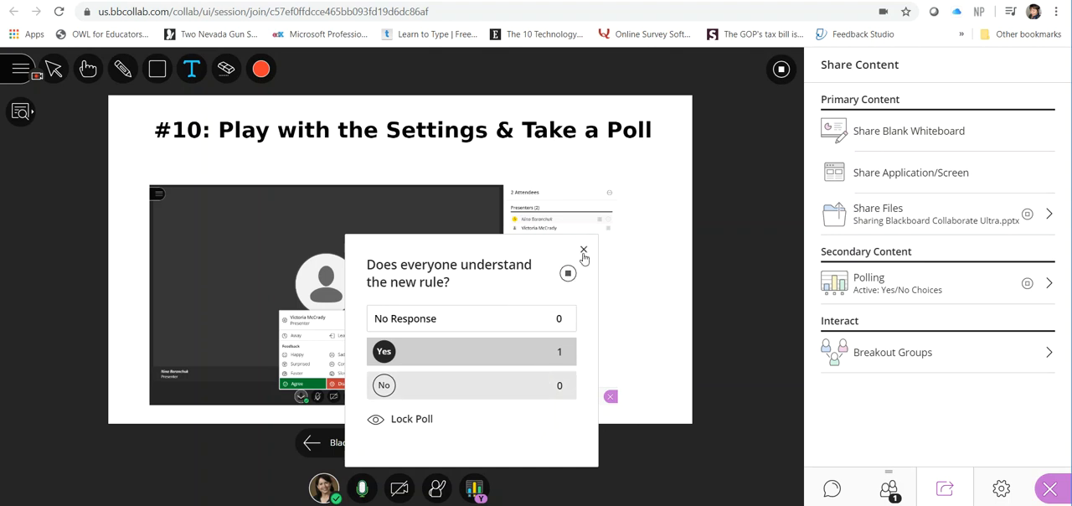
click(583, 251)
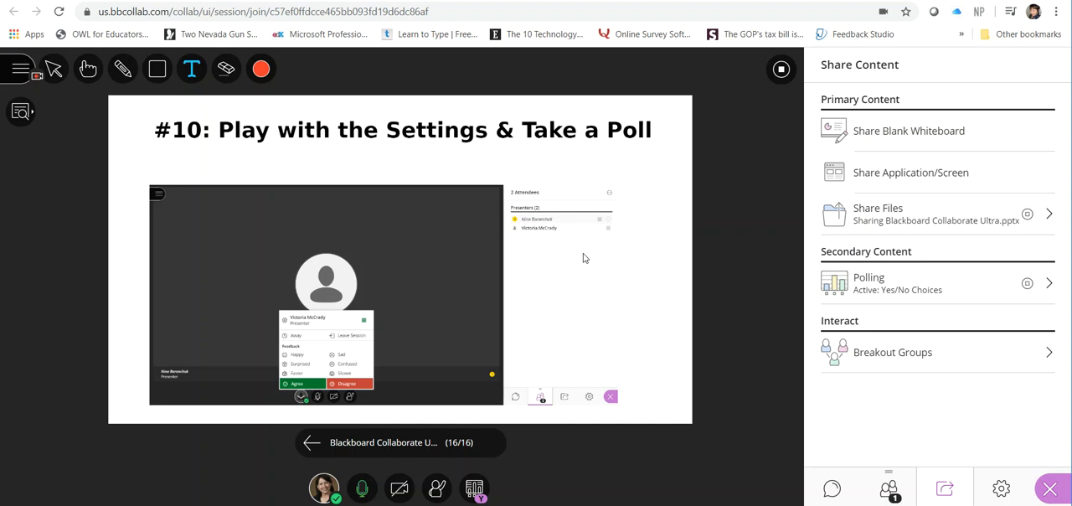
Step: Stop the session recording and display the phone dial-in number and PIN
click(19, 69)
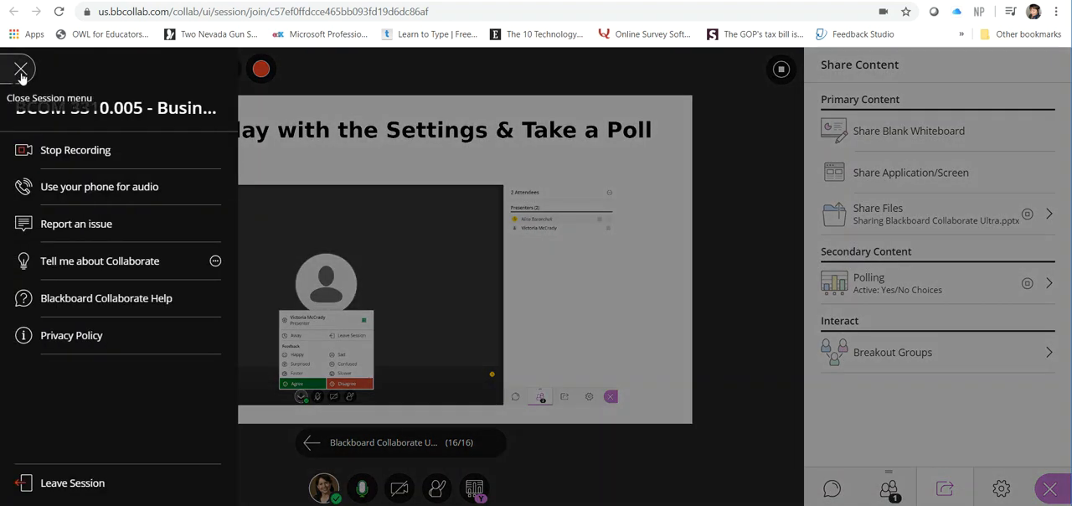
mouse_move(74, 151)
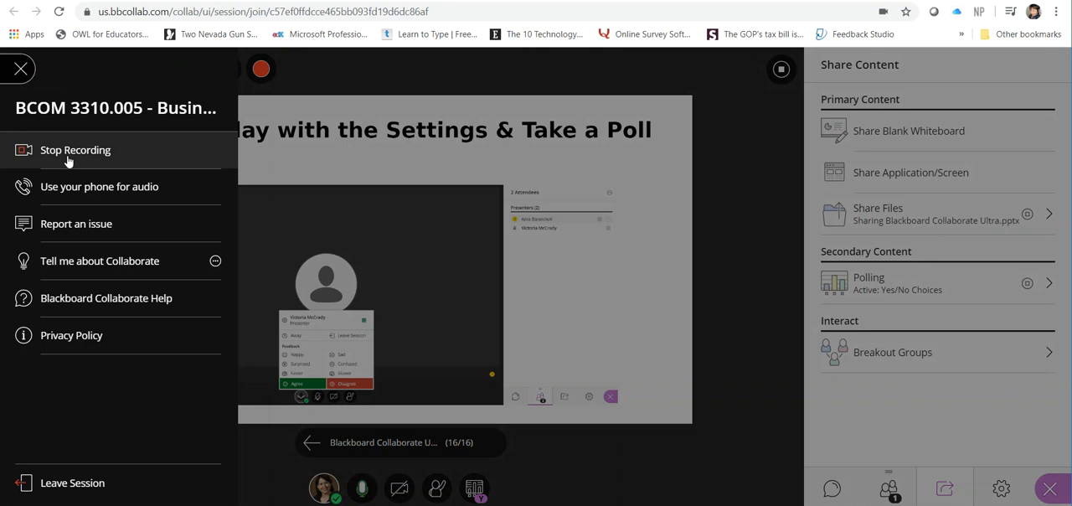
click(75, 151)
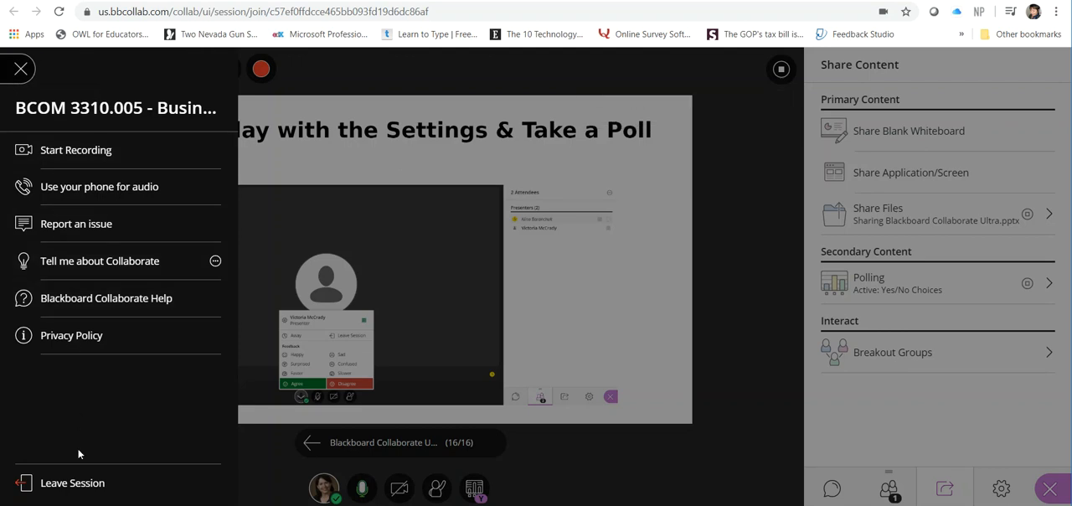
mouse_move(72, 482)
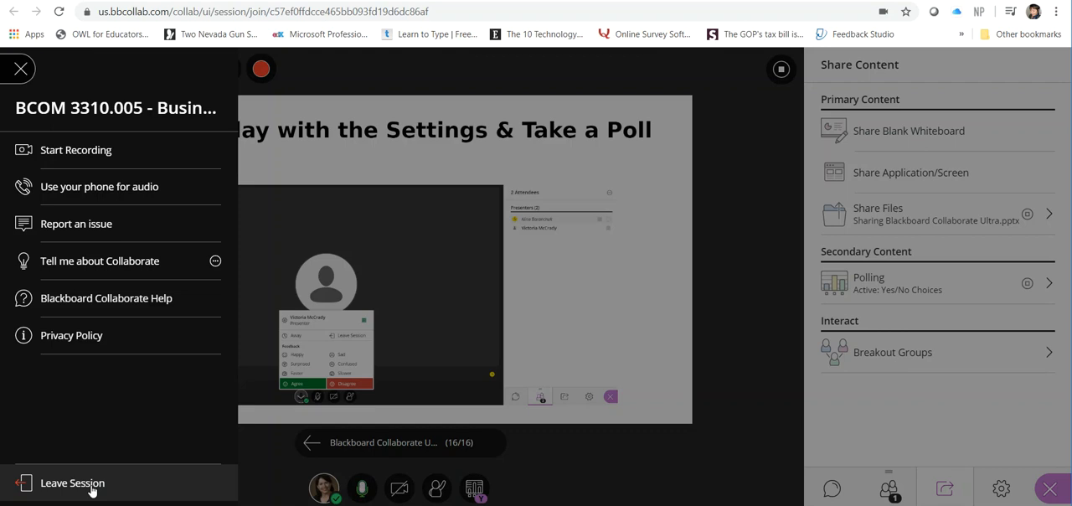
mouse_move(99, 186)
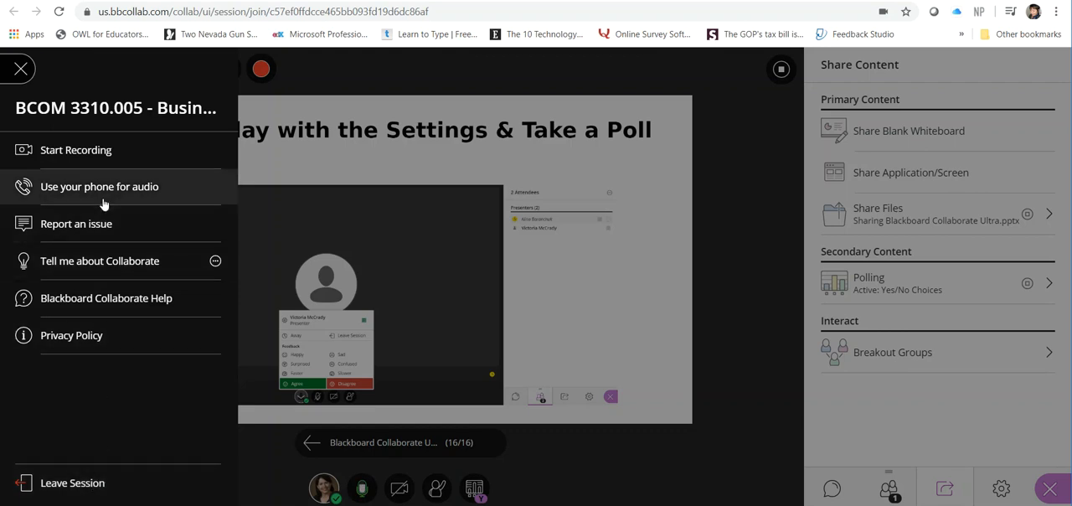
click(99, 185)
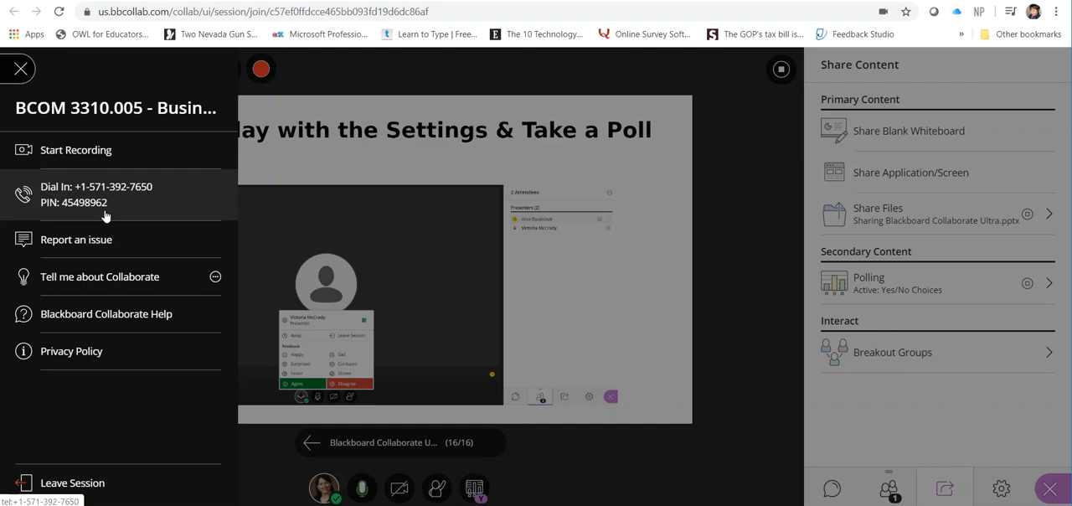
mouse_move(67, 494)
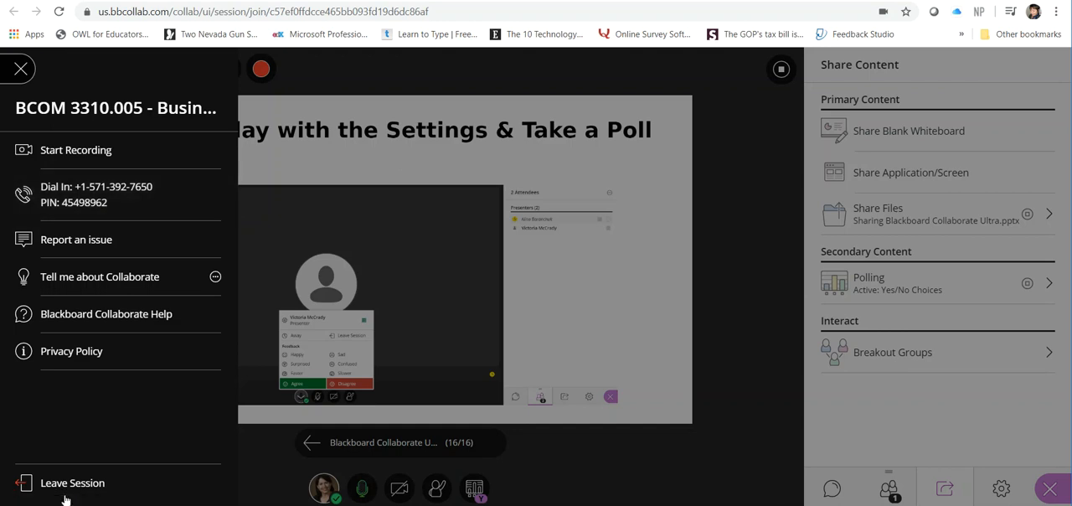